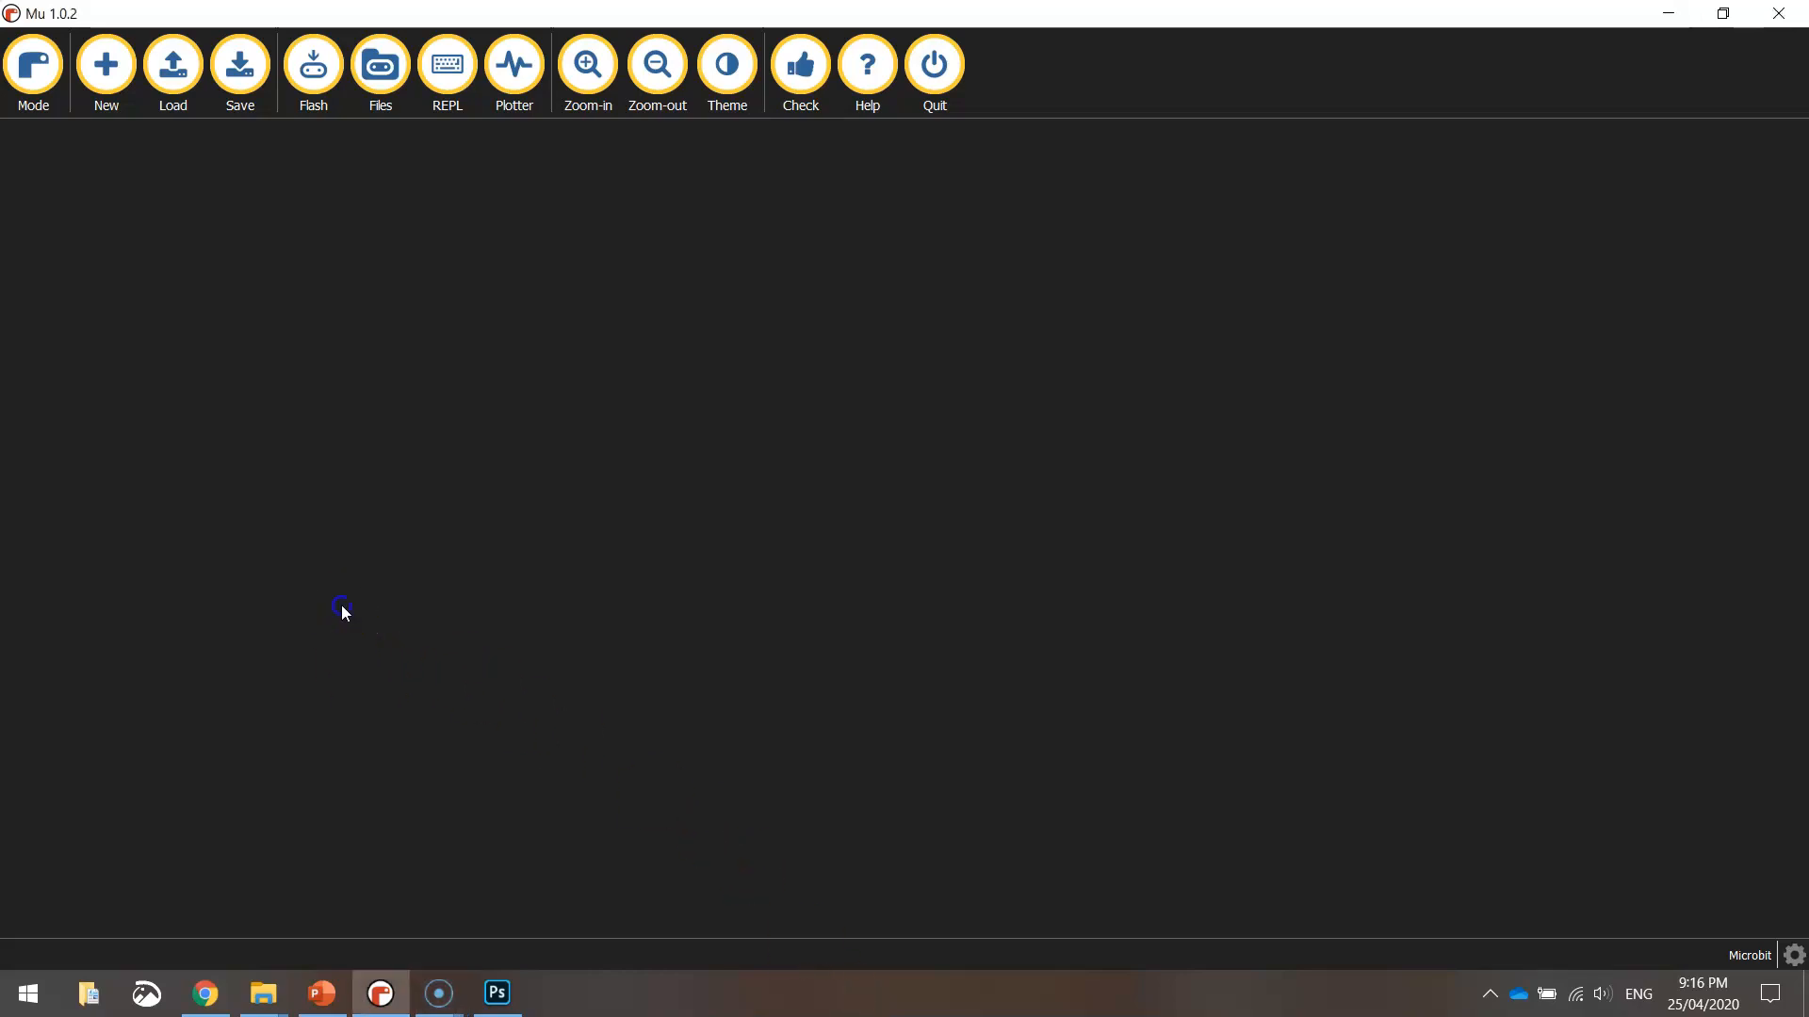
{"action": "mouse_move", "coordinate": [254, 281]}
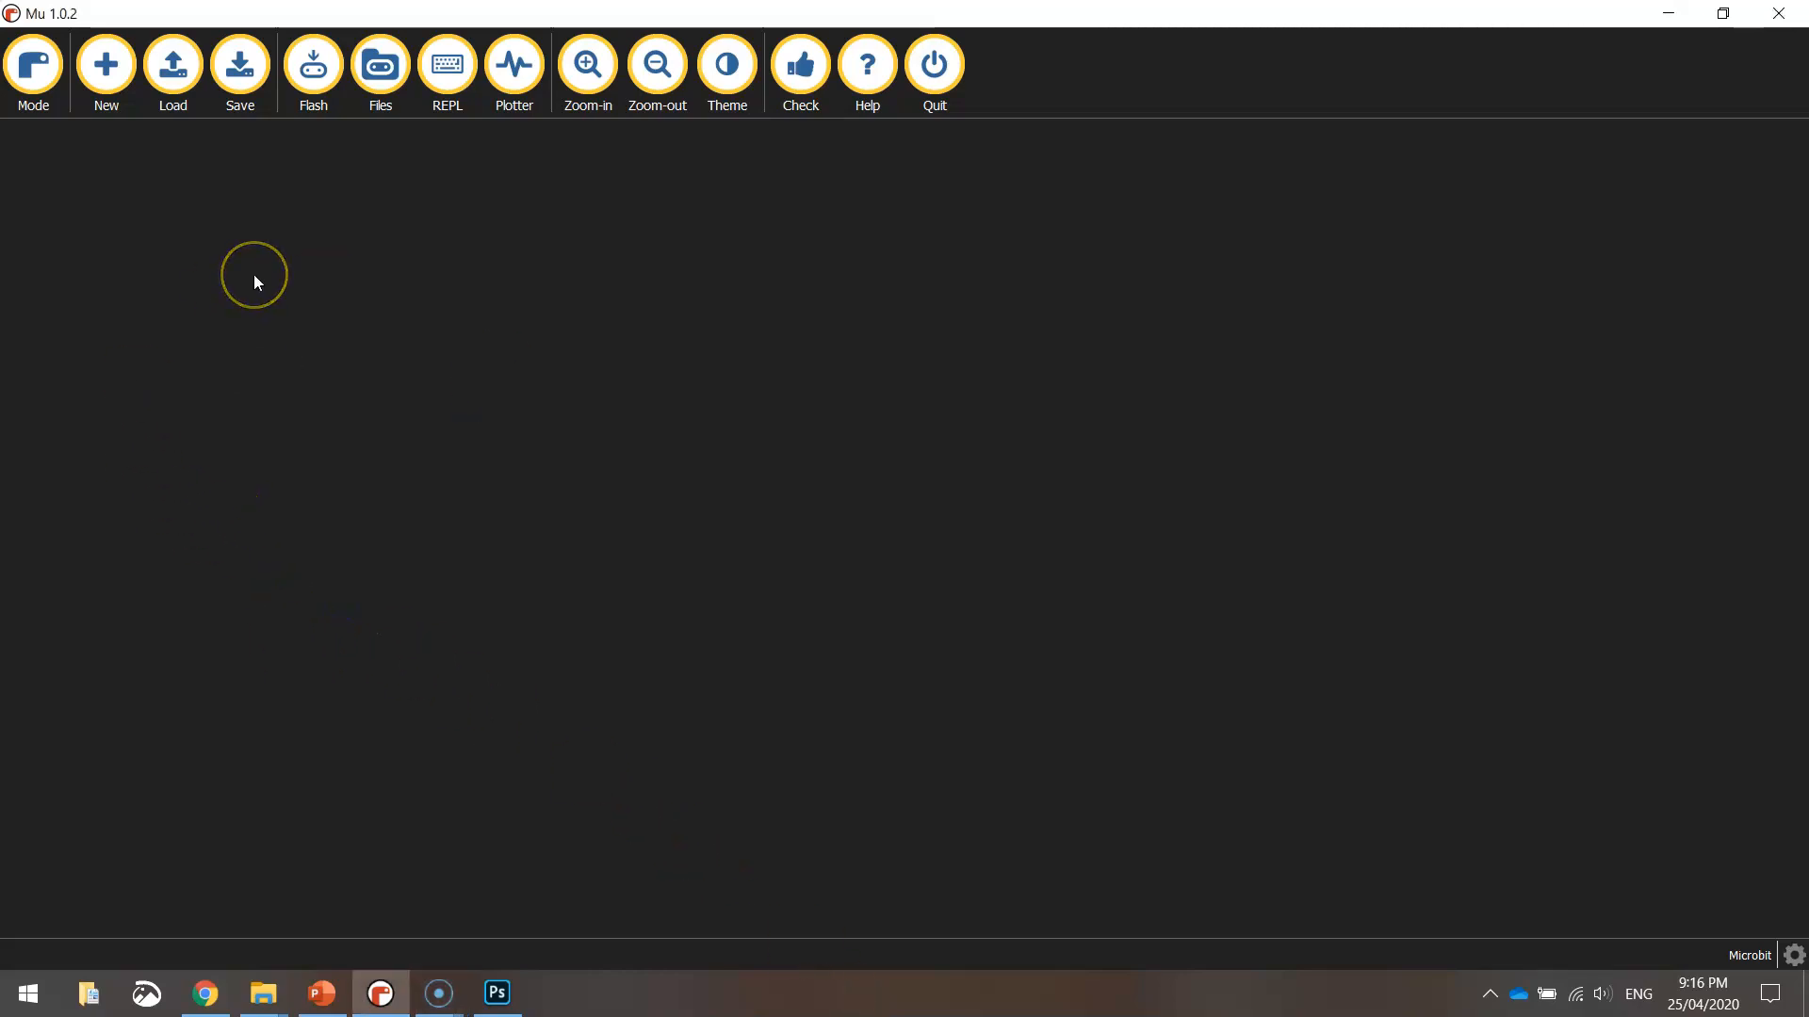
Step: Switch Mu to BBC micro:bit mode via the Mode dialog and confirm with OK
{"action": "left_click", "coordinate": [32, 64]}
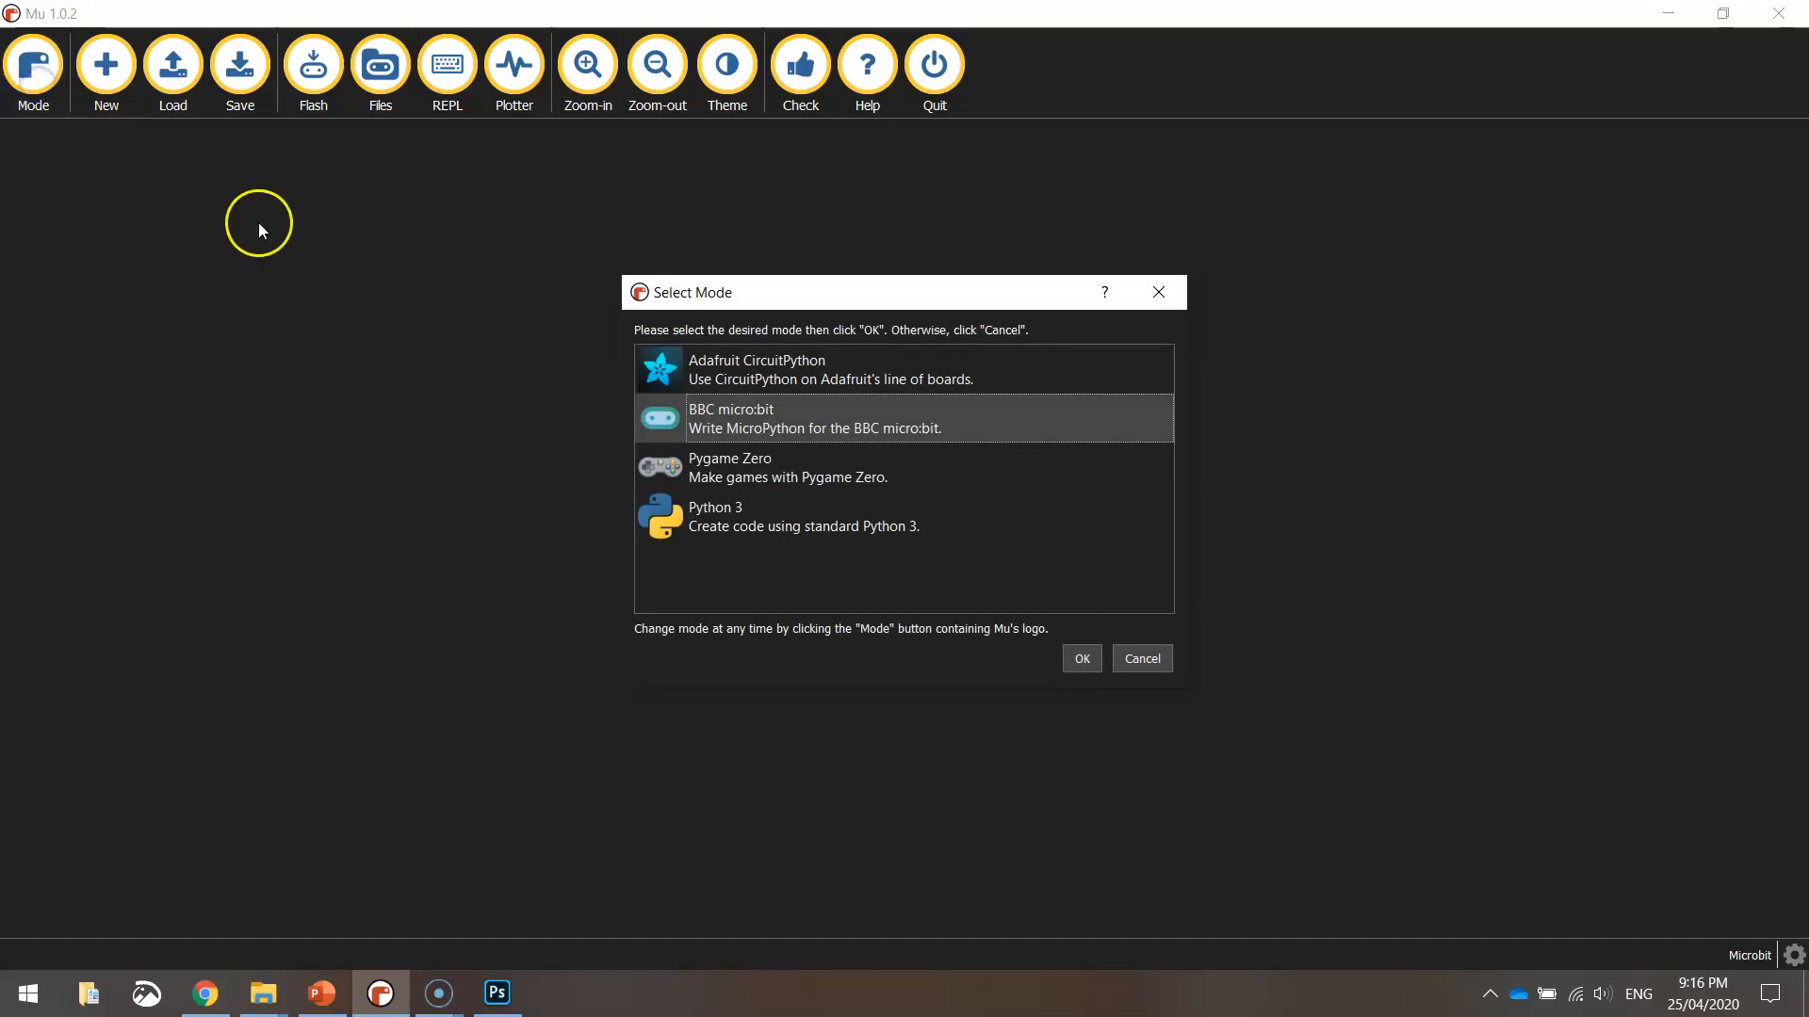
{"action": "mouse_move", "coordinate": [1017, 569]}
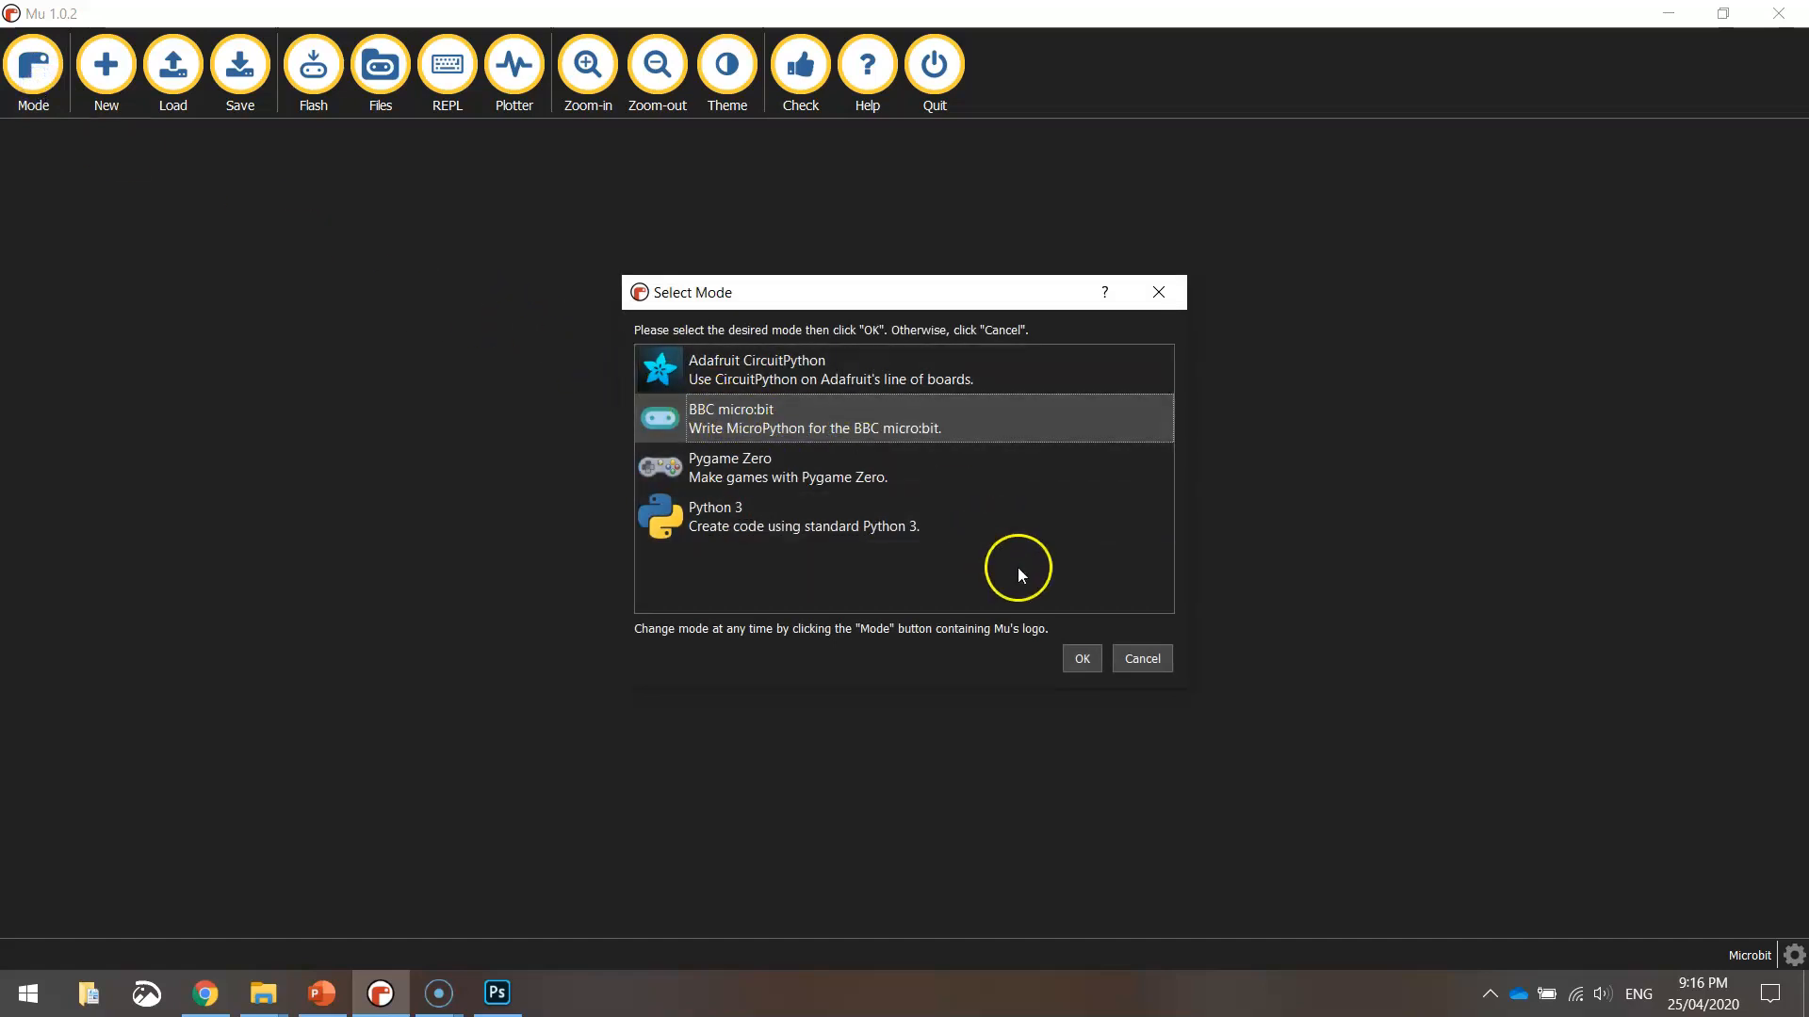
{"action": "left_click", "coordinate": [1080, 658]}
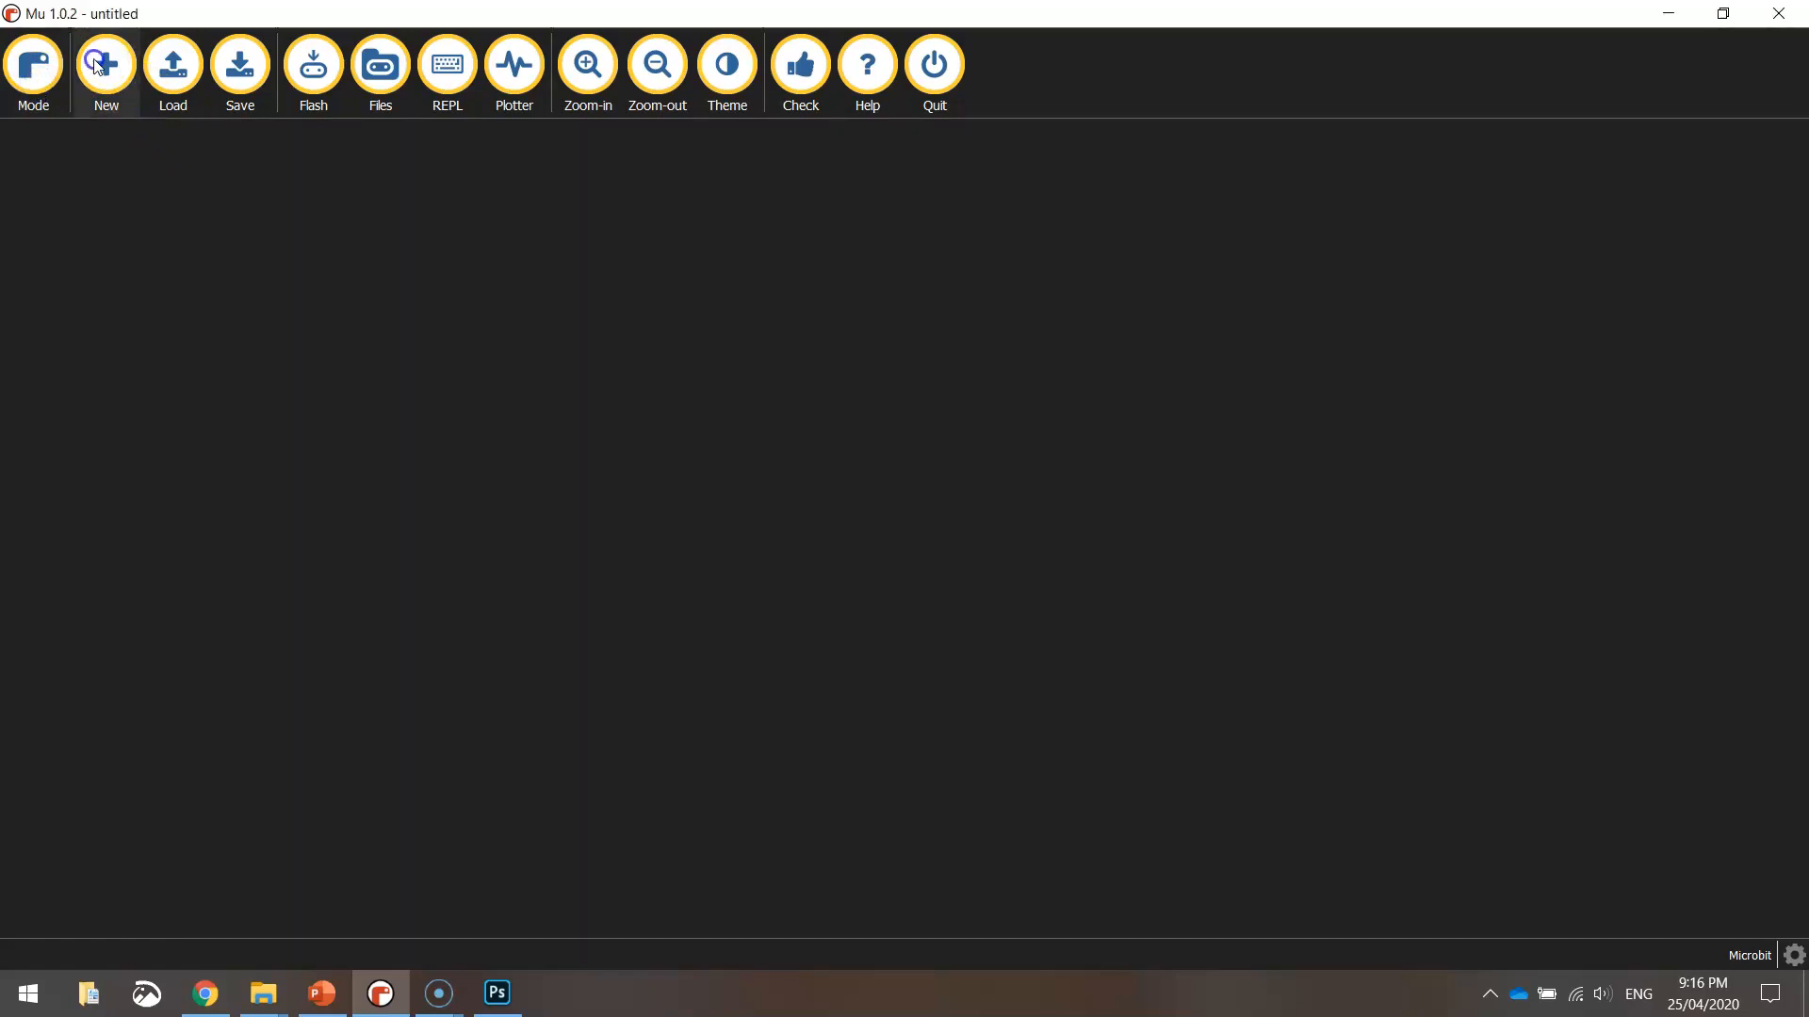
Step: Write 'from microbit import *' as the script's first line
{"action": "type", "text": "from micr"}
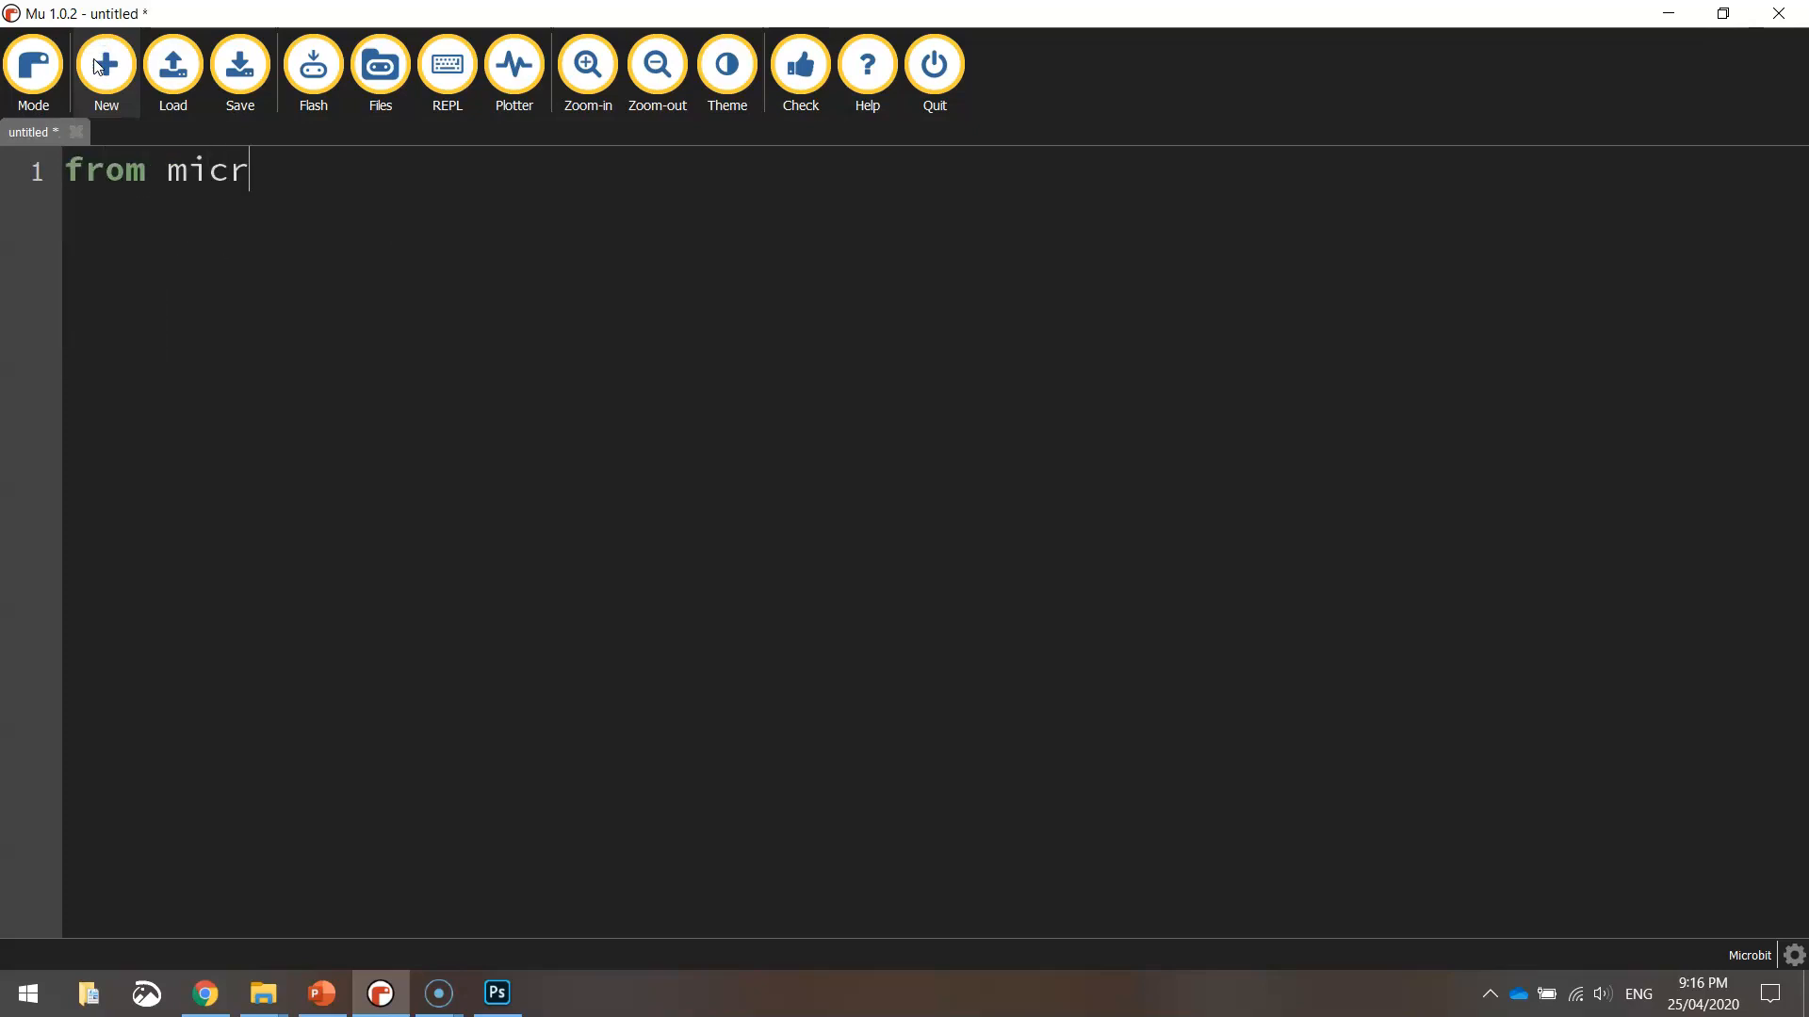
{"action": "type", "text": "obit import *"}
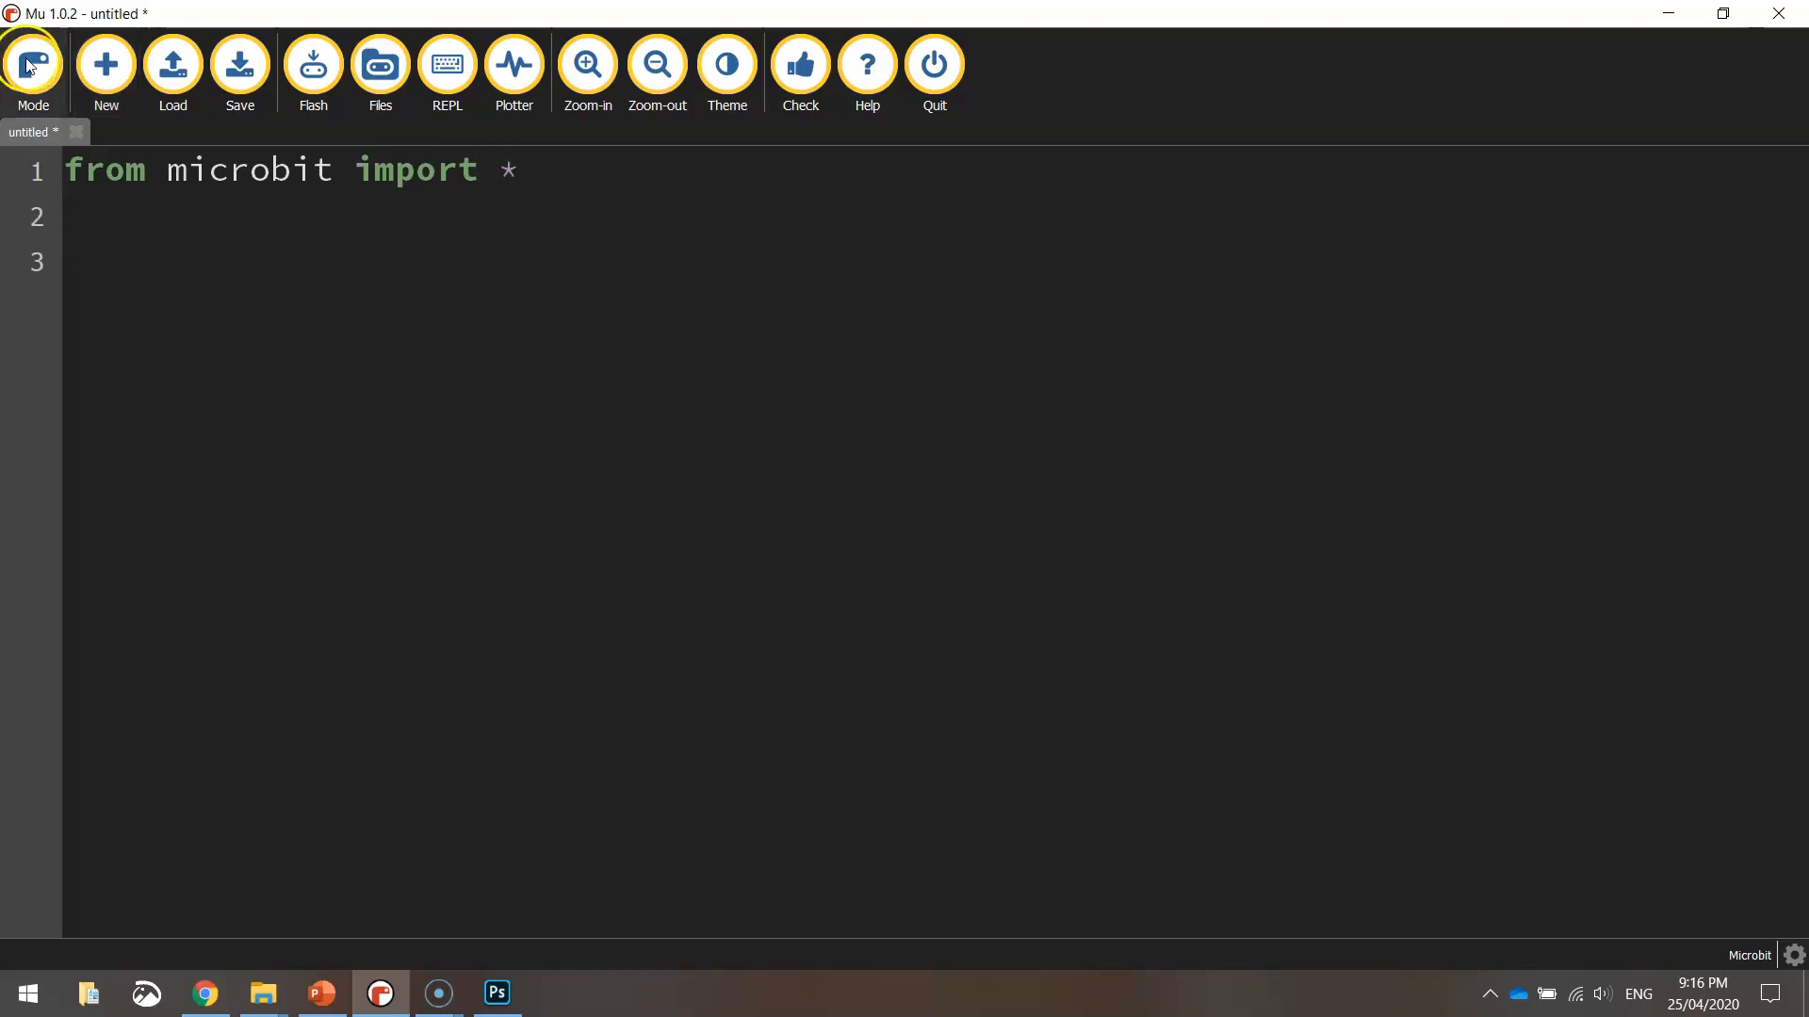
{"action": "mouse_move", "coordinate": [315, 324]}
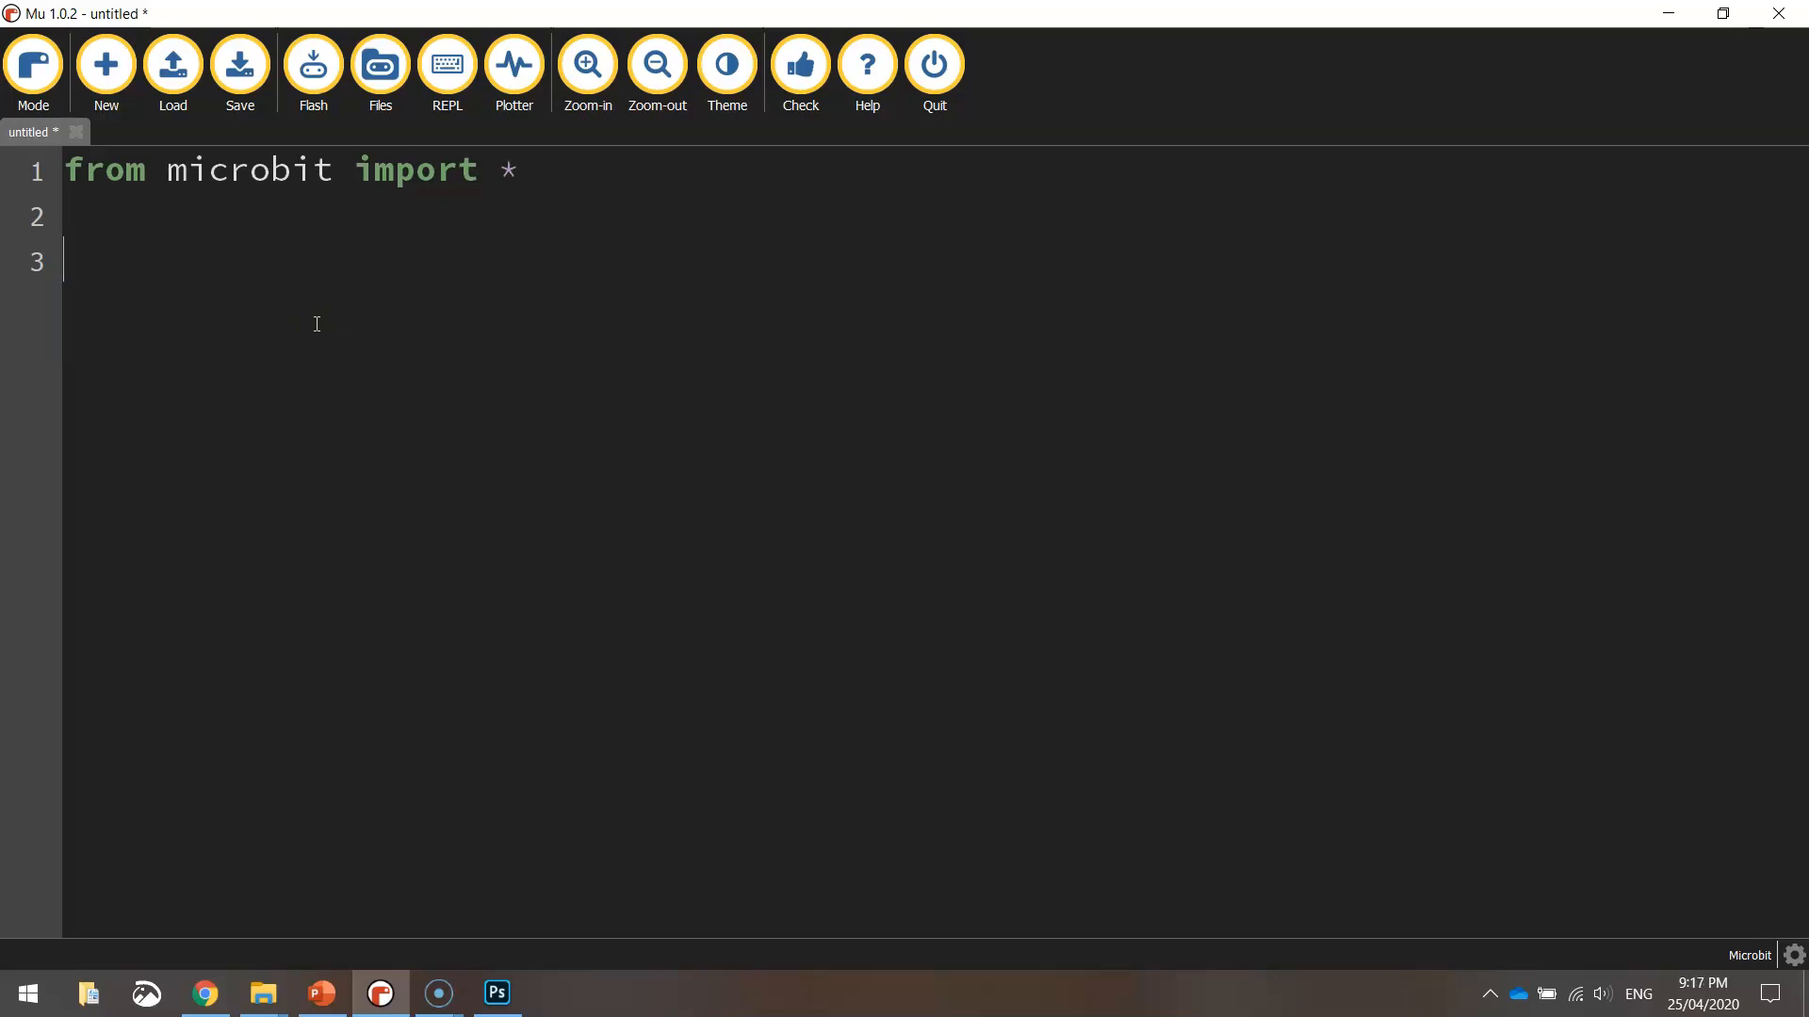
Step: Write 'the_temp = temperature()' on line 3, accepting the temperature autocomplete suggestion
{"action": "type", "text": "the"}
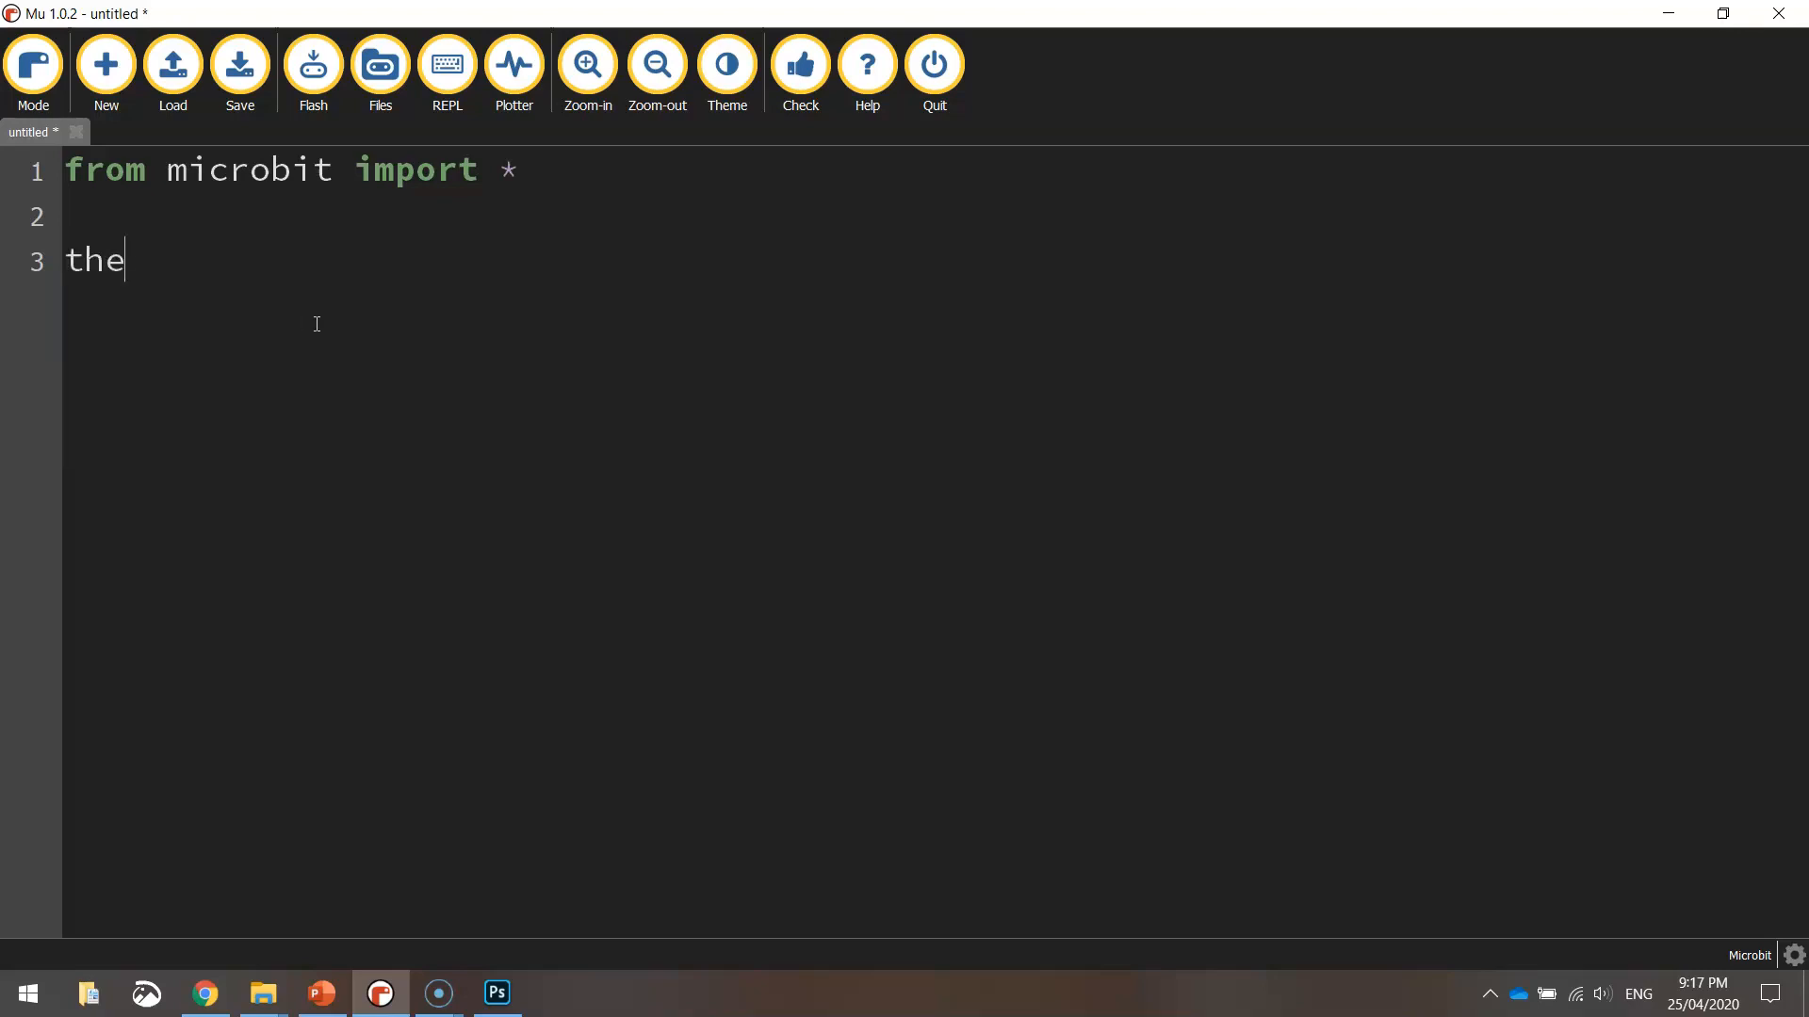
{"action": "type", "text": "_temp"}
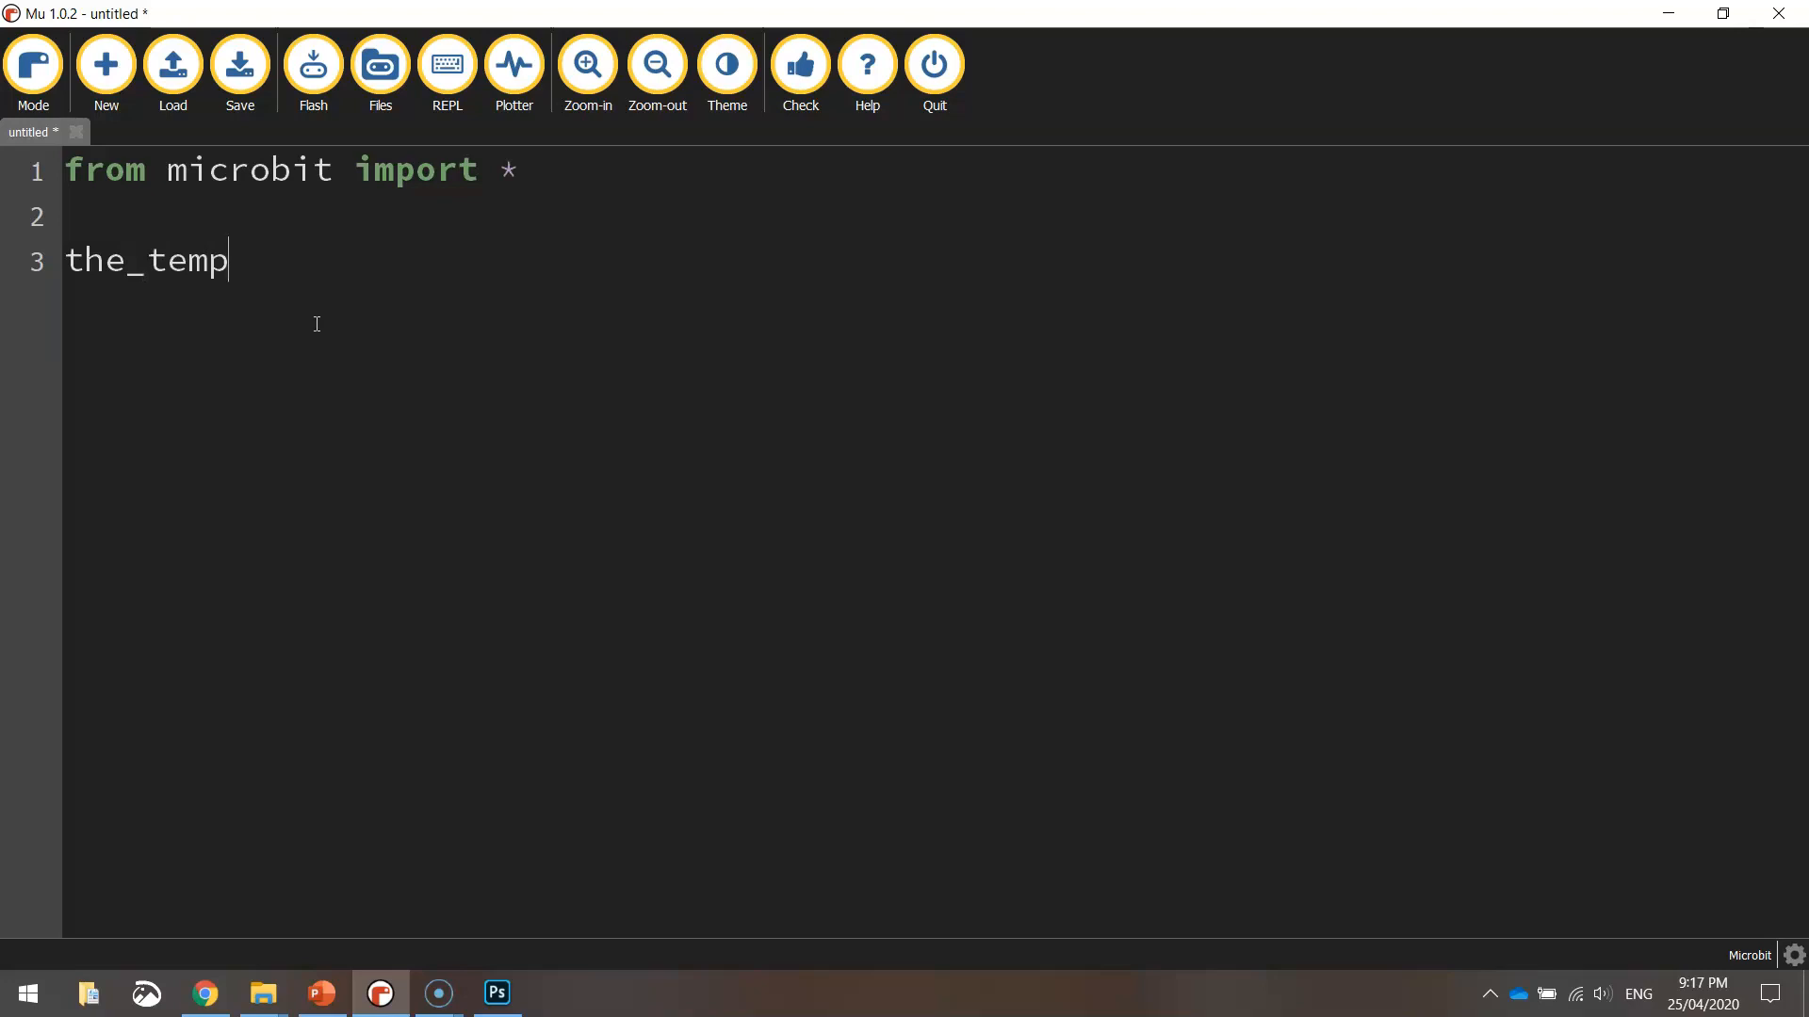
{"action": "type", "text": "="}
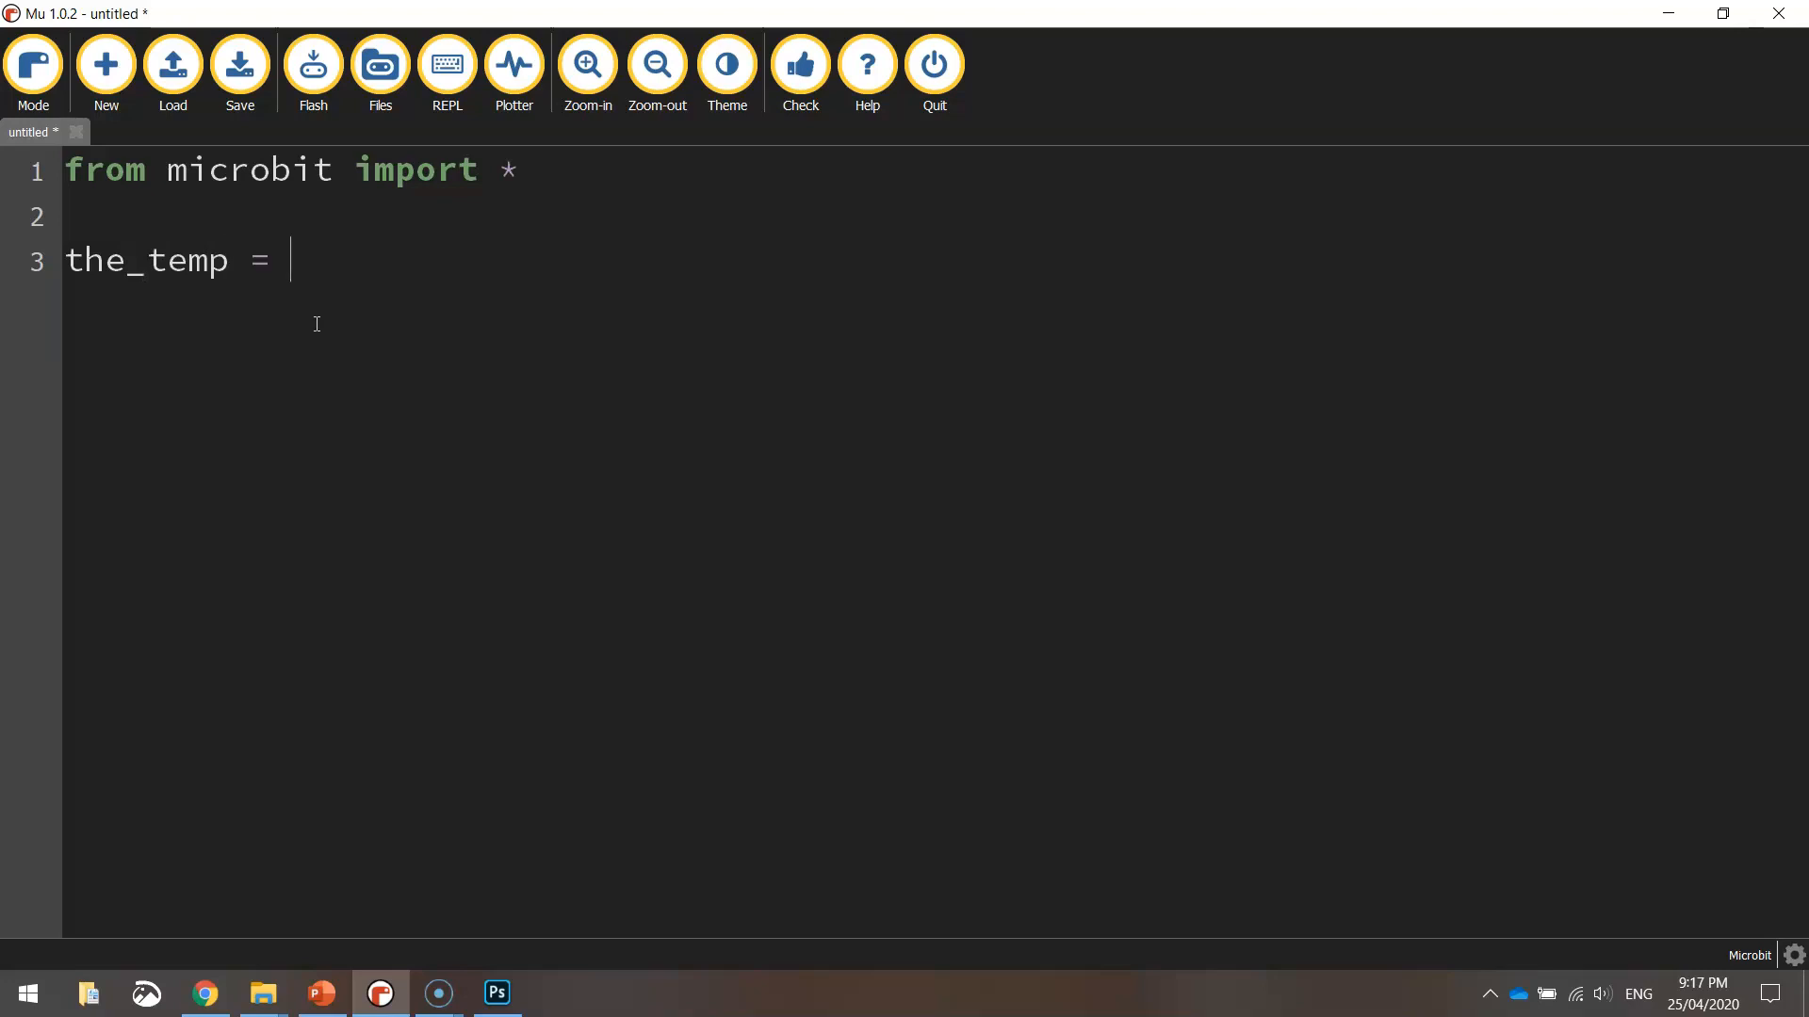
{"action": "type", "text": "tem"}
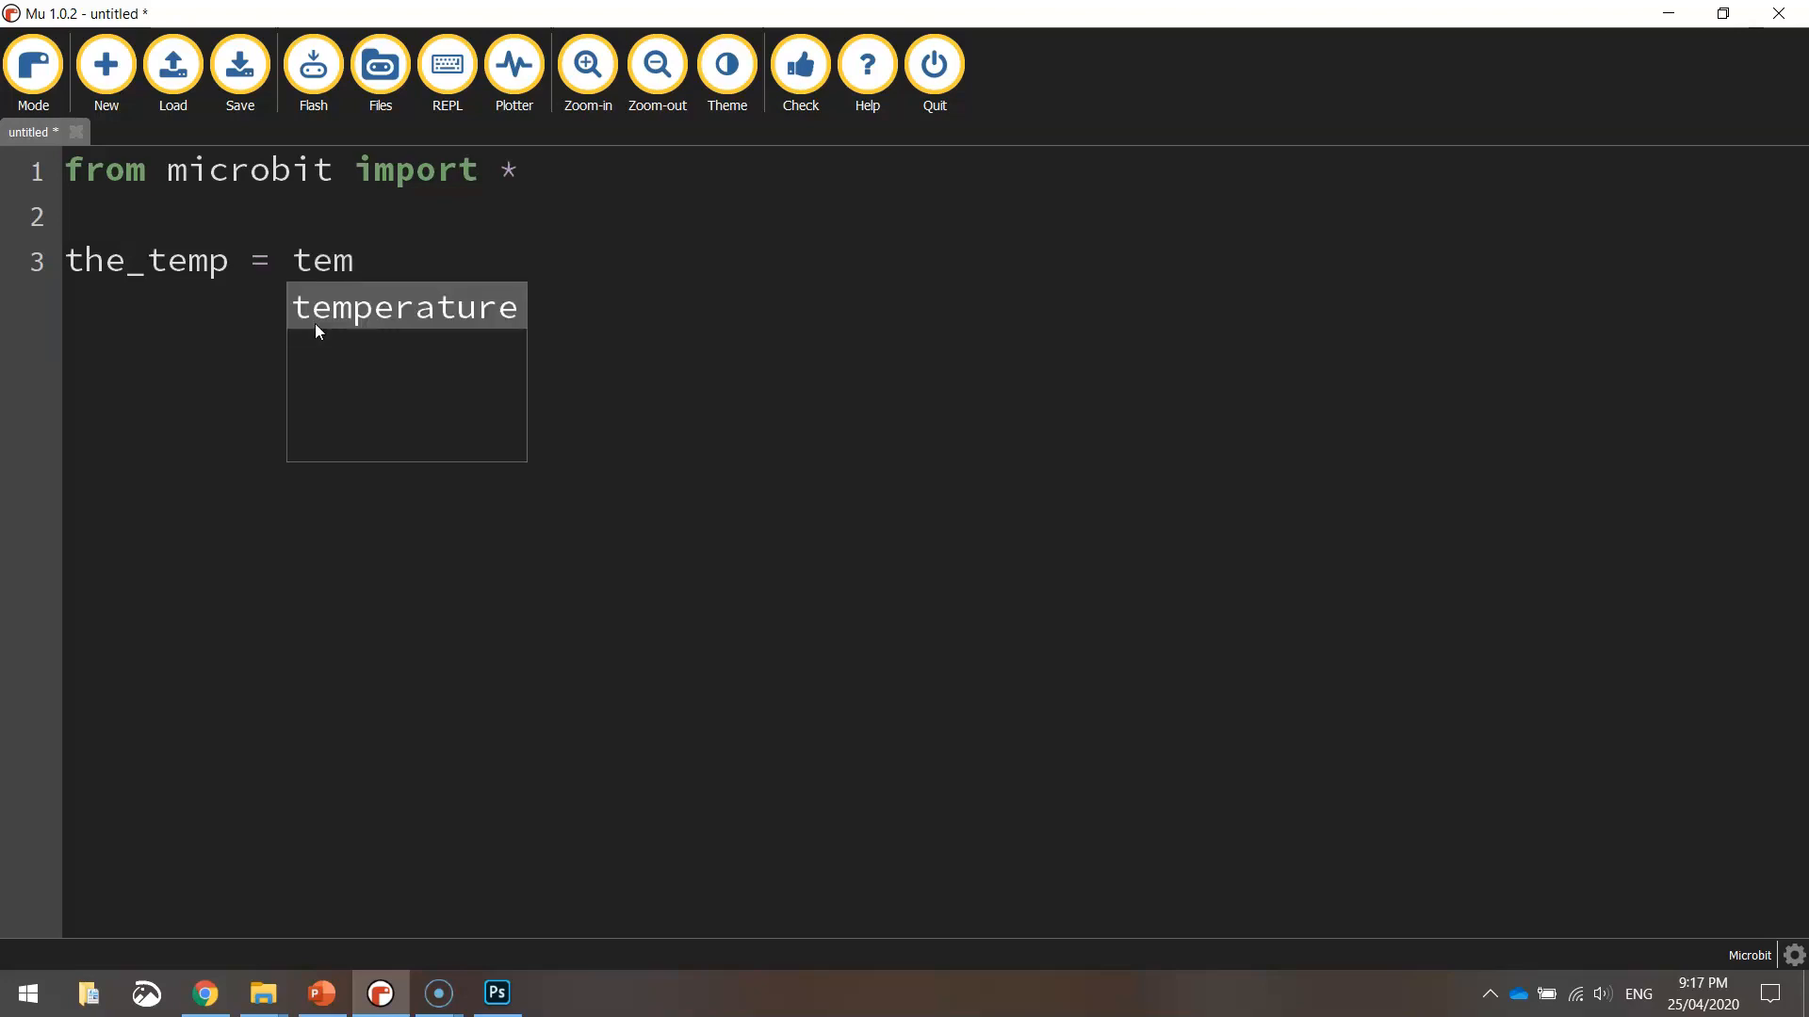
{"action": "left_click", "coordinate": [403, 307]}
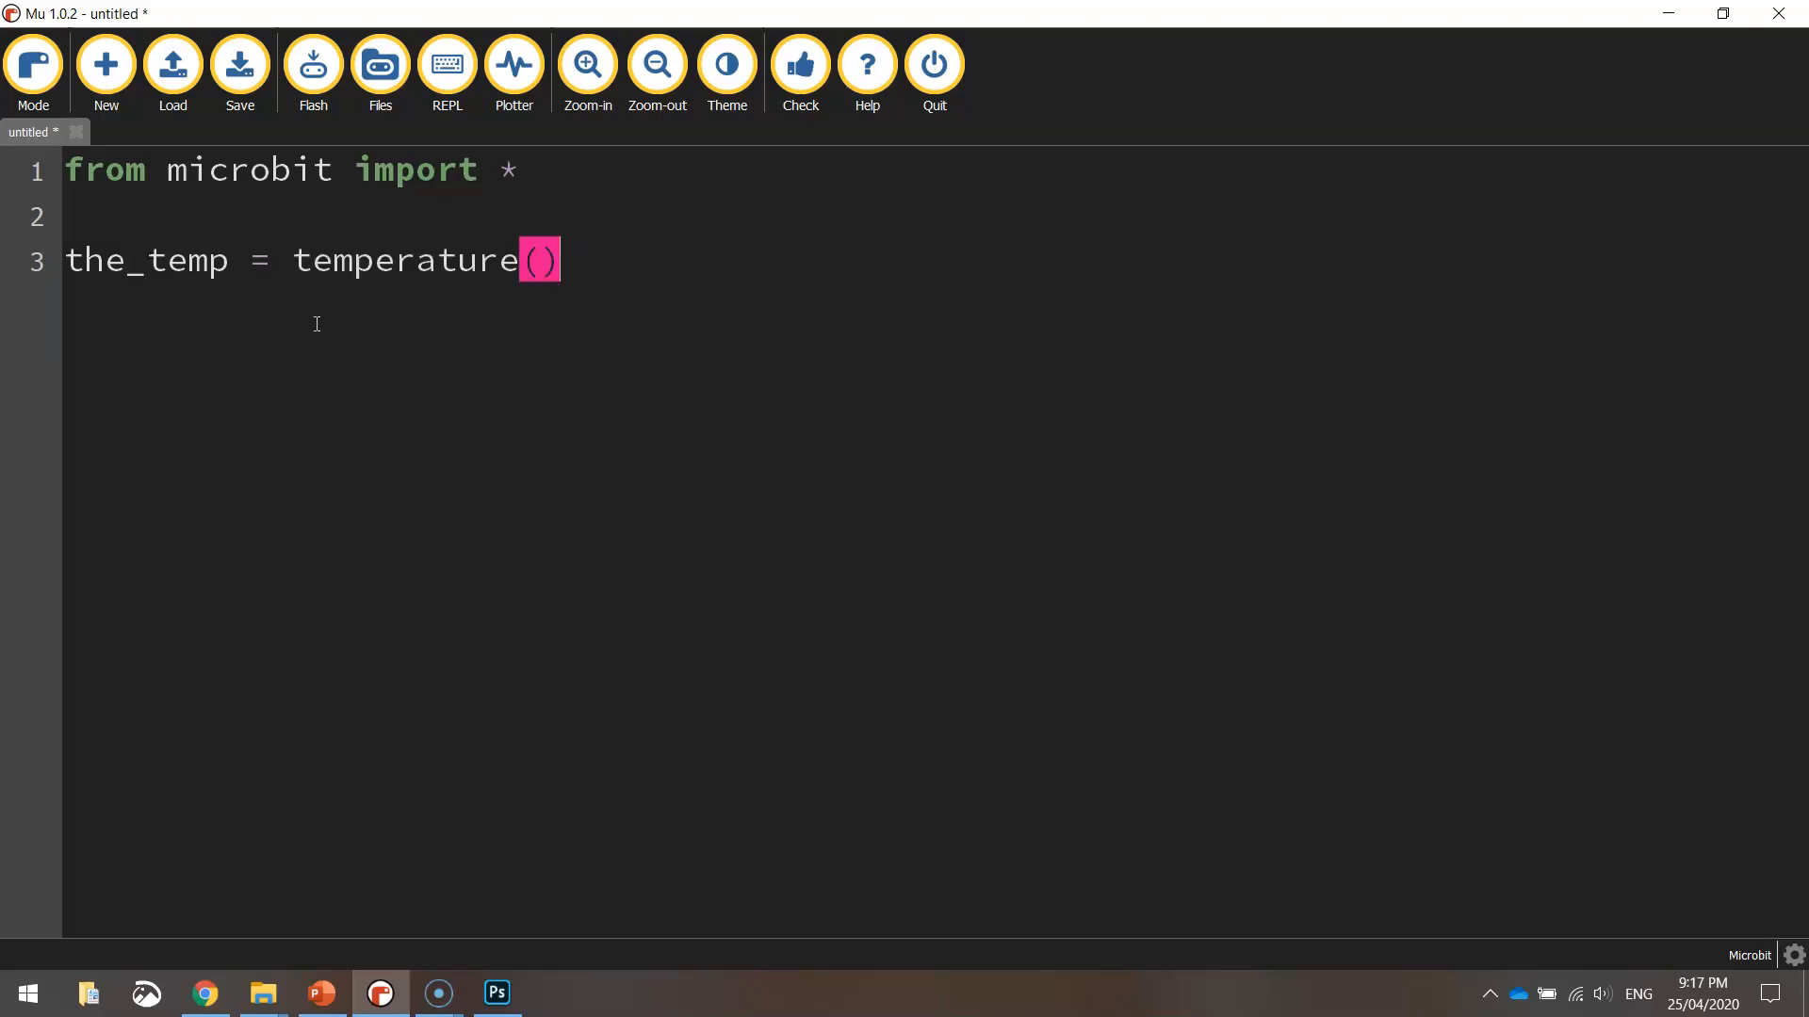
{"action": "double_click", "coordinate": [403, 260]}
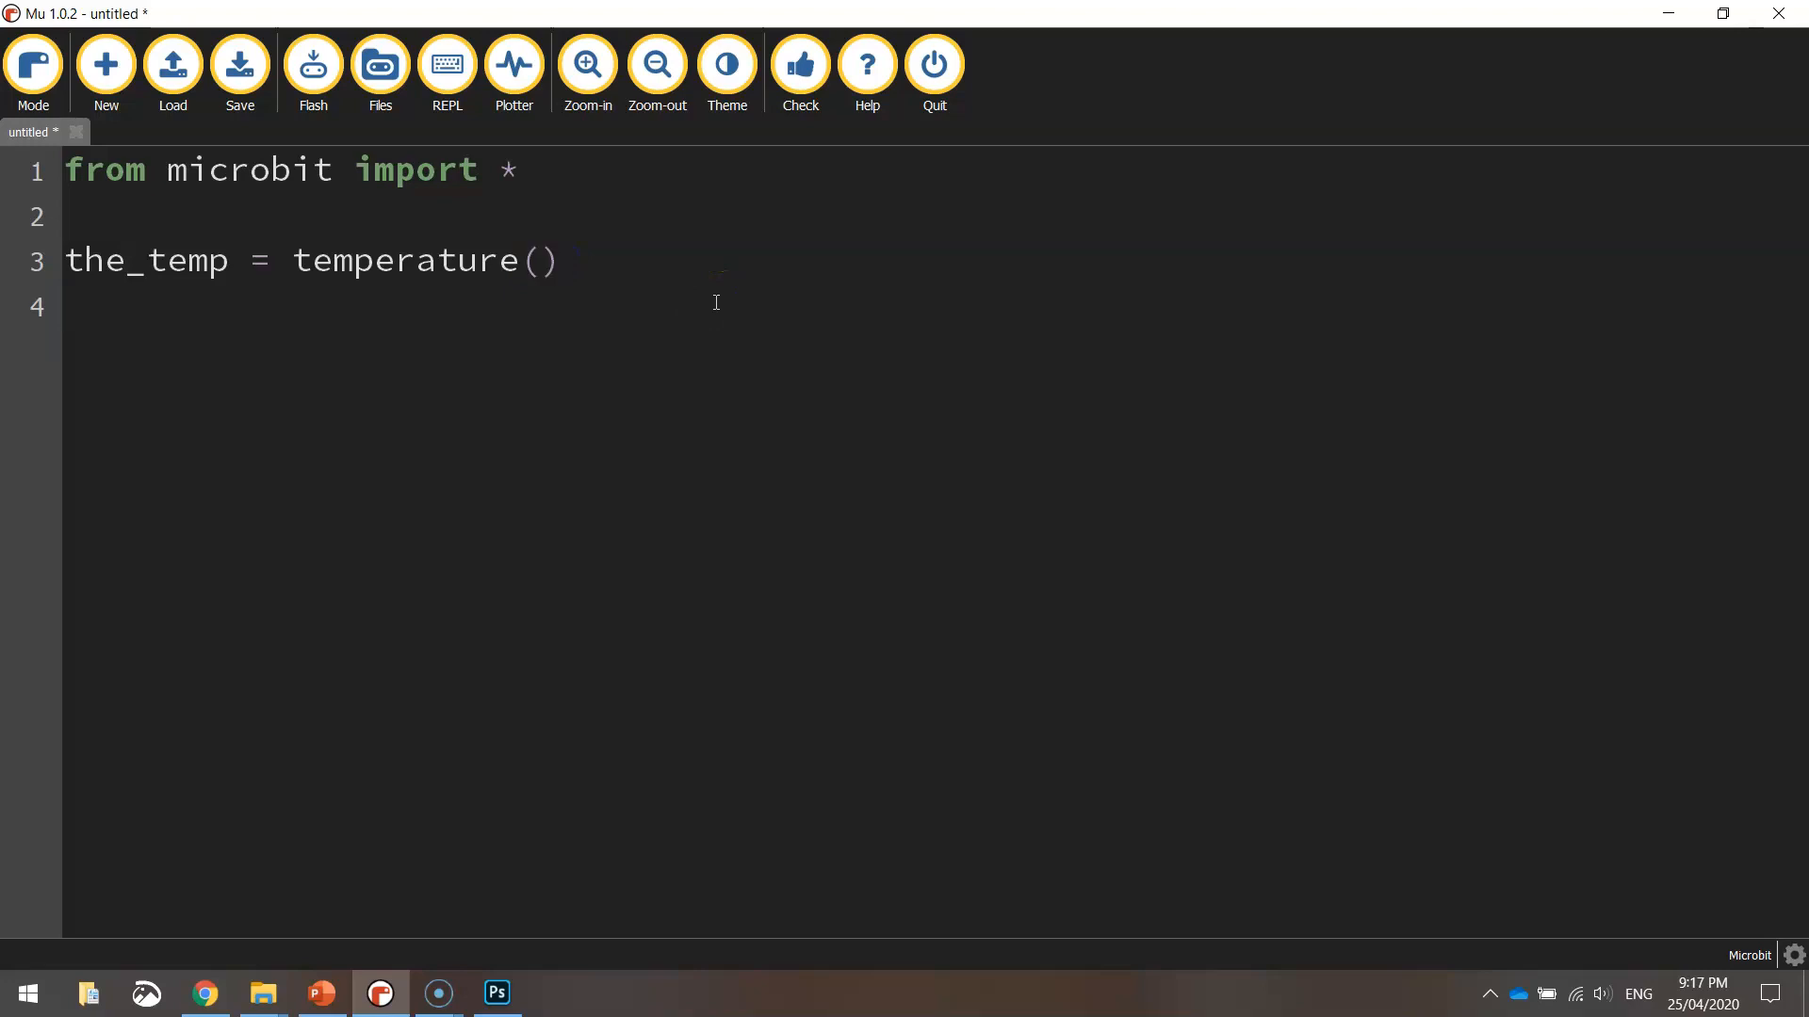
Step: Write 'display.scroll(the_temp)' on line 4 to scroll the reading across the display
{"action": "type", "text": "display.scroll"}
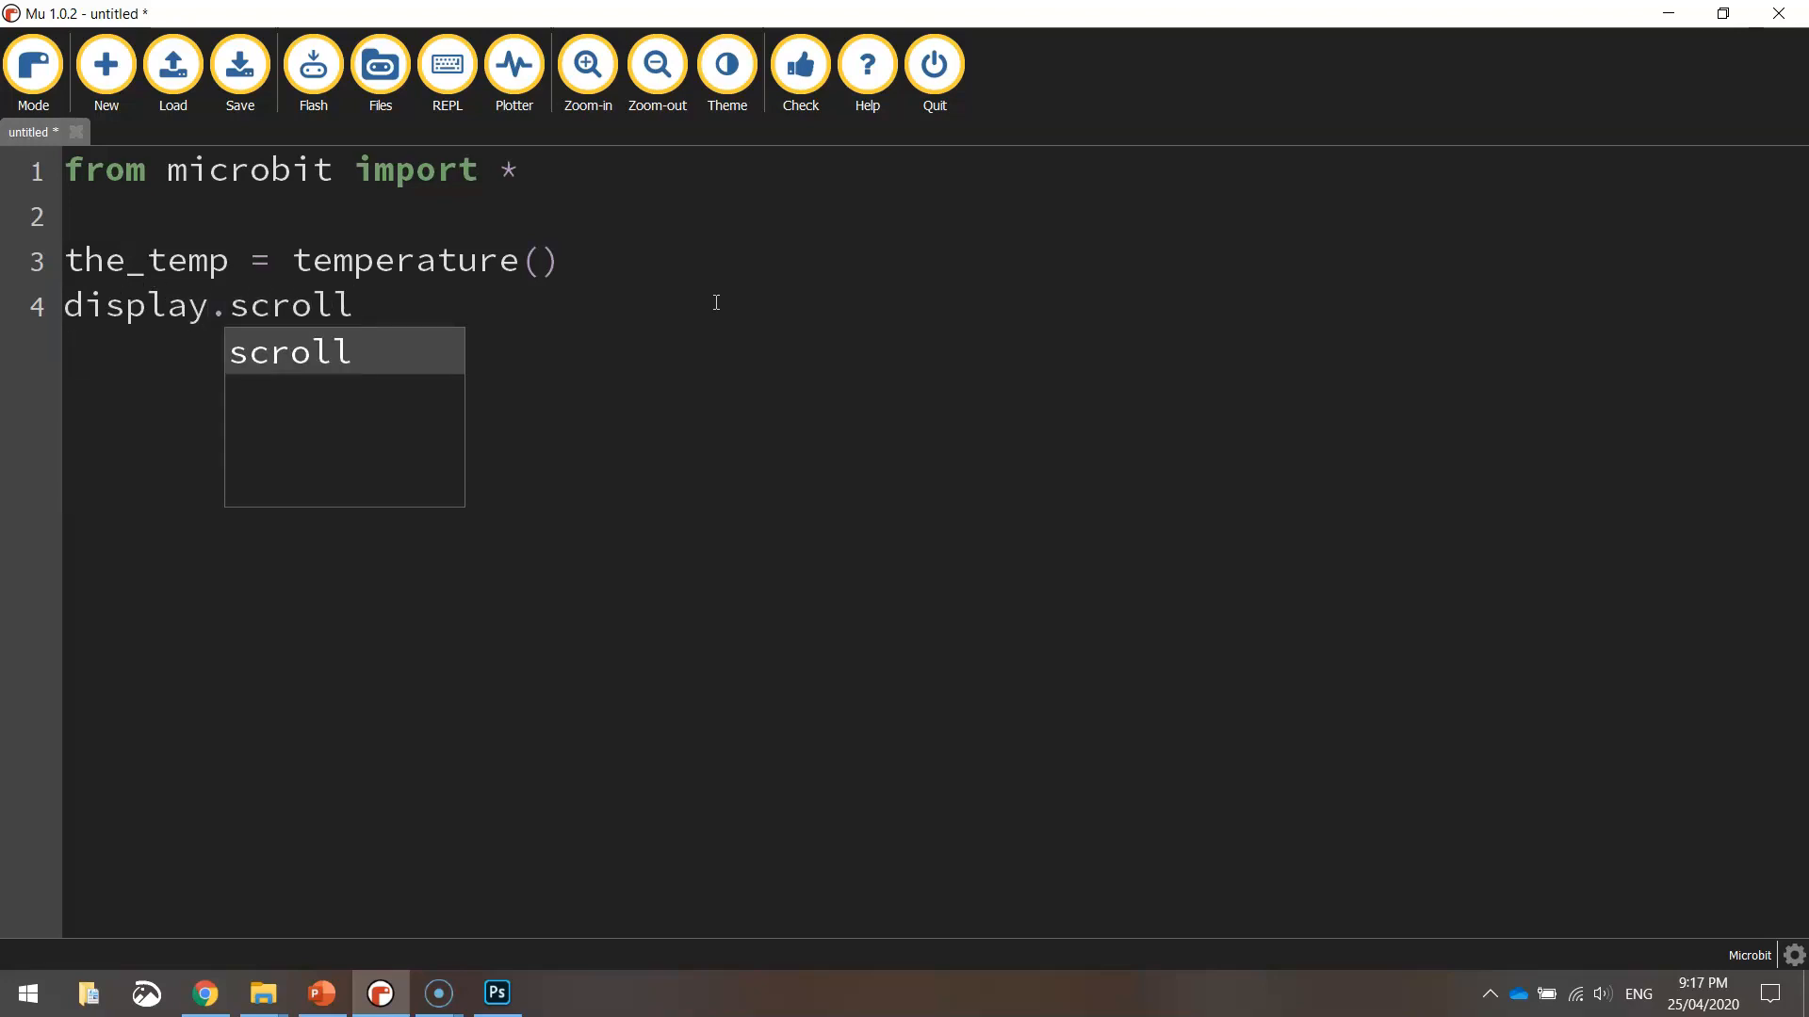
{"action": "type", "text": "("}
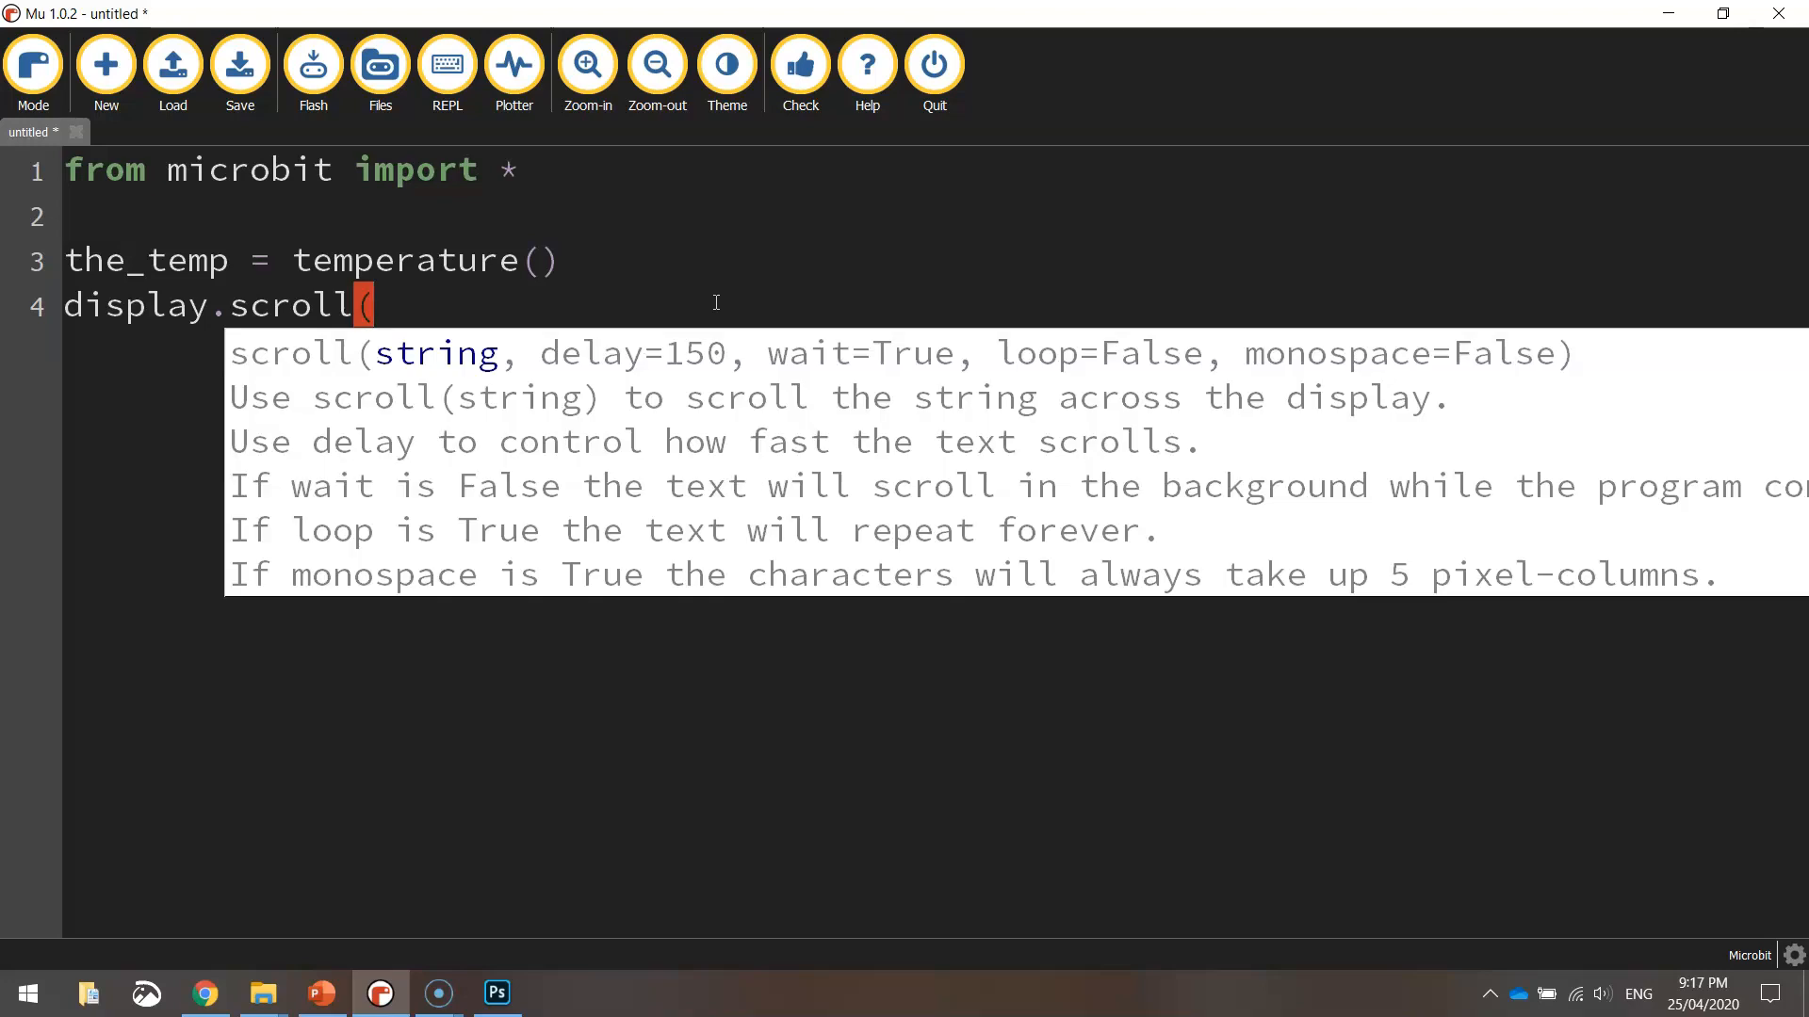
{"action": "type", "text": "te_"}
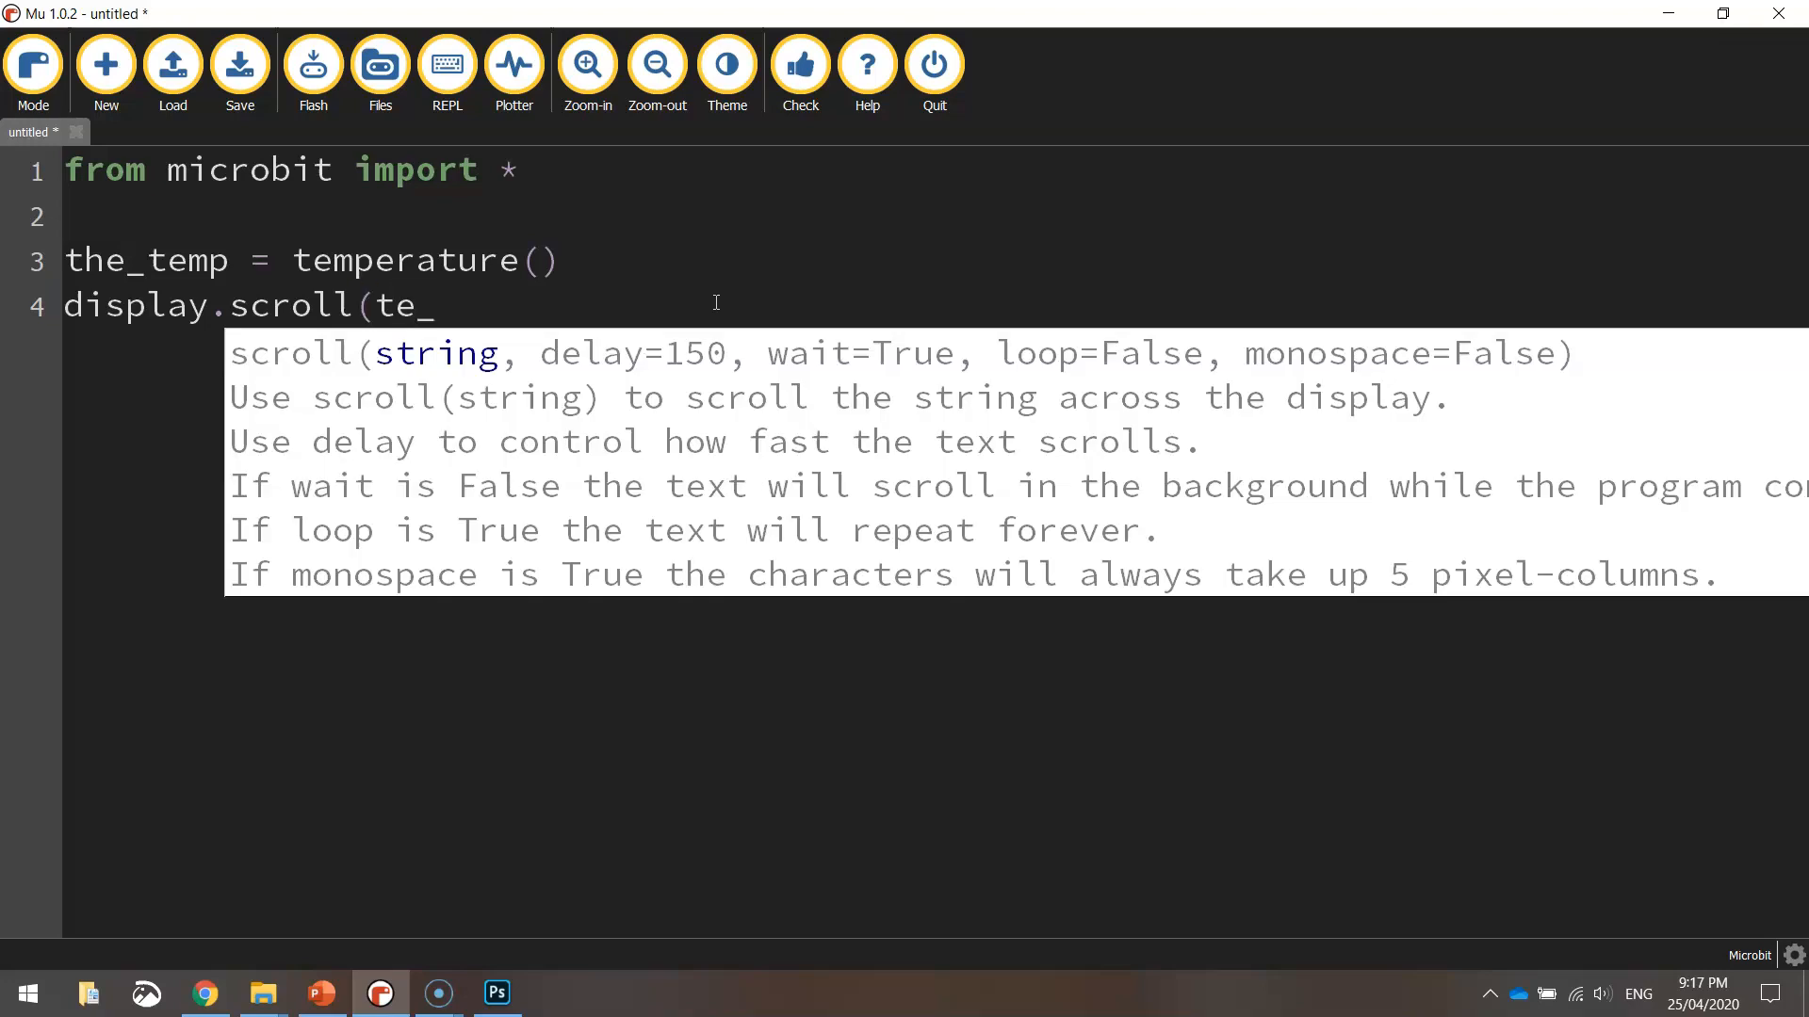
{"action": "type", "text": "he_t"}
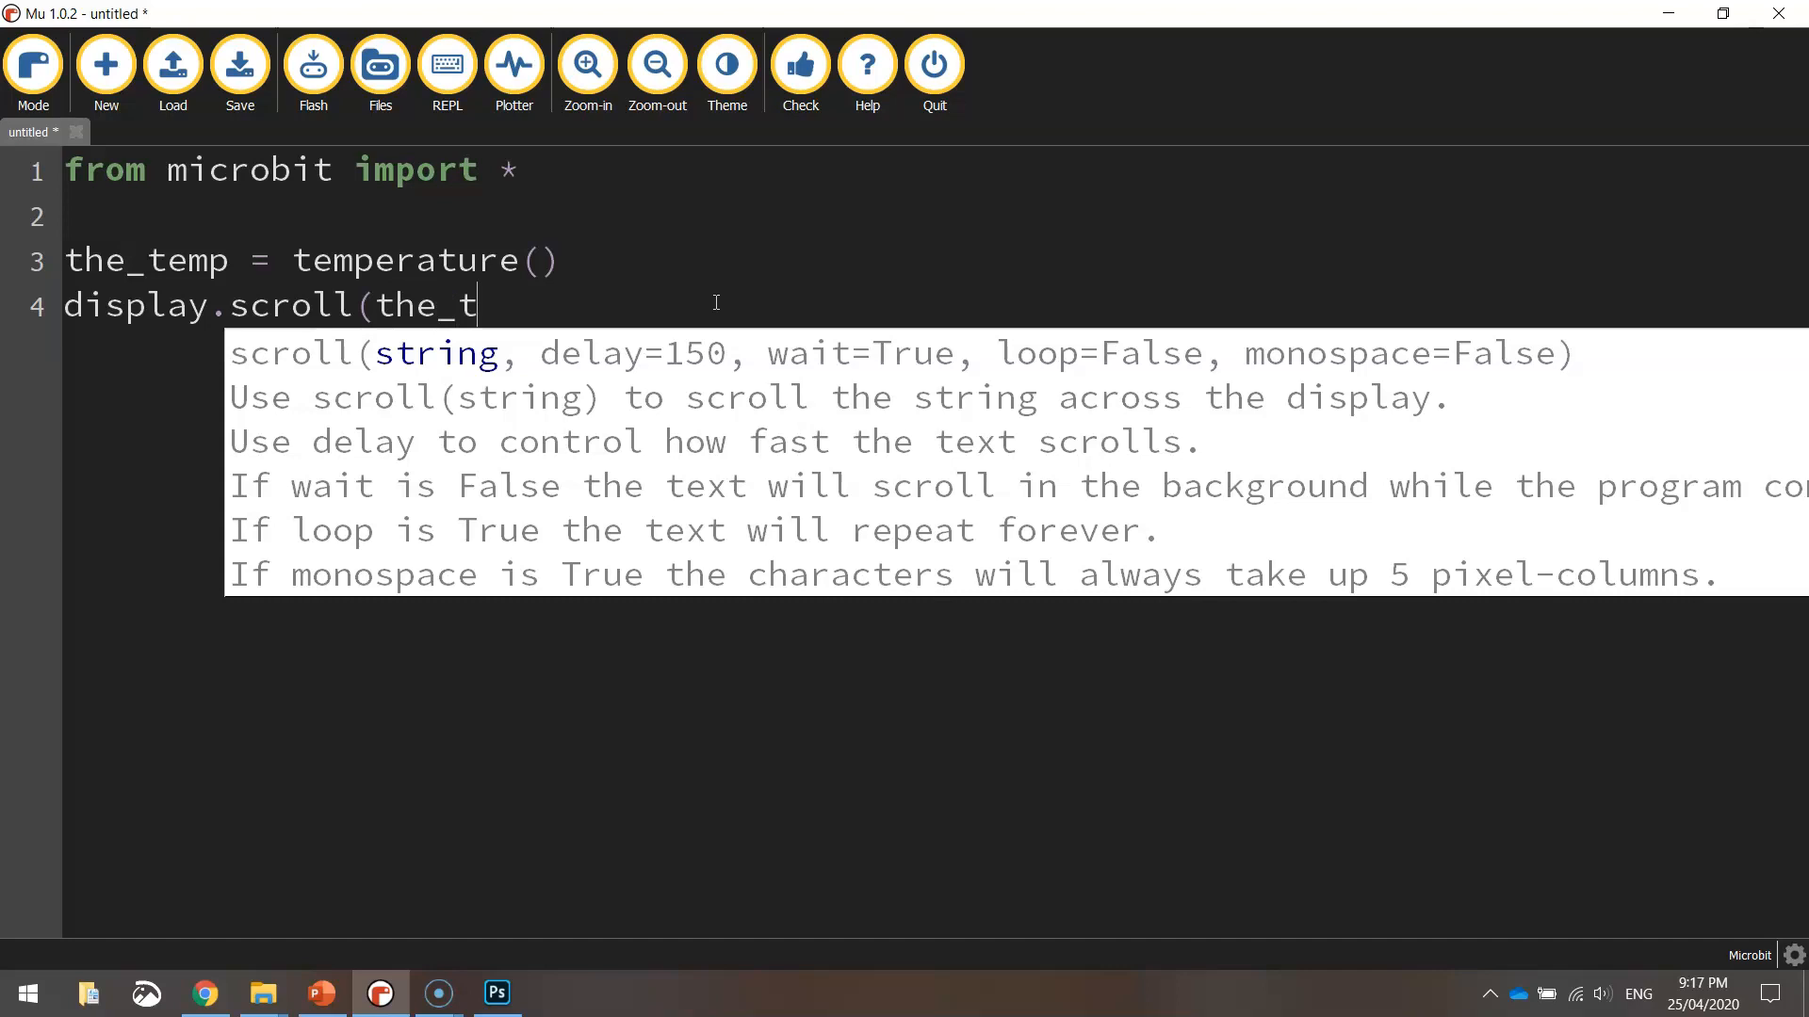
{"action": "type", "text": "emp)"}
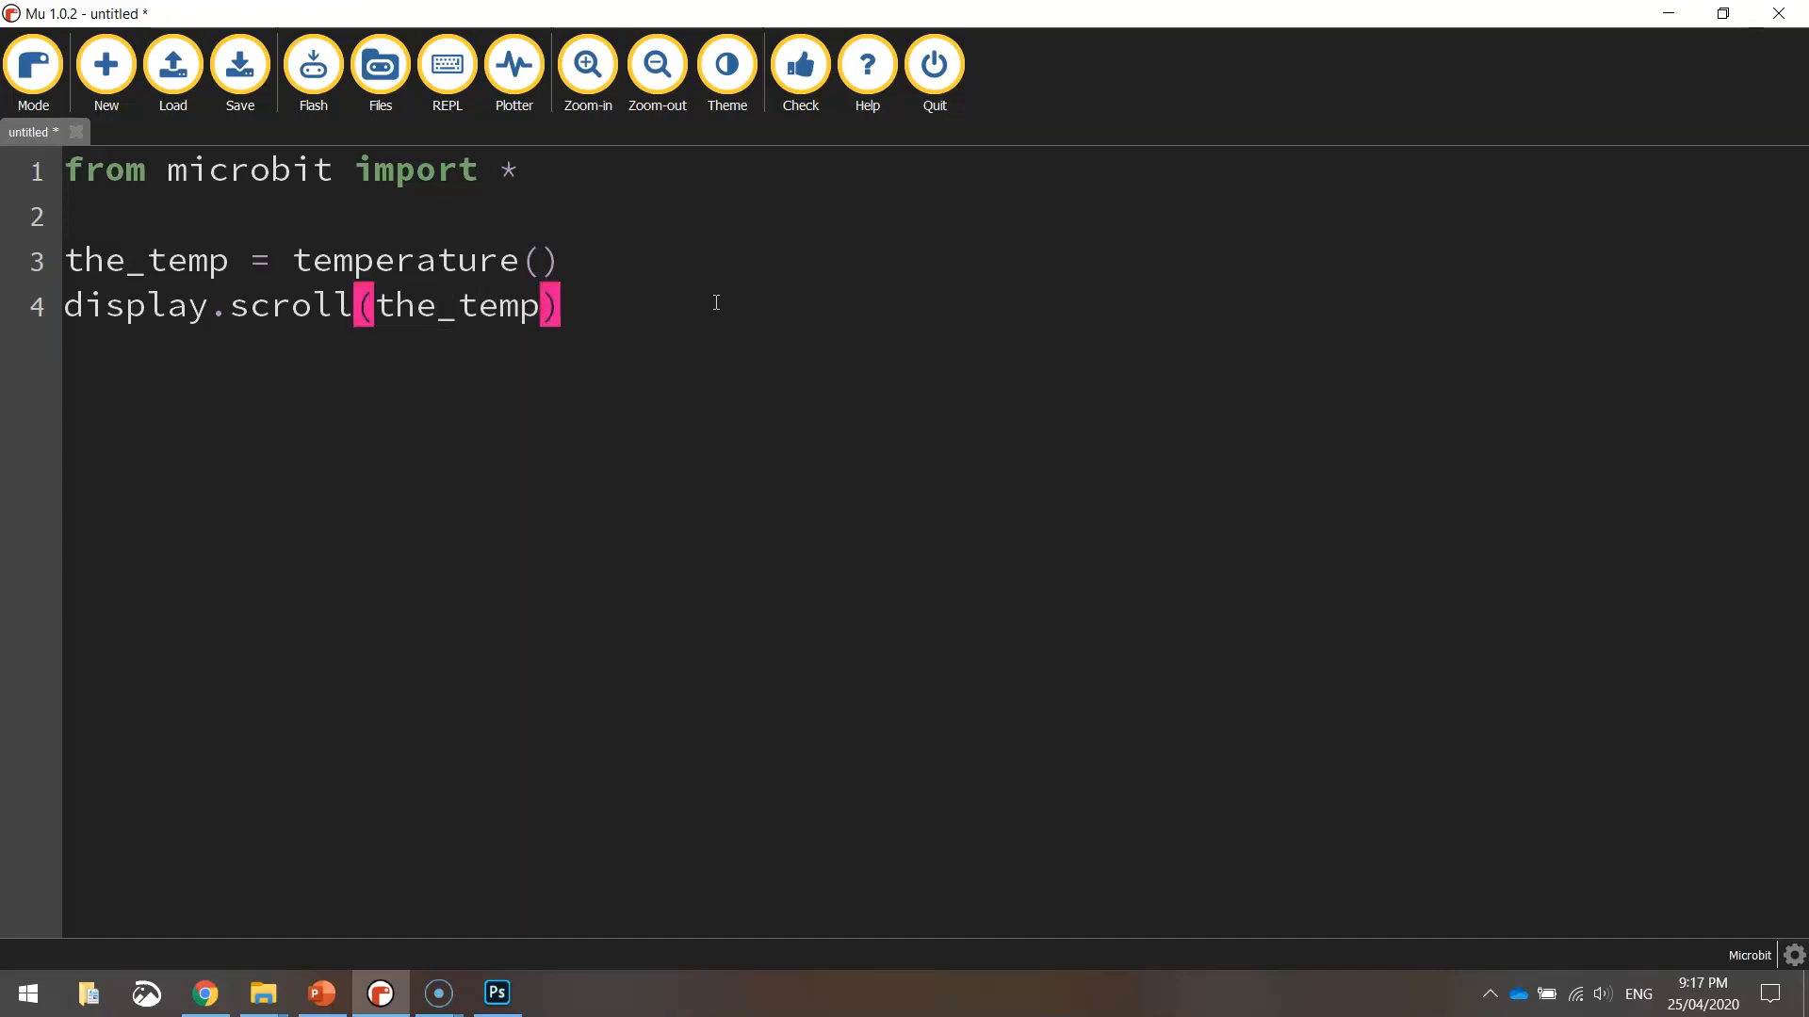
{"action": "mouse_move", "coordinate": [507, 377]}
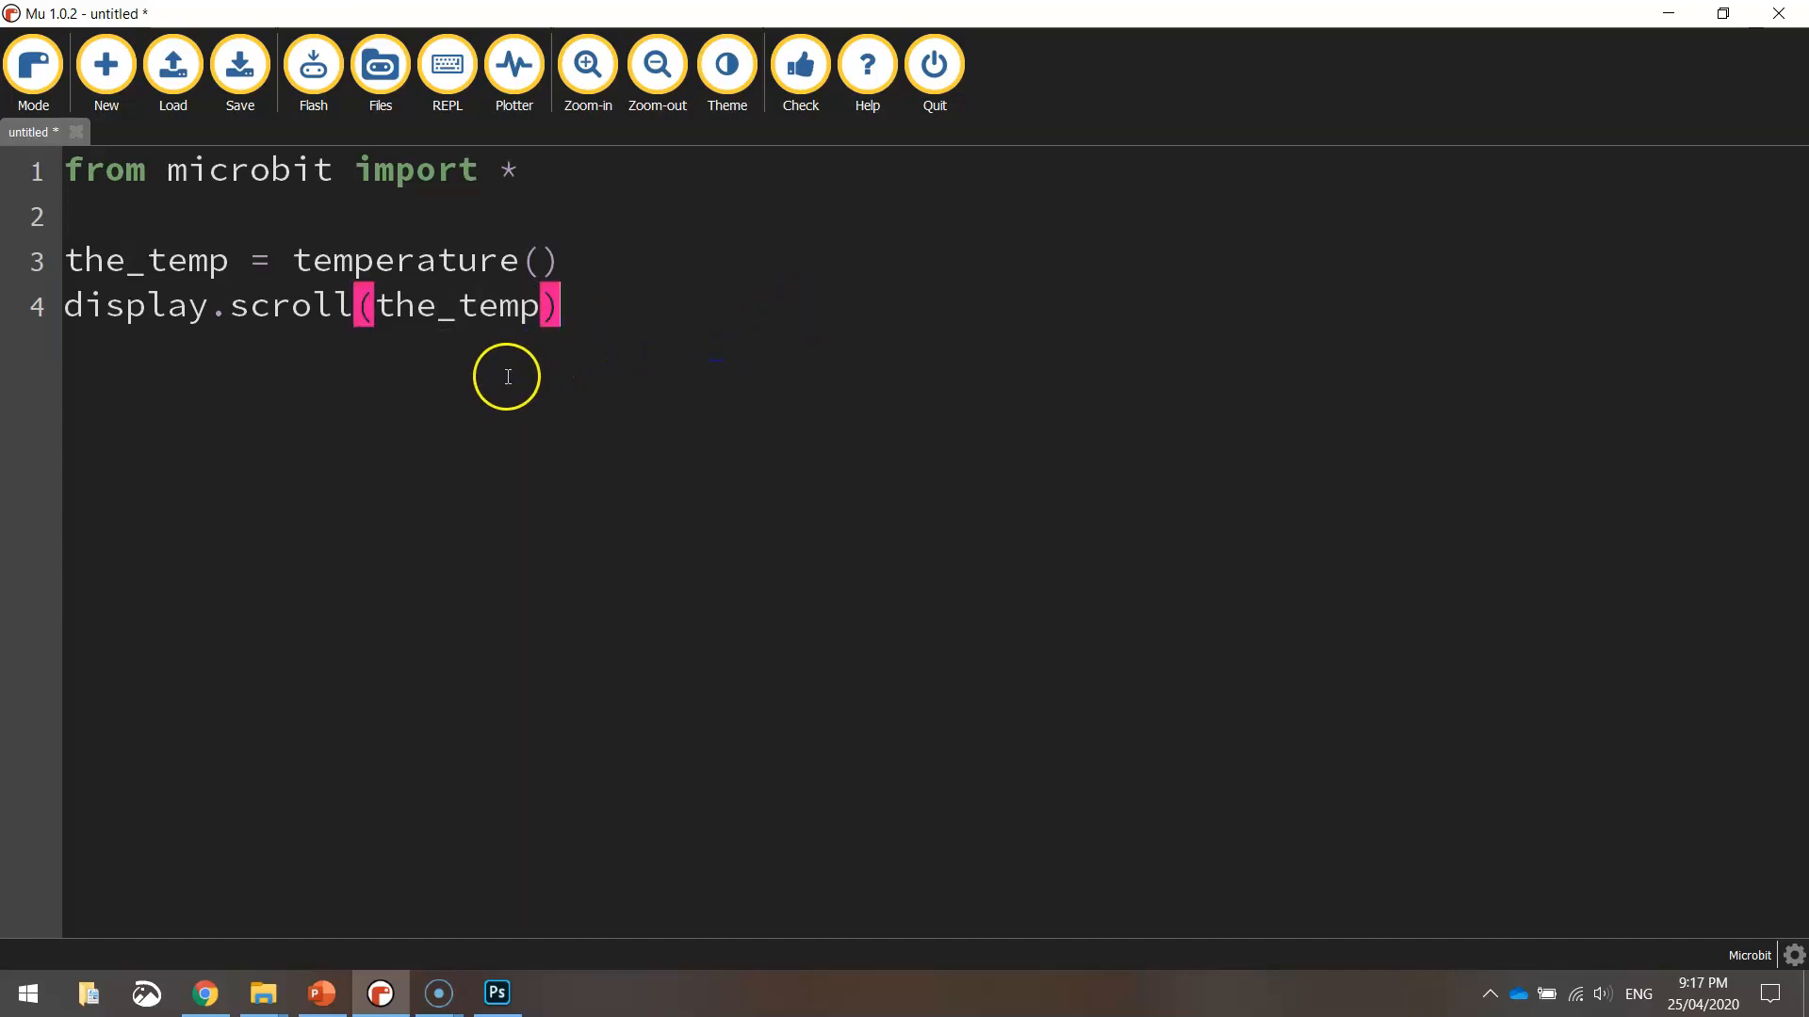
{"action": "mouse_move", "coordinate": [490, 435]}
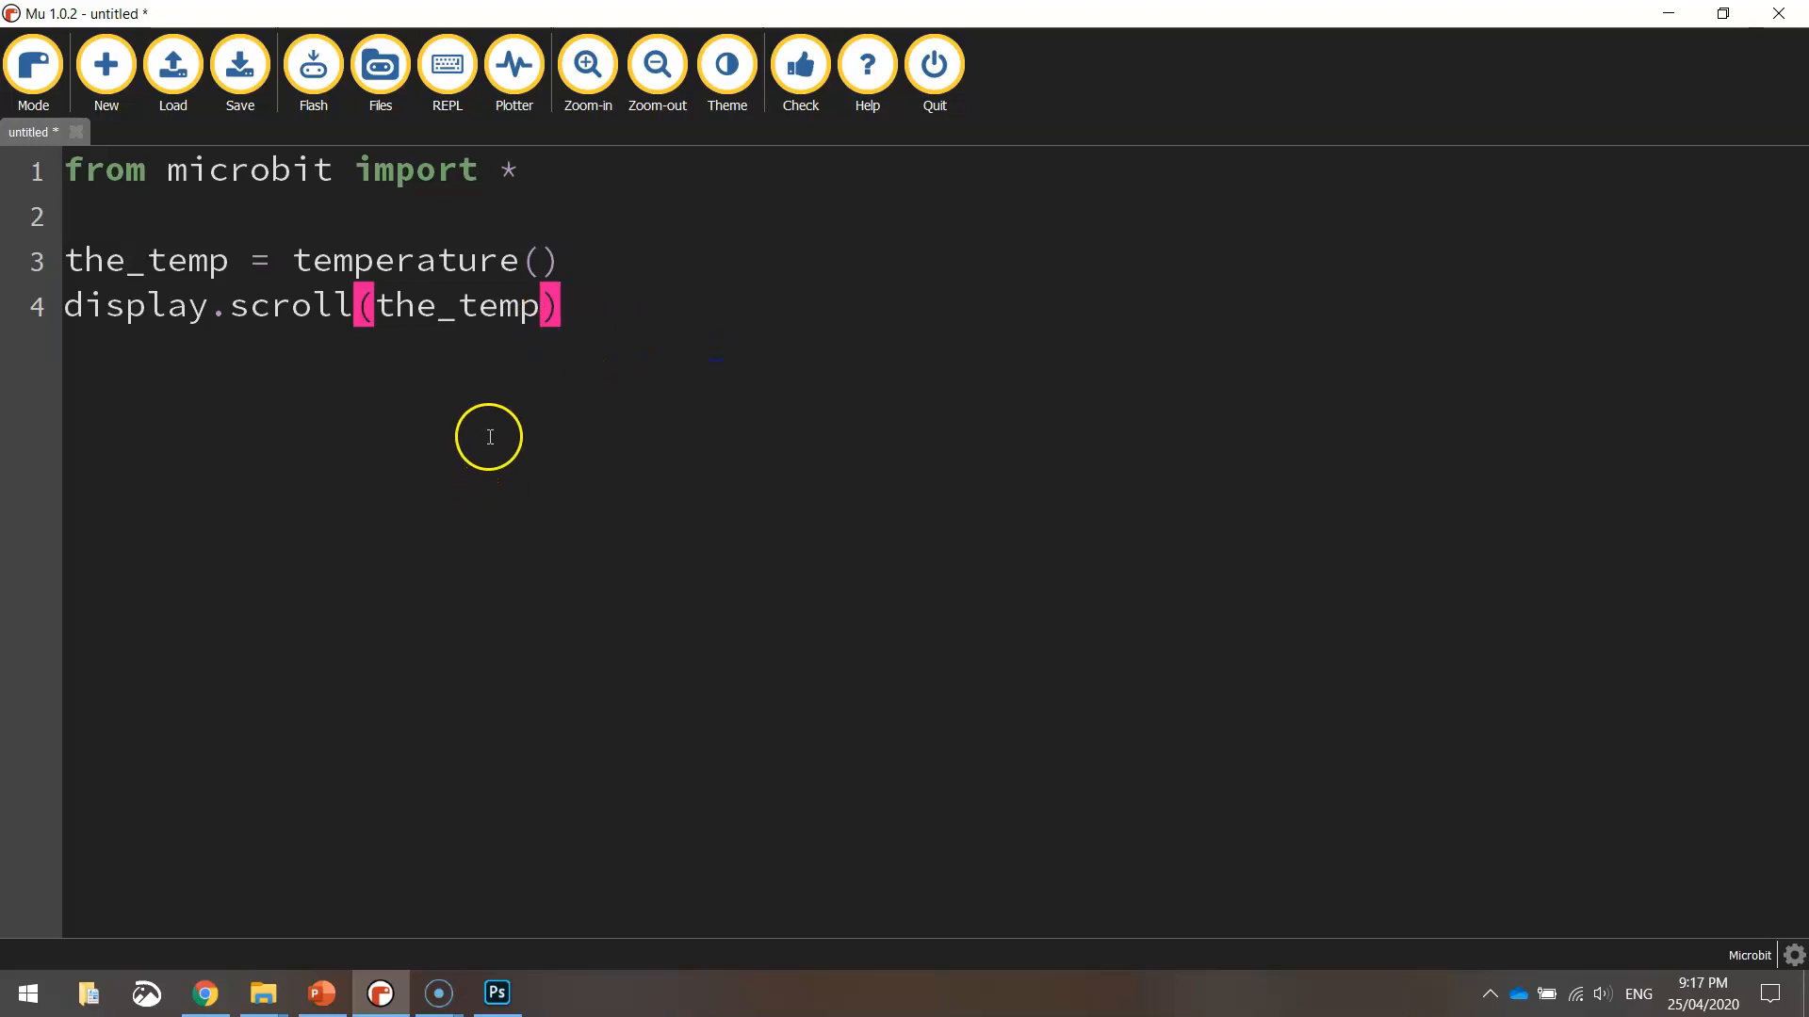
{"action": "mouse_move", "coordinate": [70, 259]}
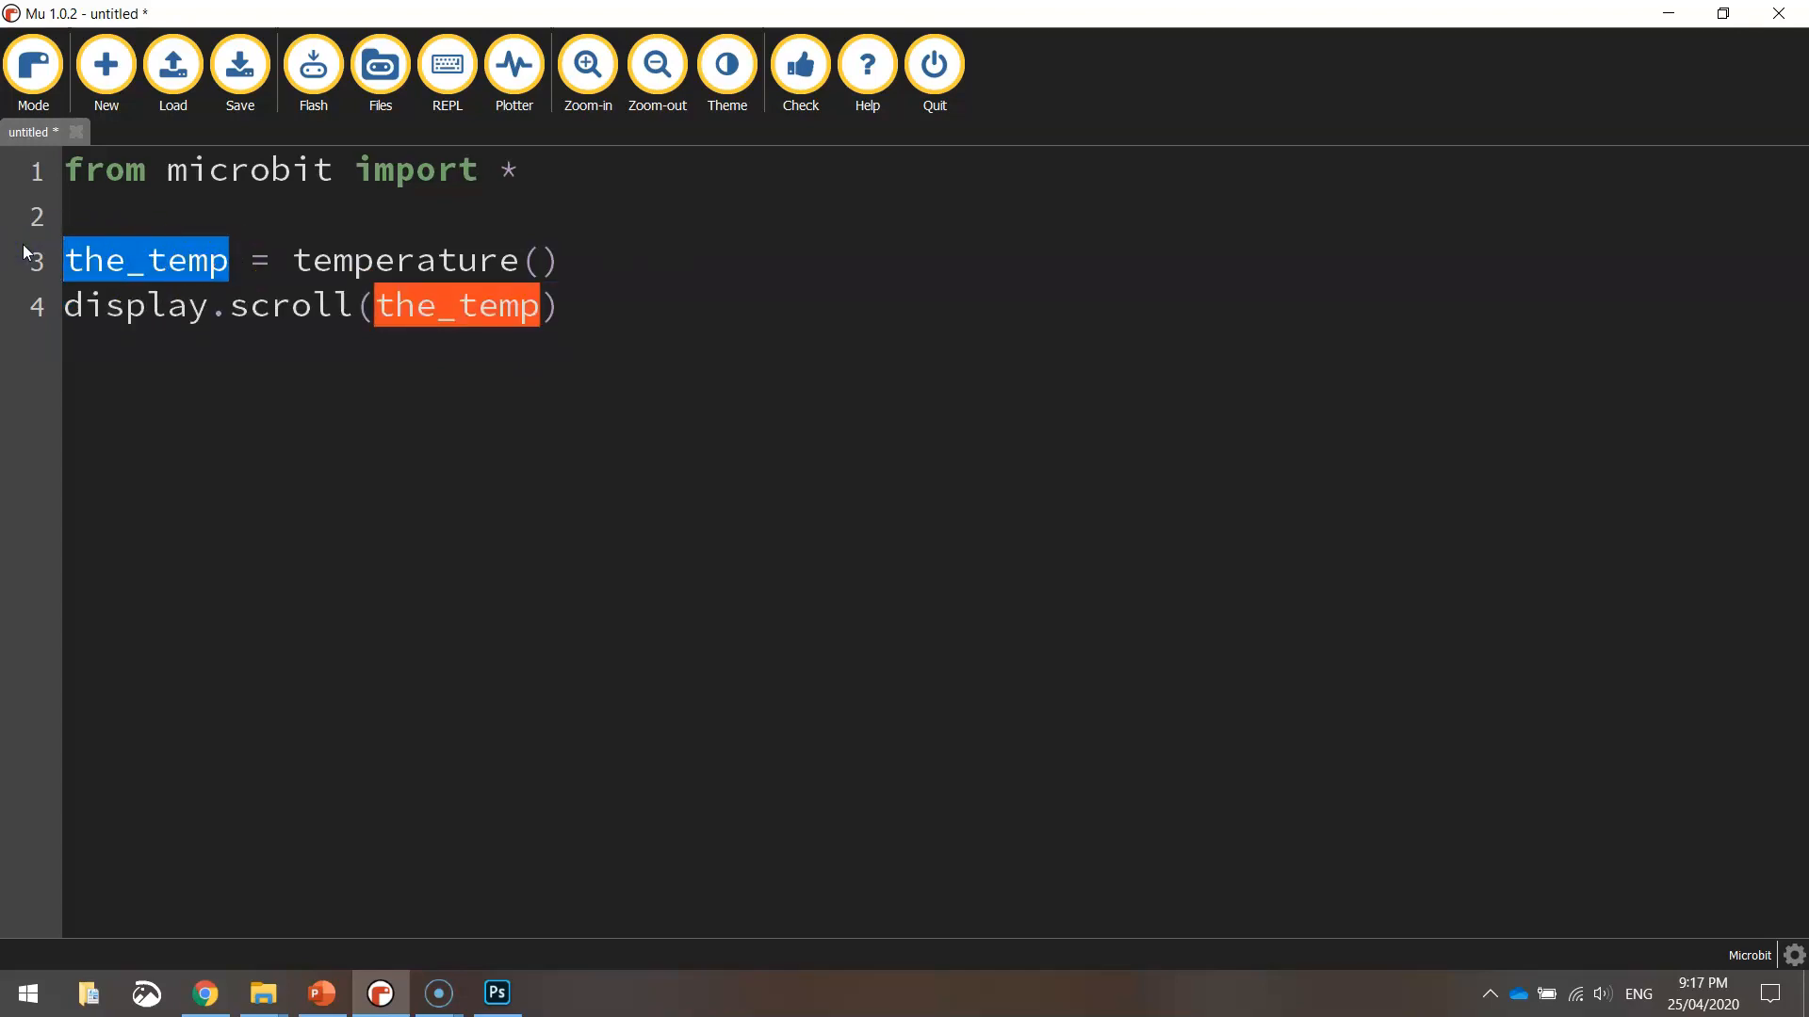
Step: Wrap the scroll argument in str() so it reads display.scroll(str(the_temp)), highlighting the converted argument
{"action": "left_click", "coordinate": [369, 306]}
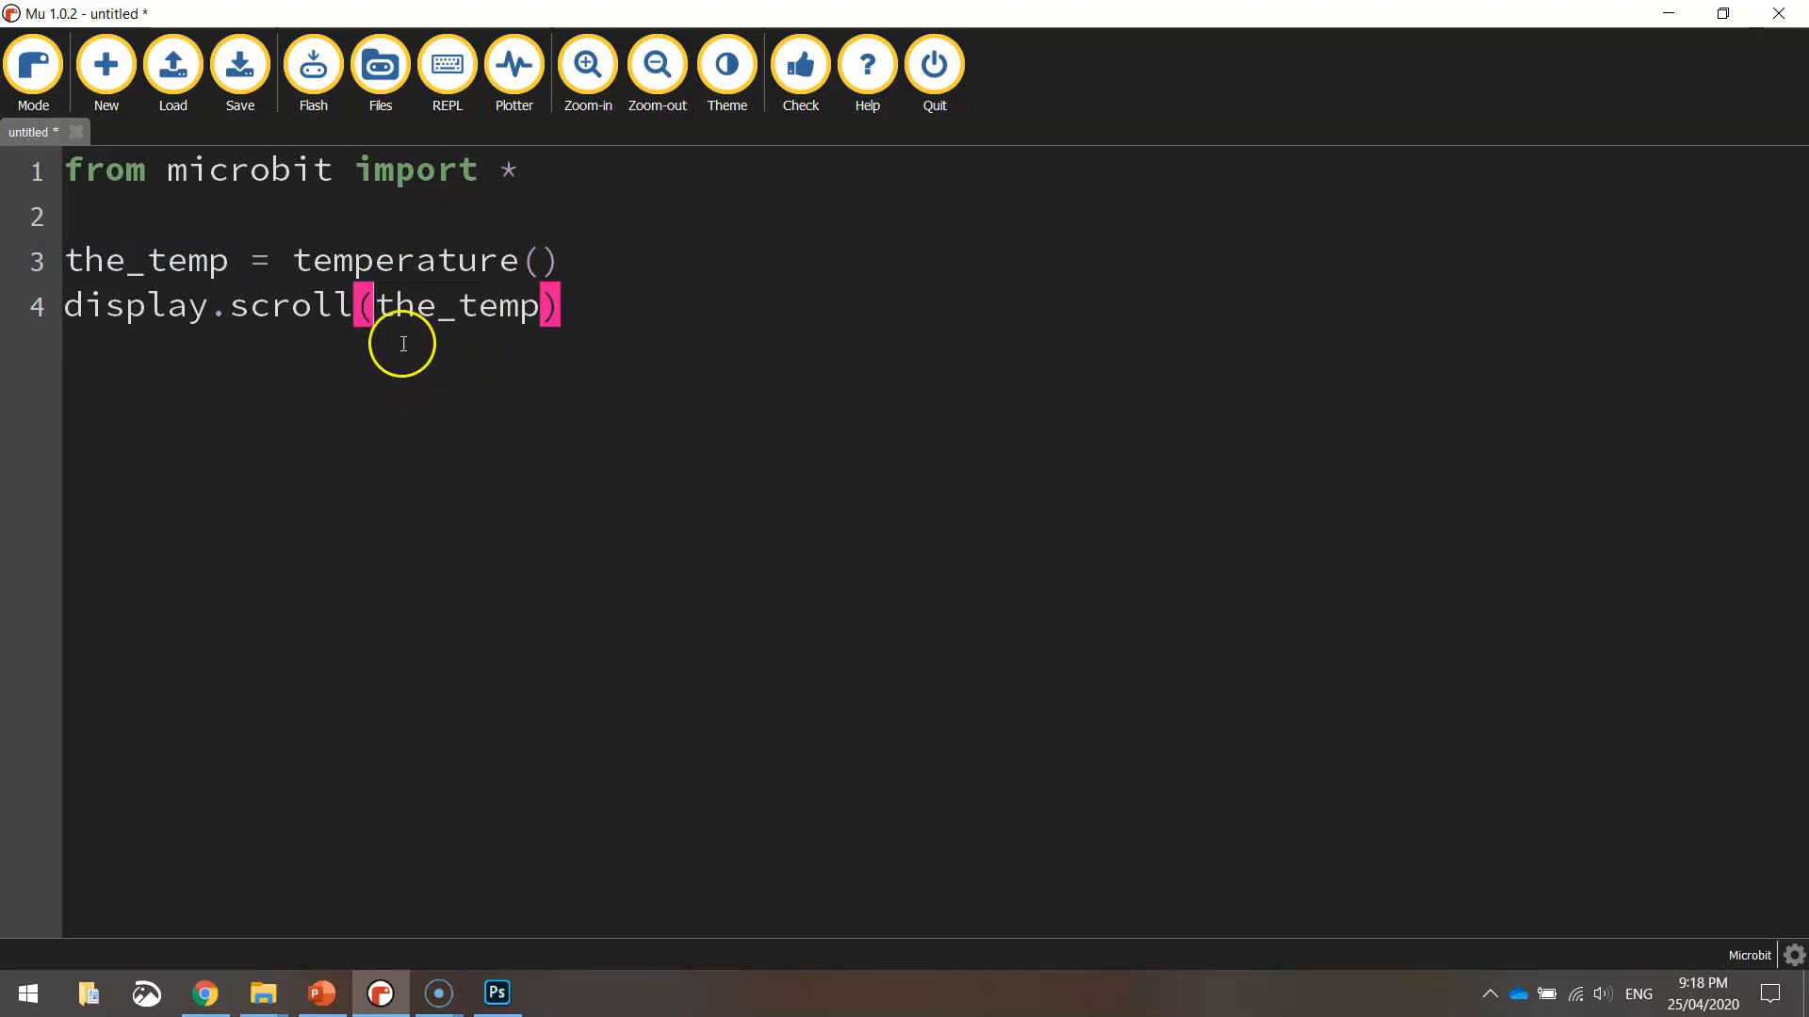
{"action": "mouse_move", "coordinate": [375, 301]}
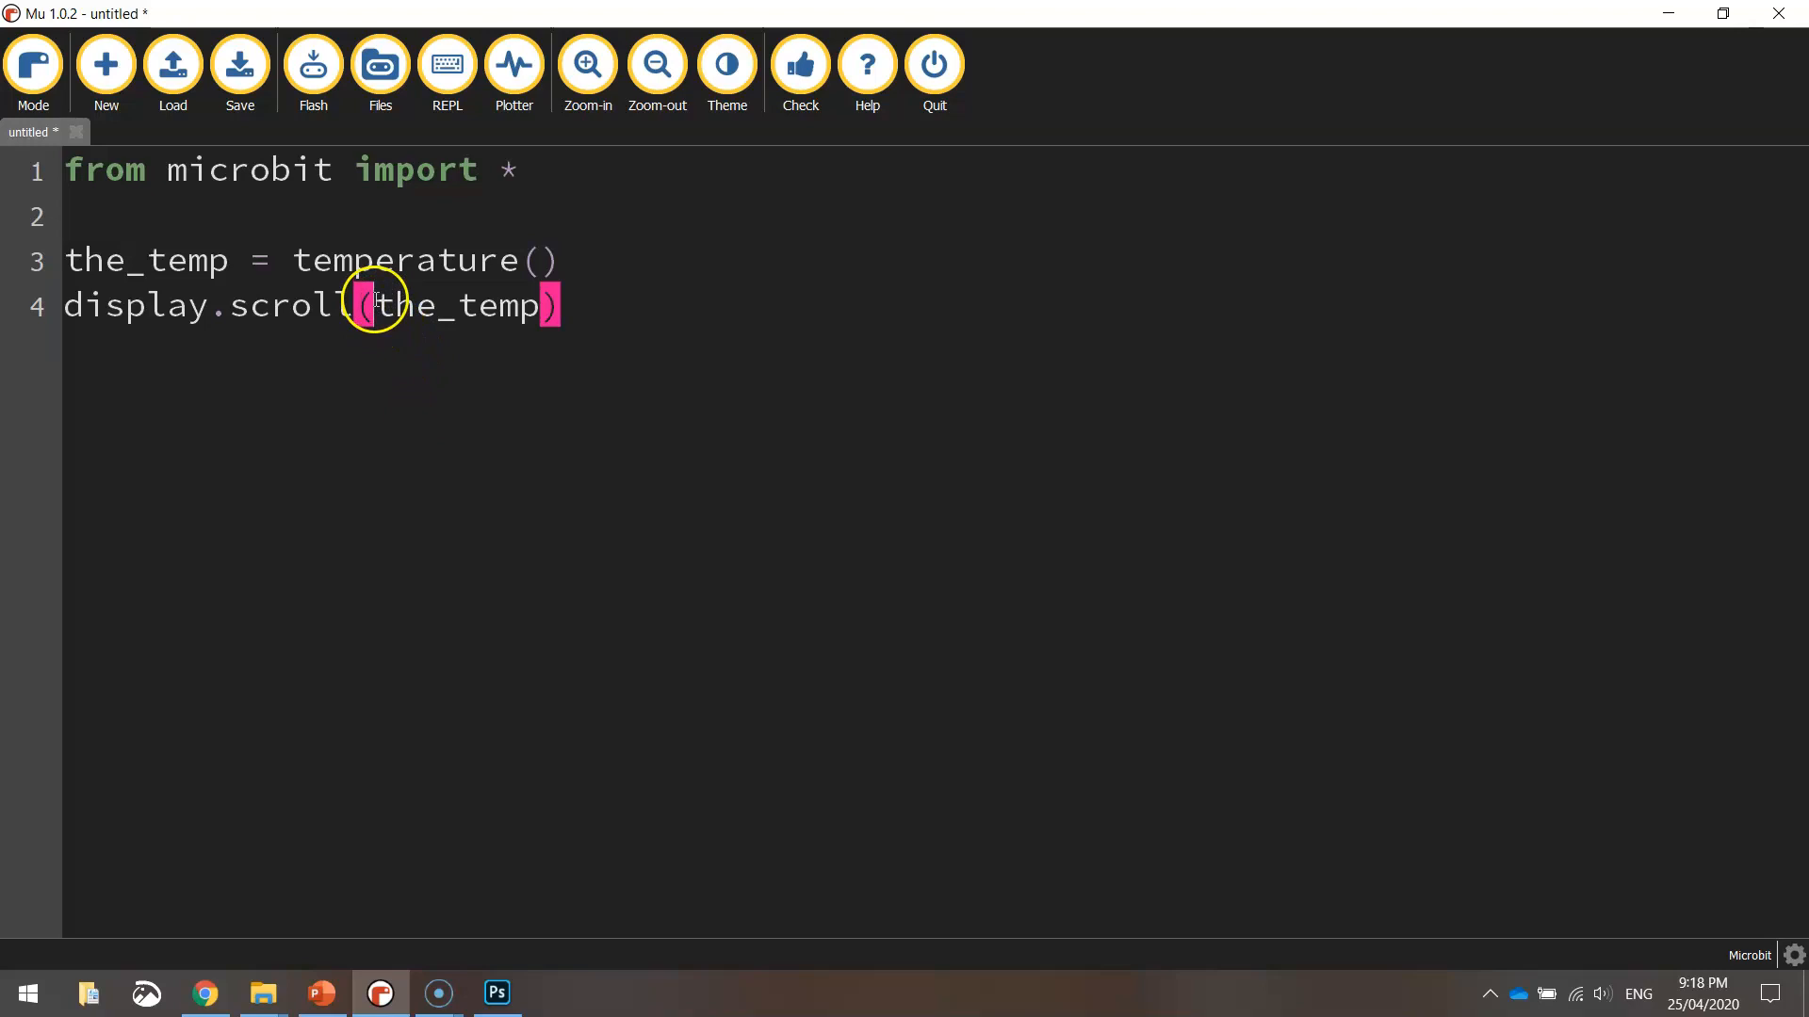
{"action": "type", "text": "st"}
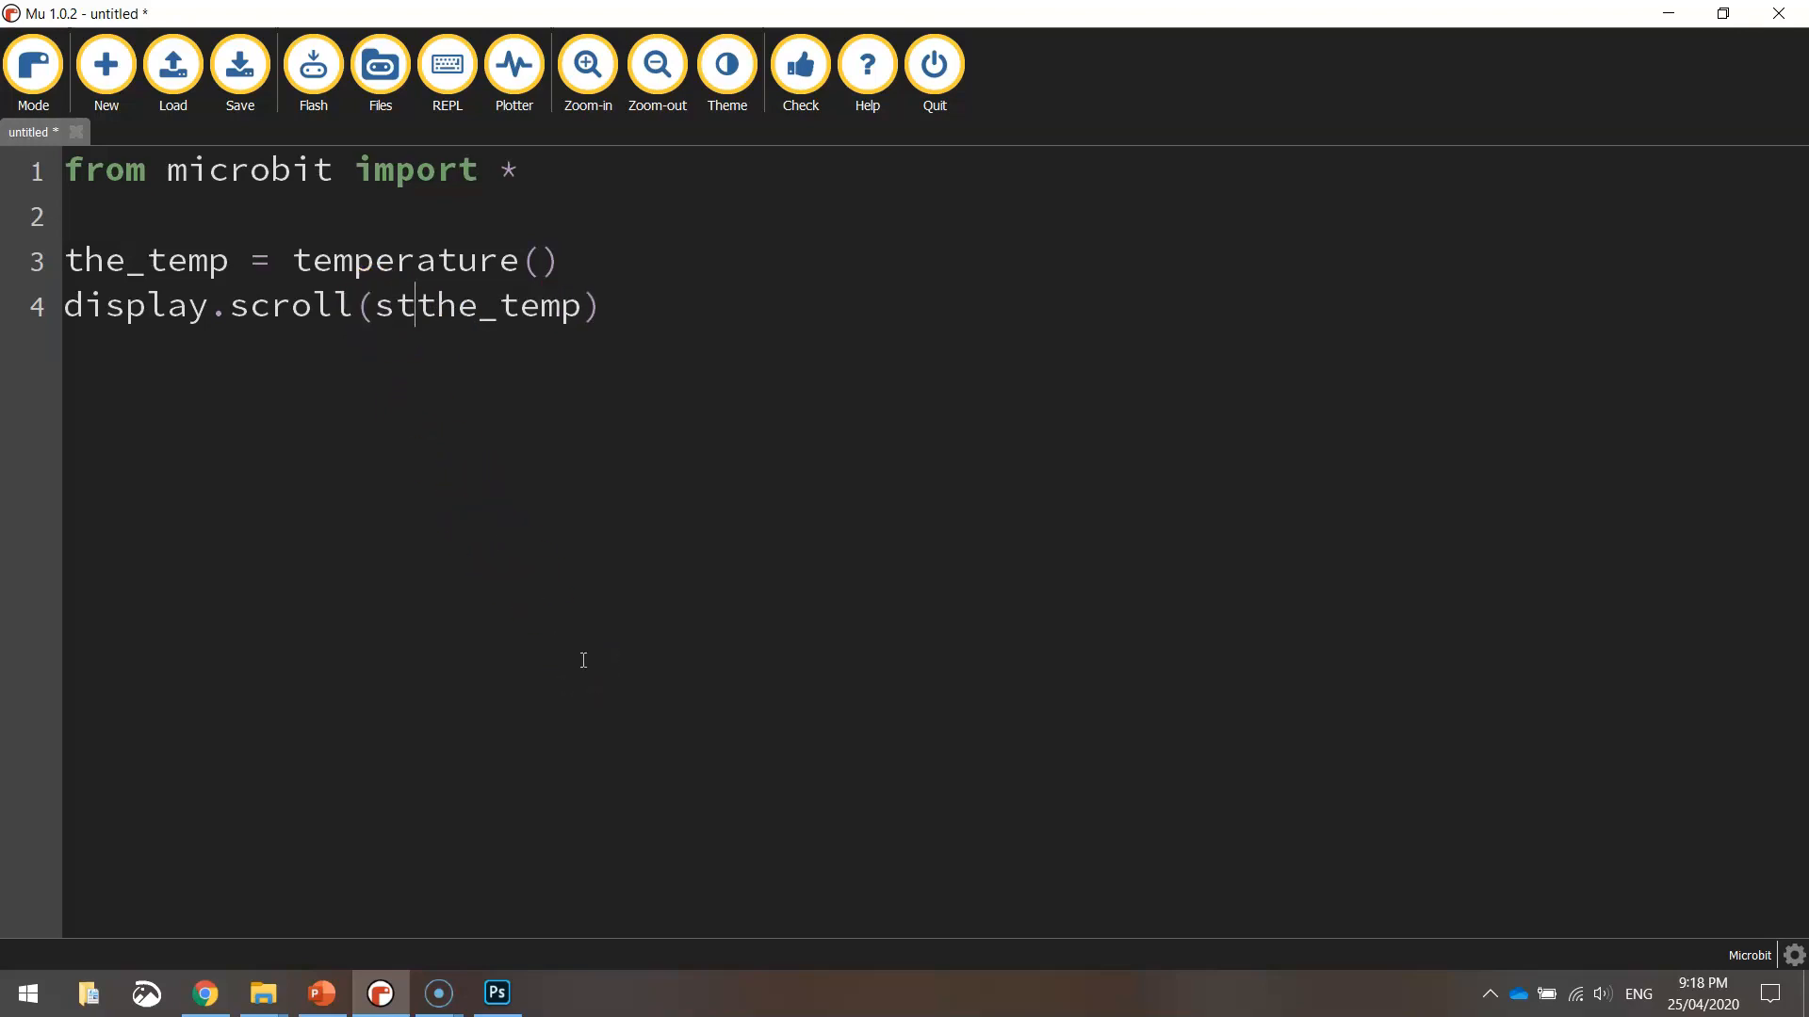
{"action": "type", "text": "r("}
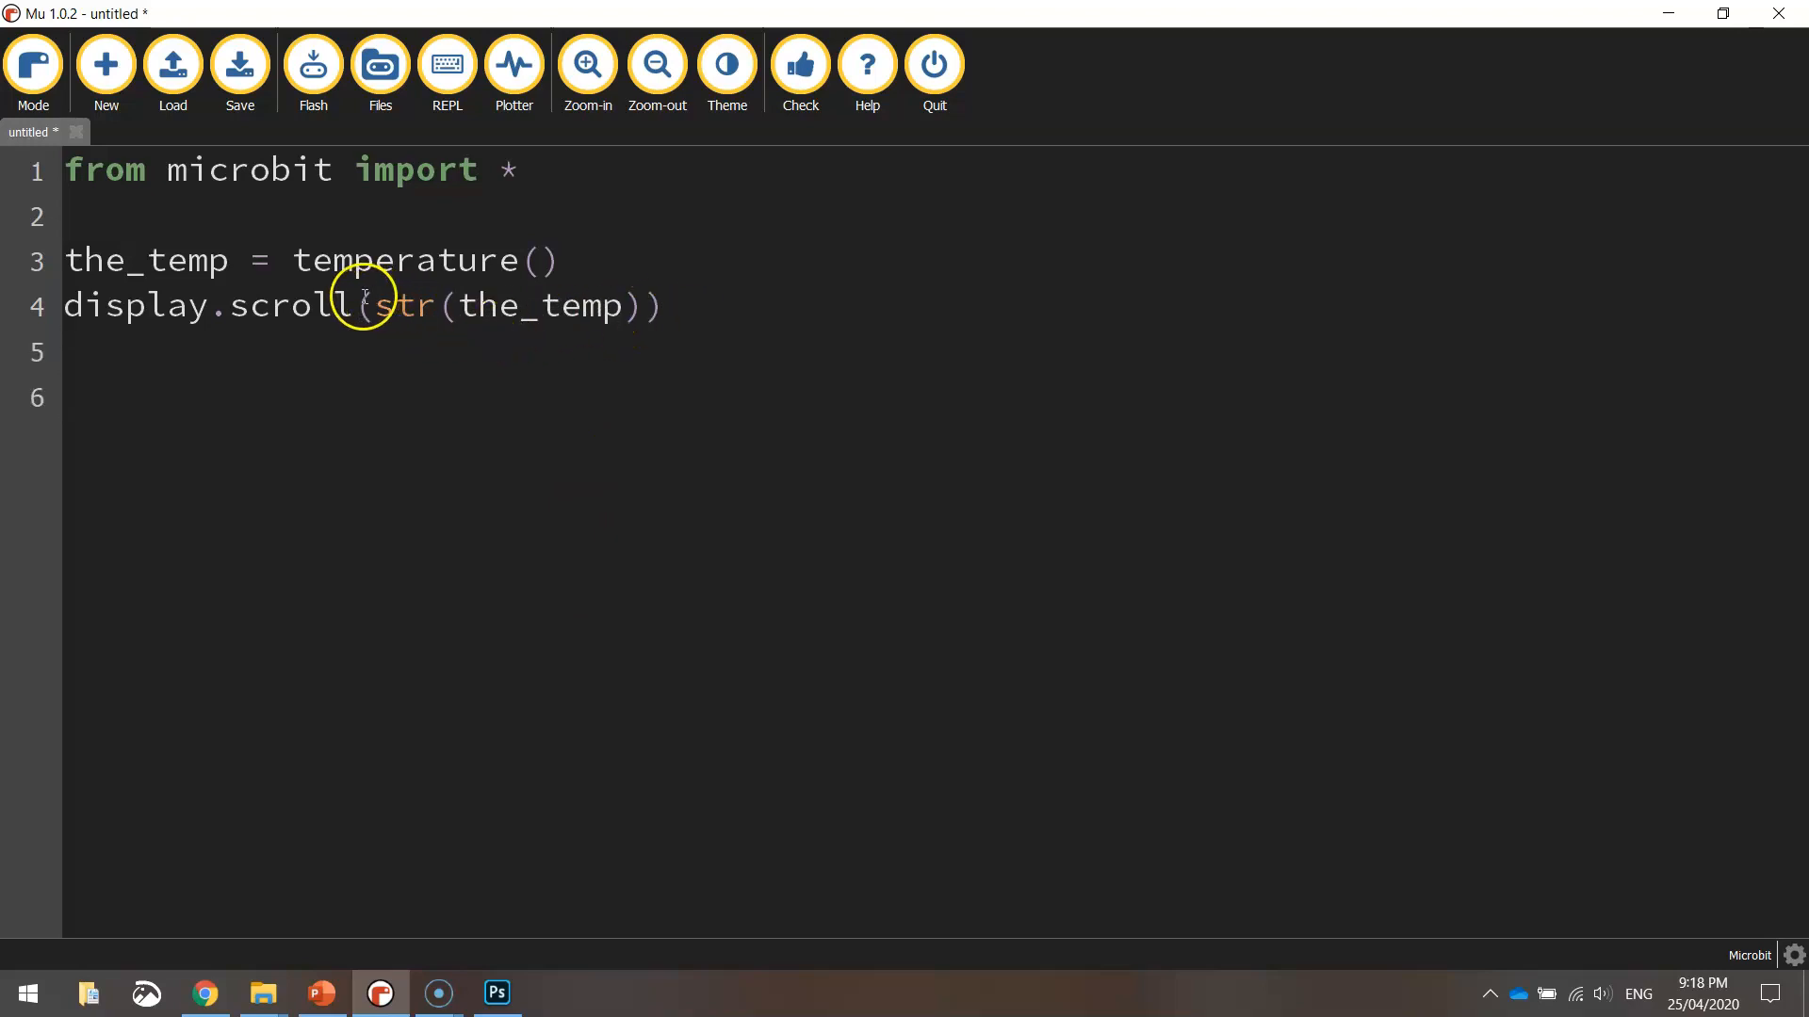
{"action": "left_click_drag", "start_coordinate": [358, 305], "coordinate": [661, 305]}
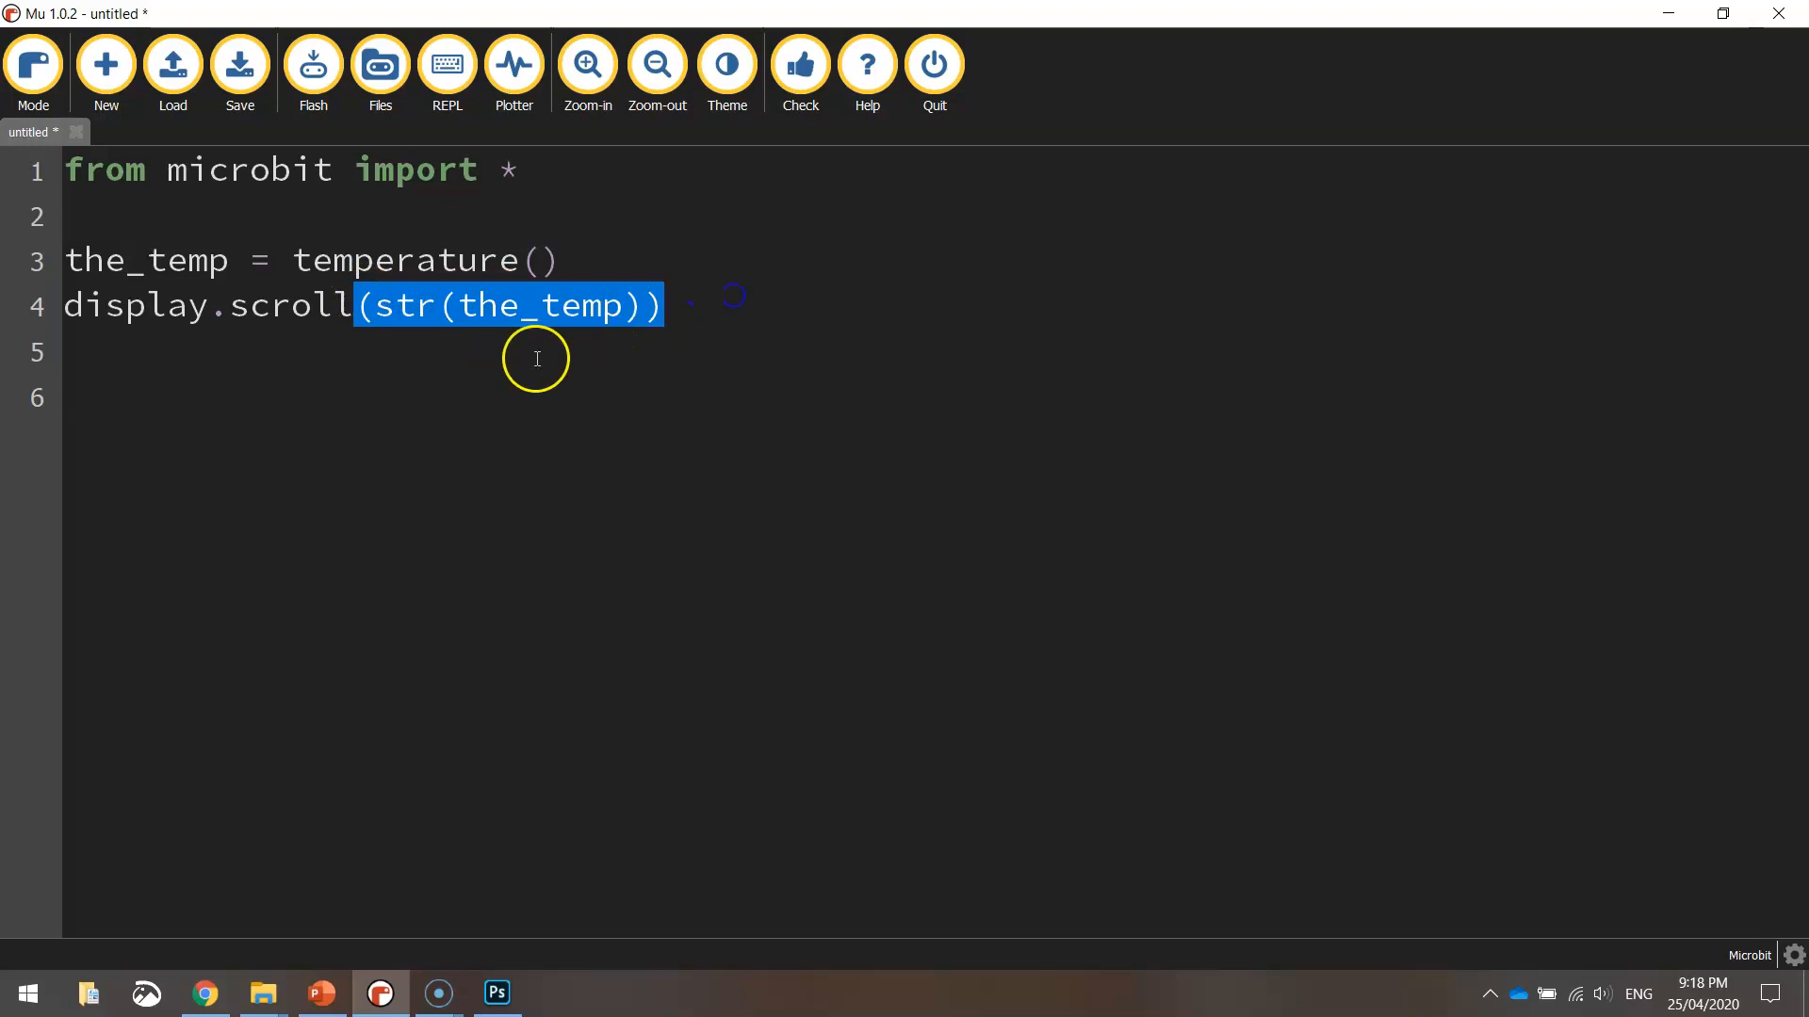
{"action": "left_click", "coordinate": [388, 305]}
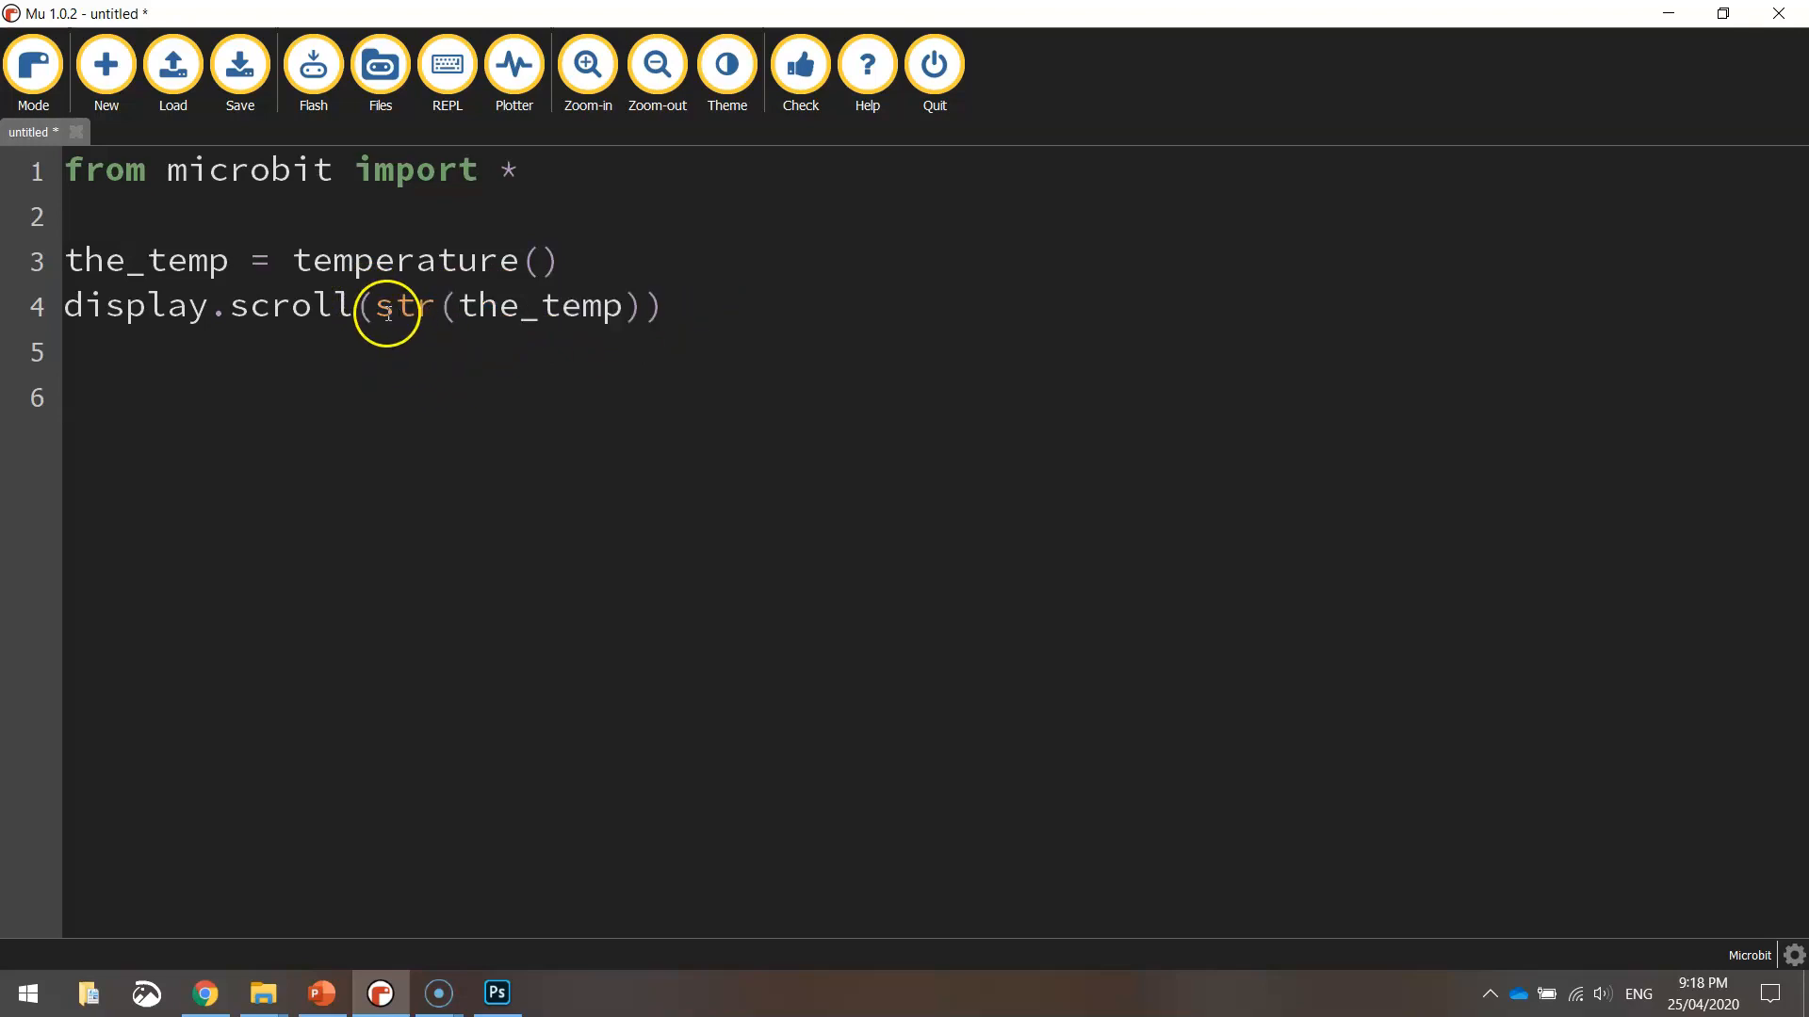
{"action": "double_click", "coordinate": [537, 305]}
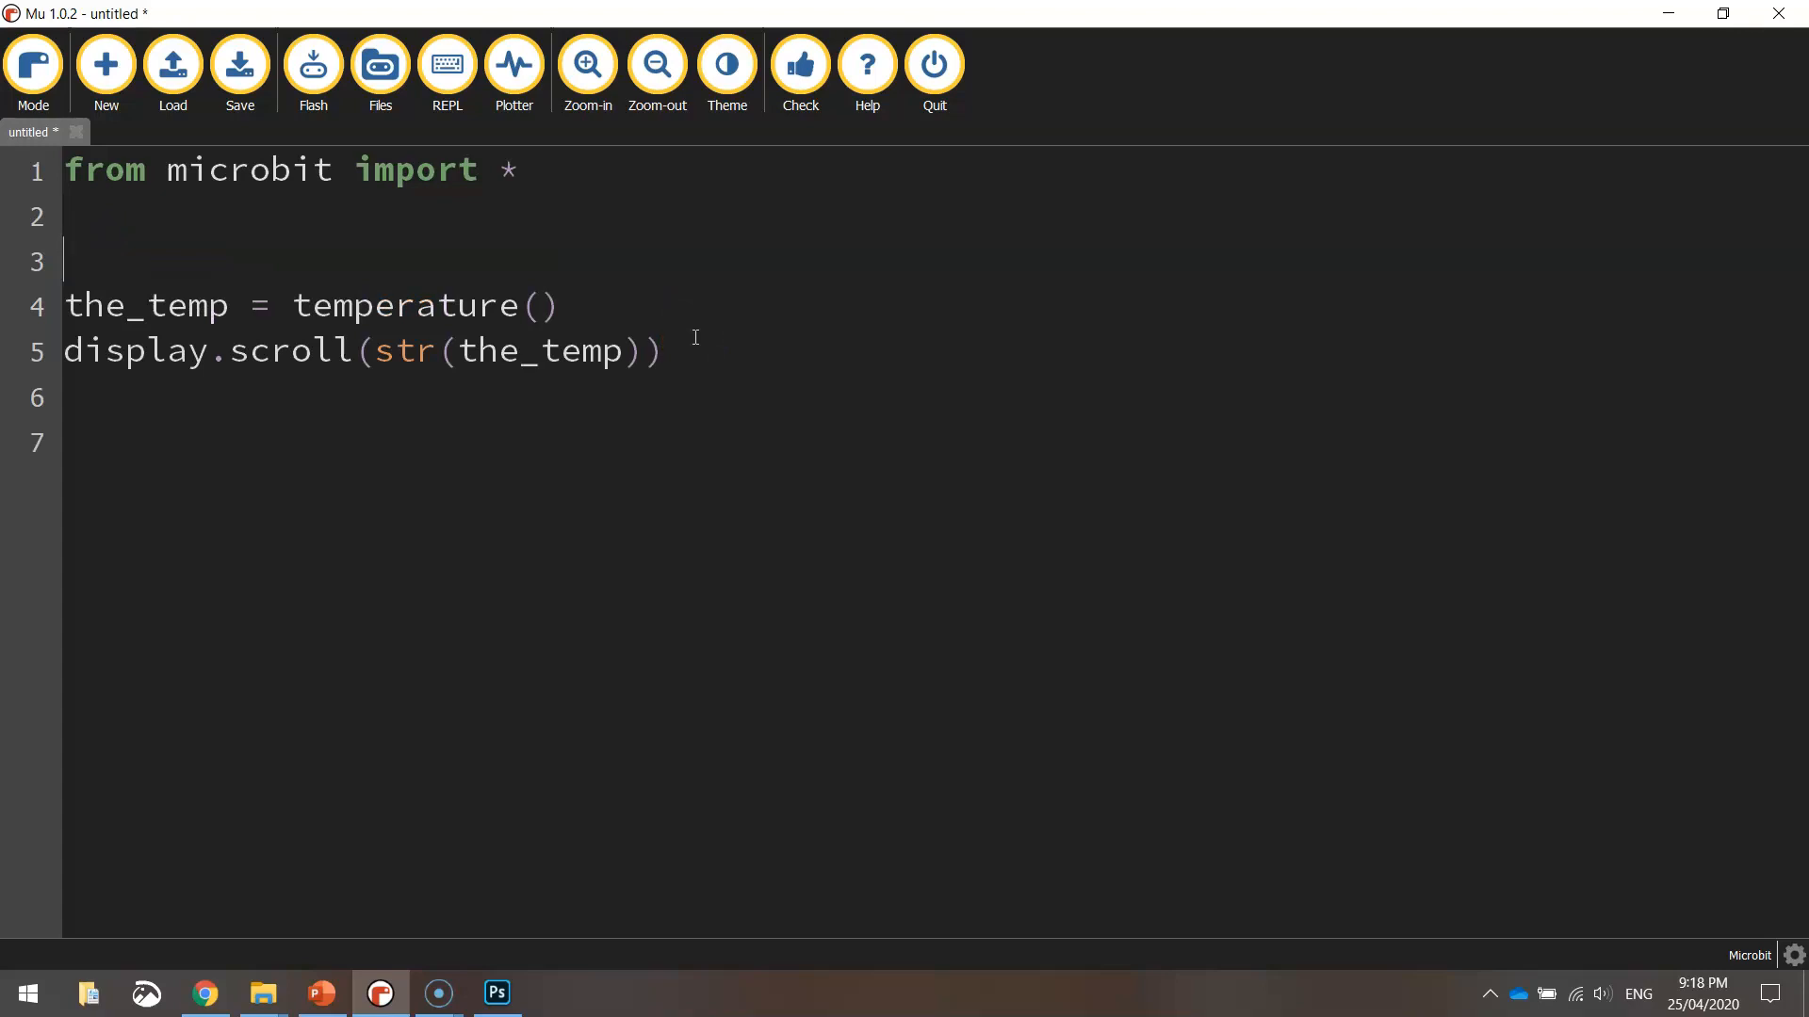
Step: Add 'while True:' above the two lines and indent them as the loop body
{"action": "type", "text": "while"}
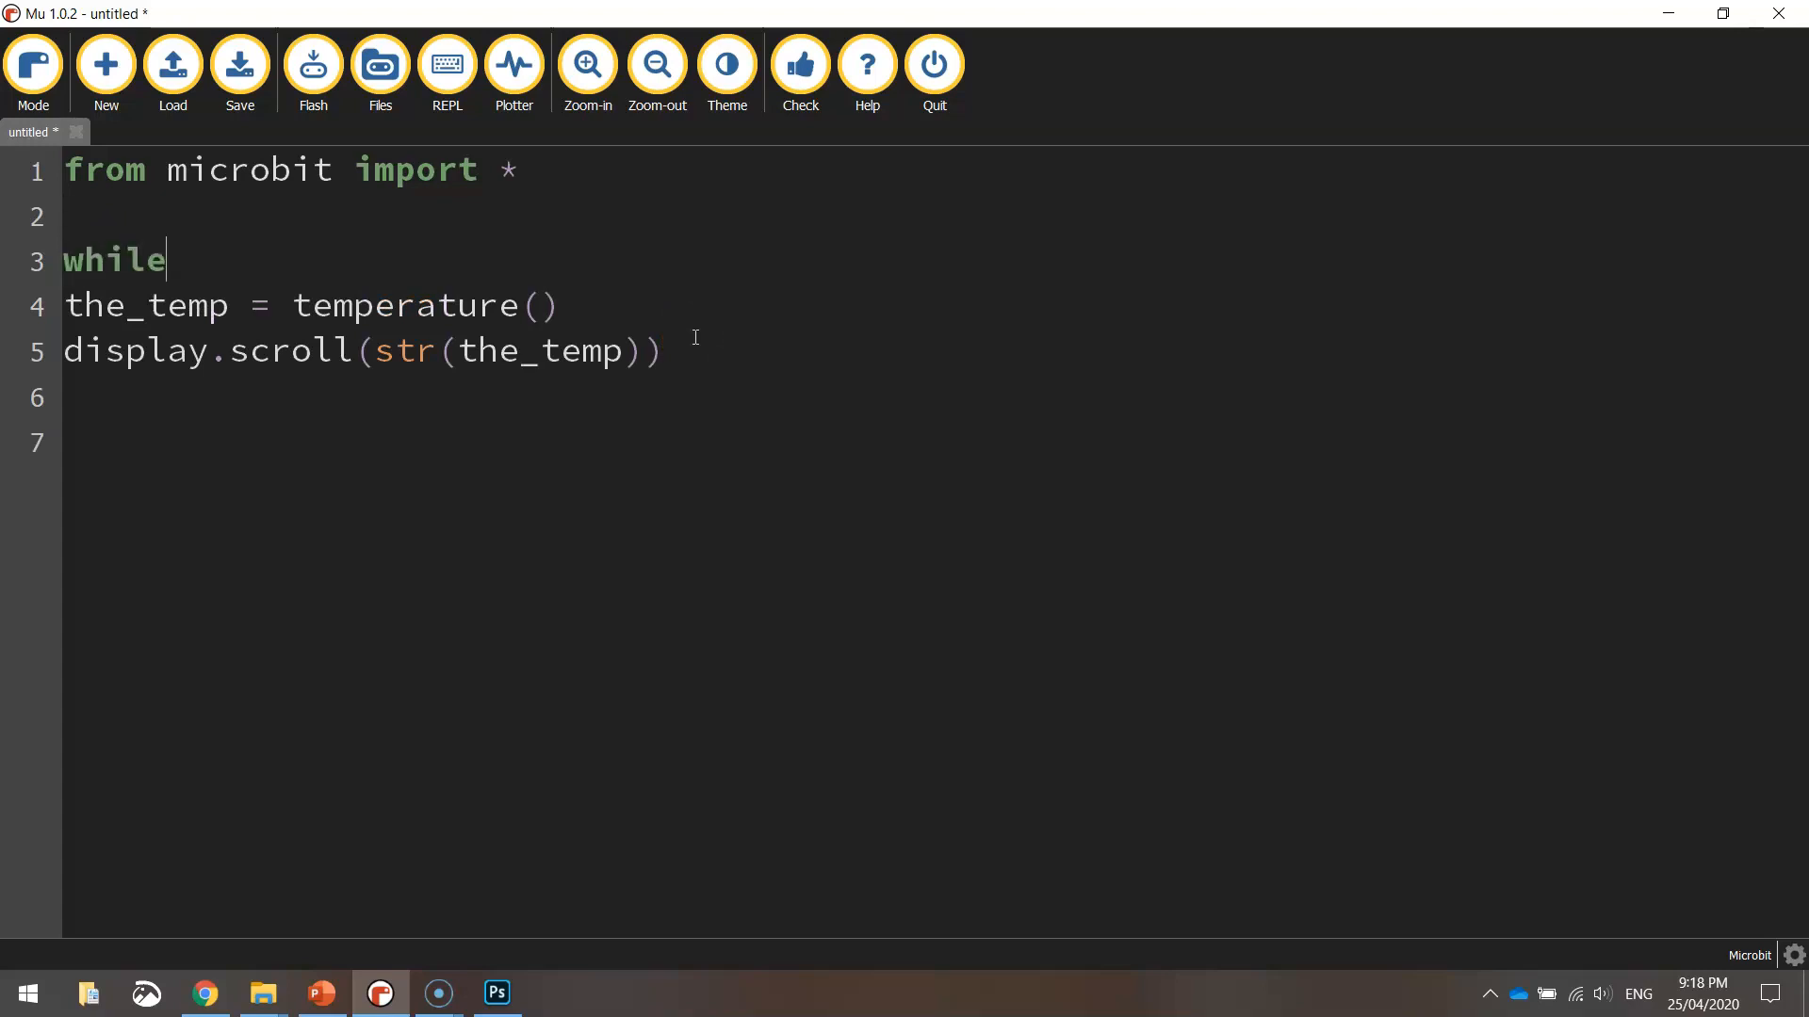
{"action": "type", "text": "True:"}
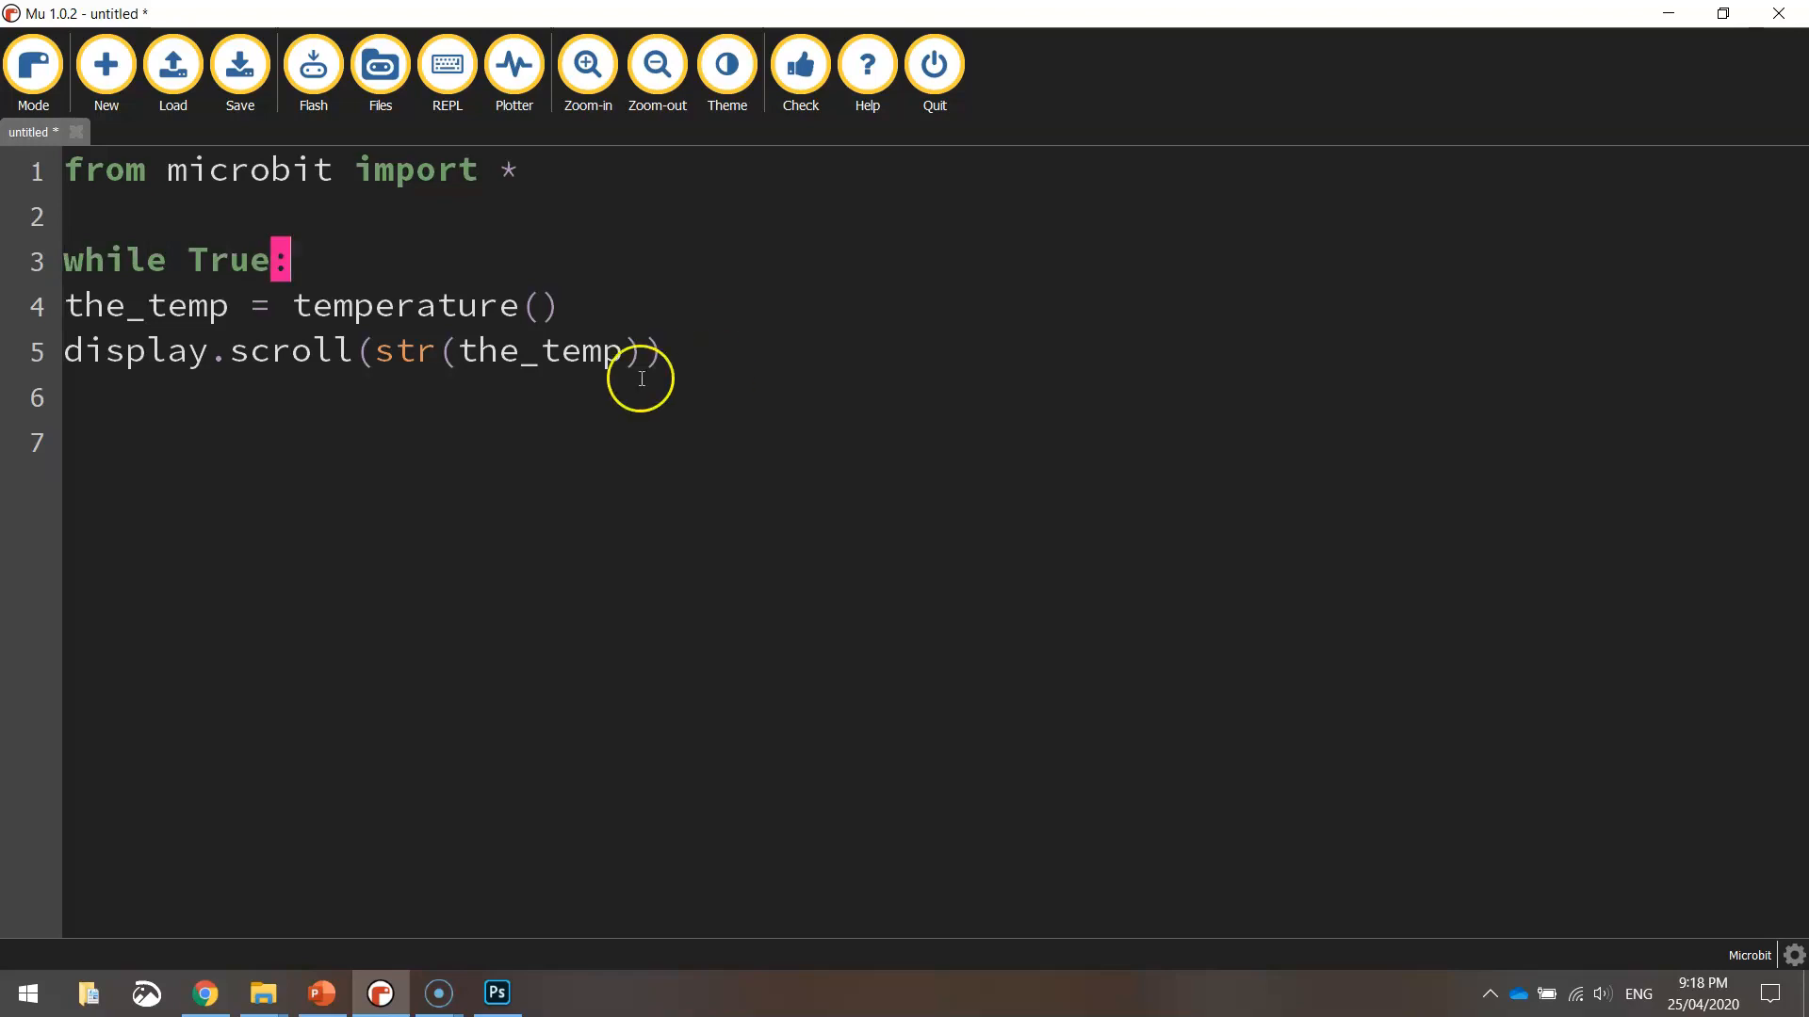
{"action": "left_click_drag", "start_coordinate": [64, 306], "coordinate": [657, 352]}
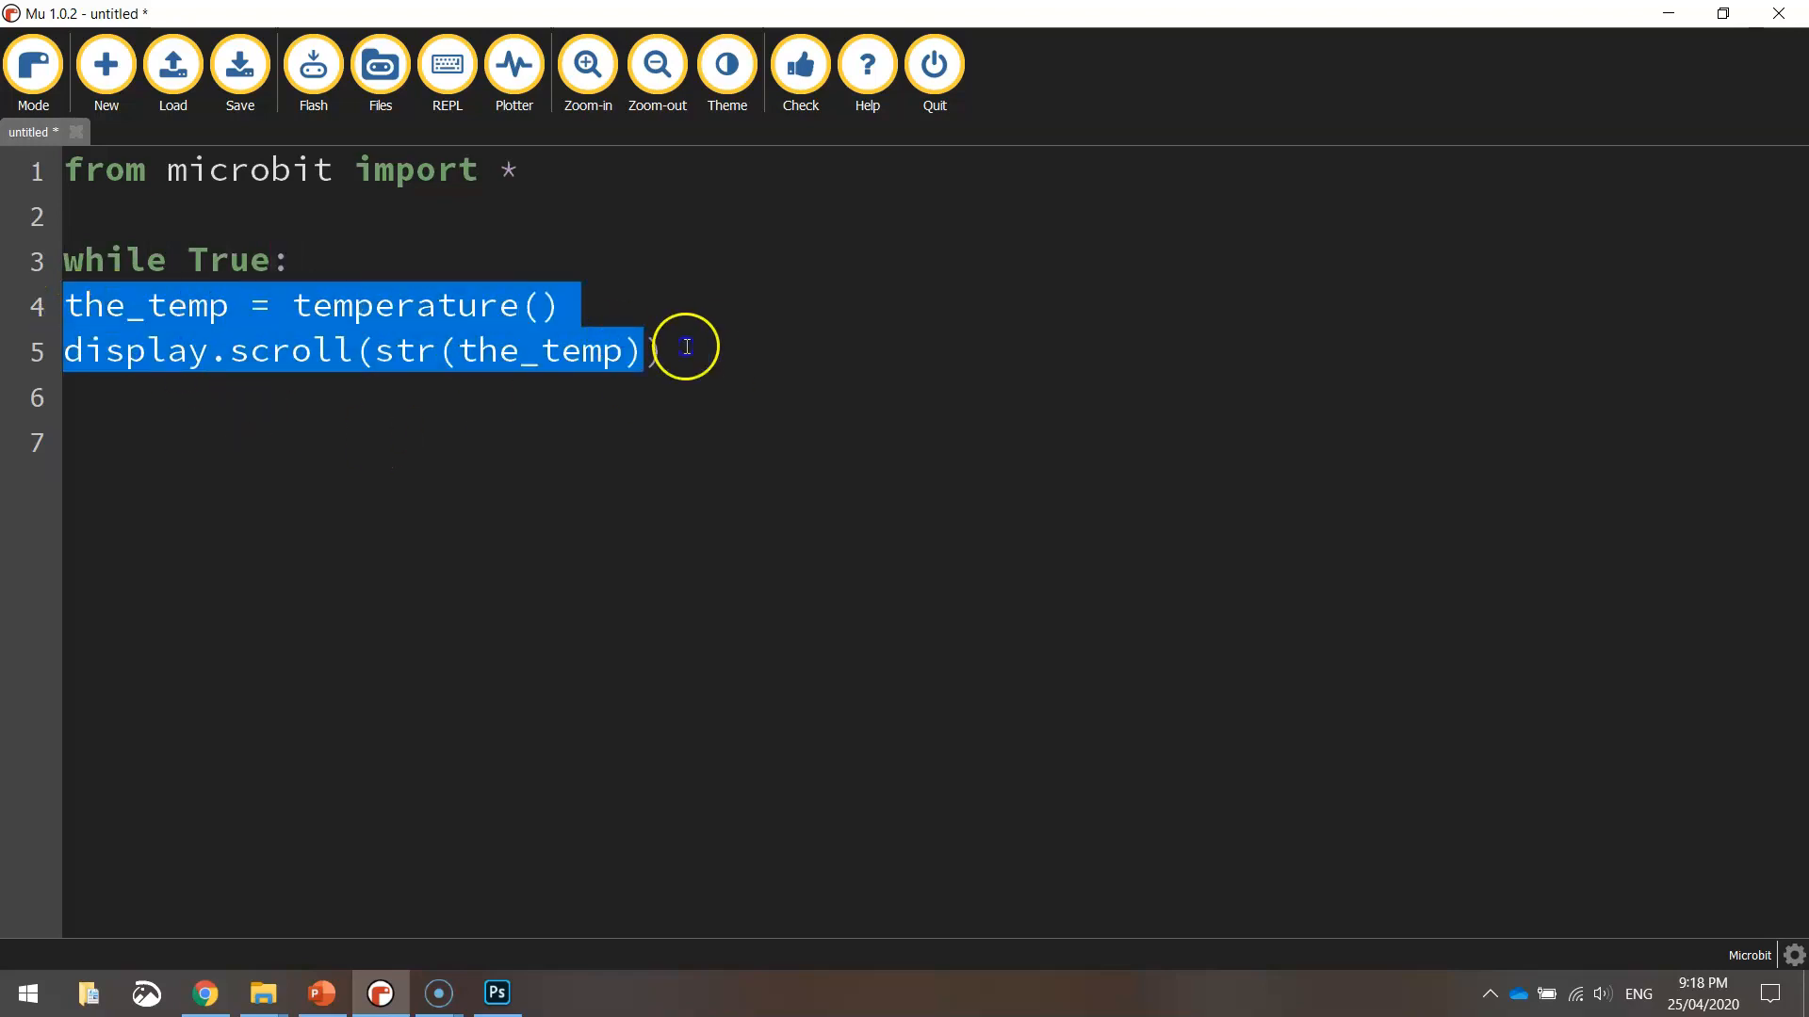
{"action": "type", "text": ")"}
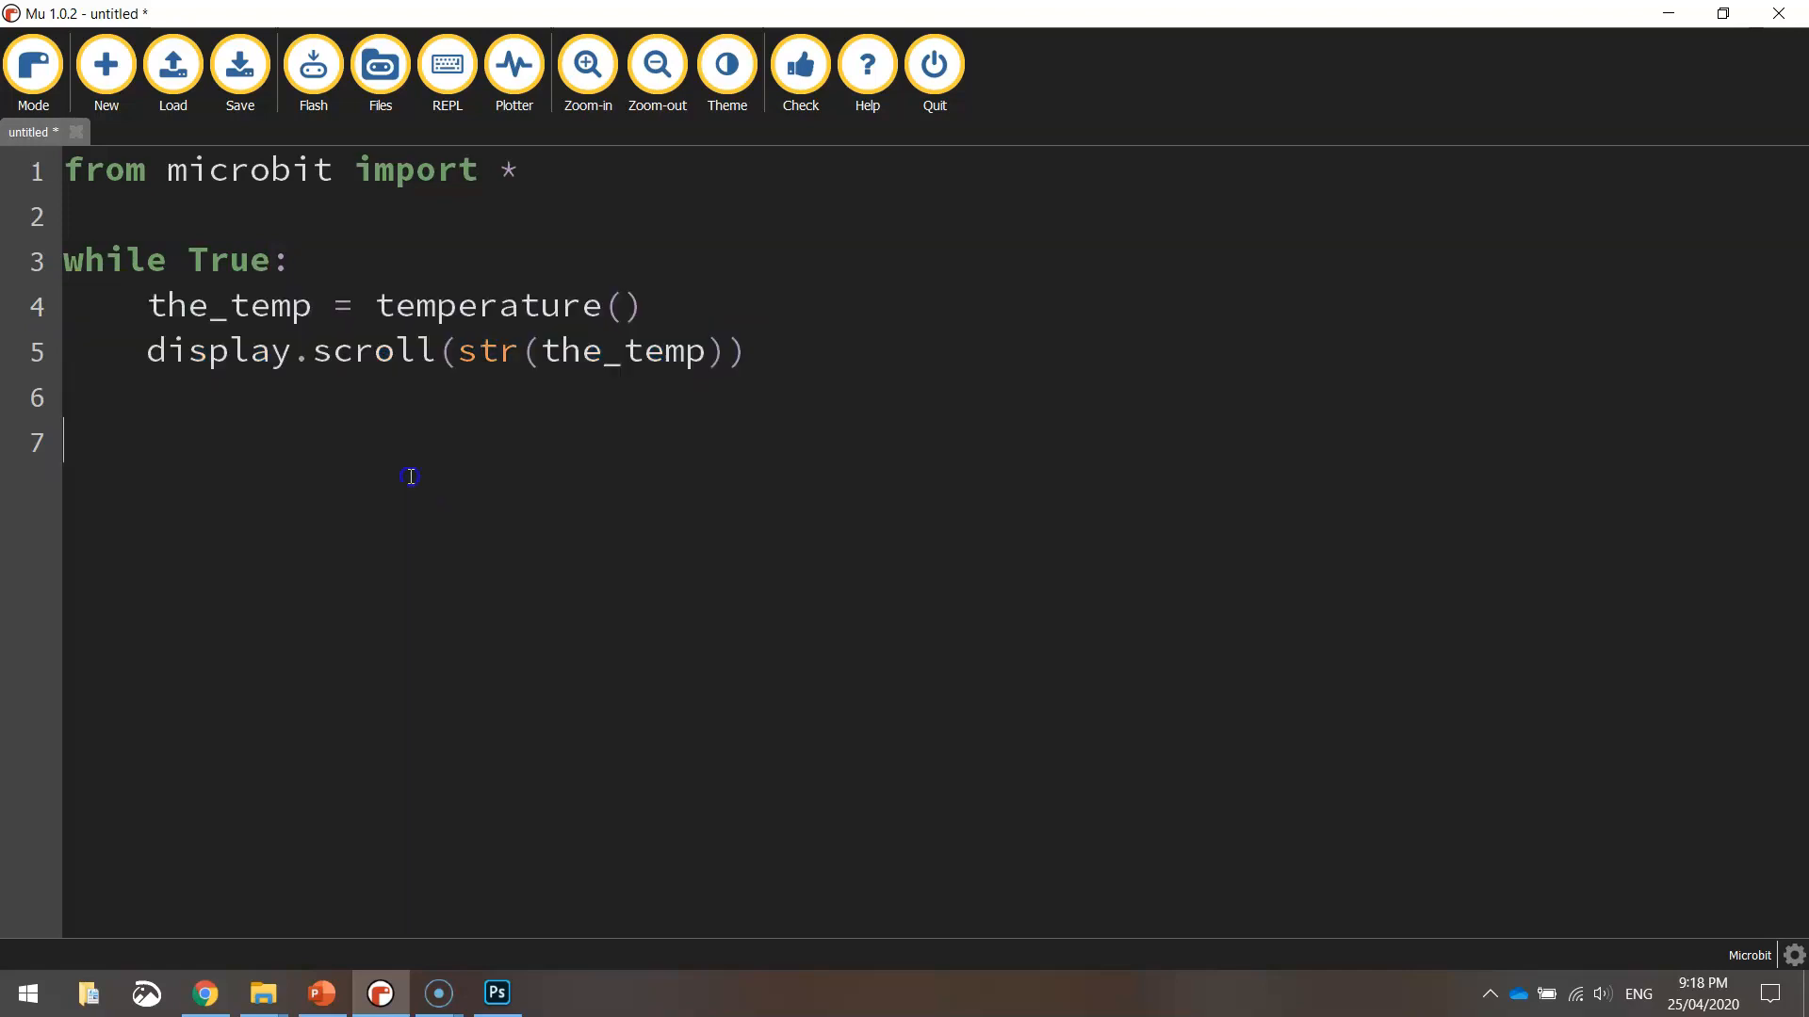
{"action": "left_click", "coordinate": [147, 305]}
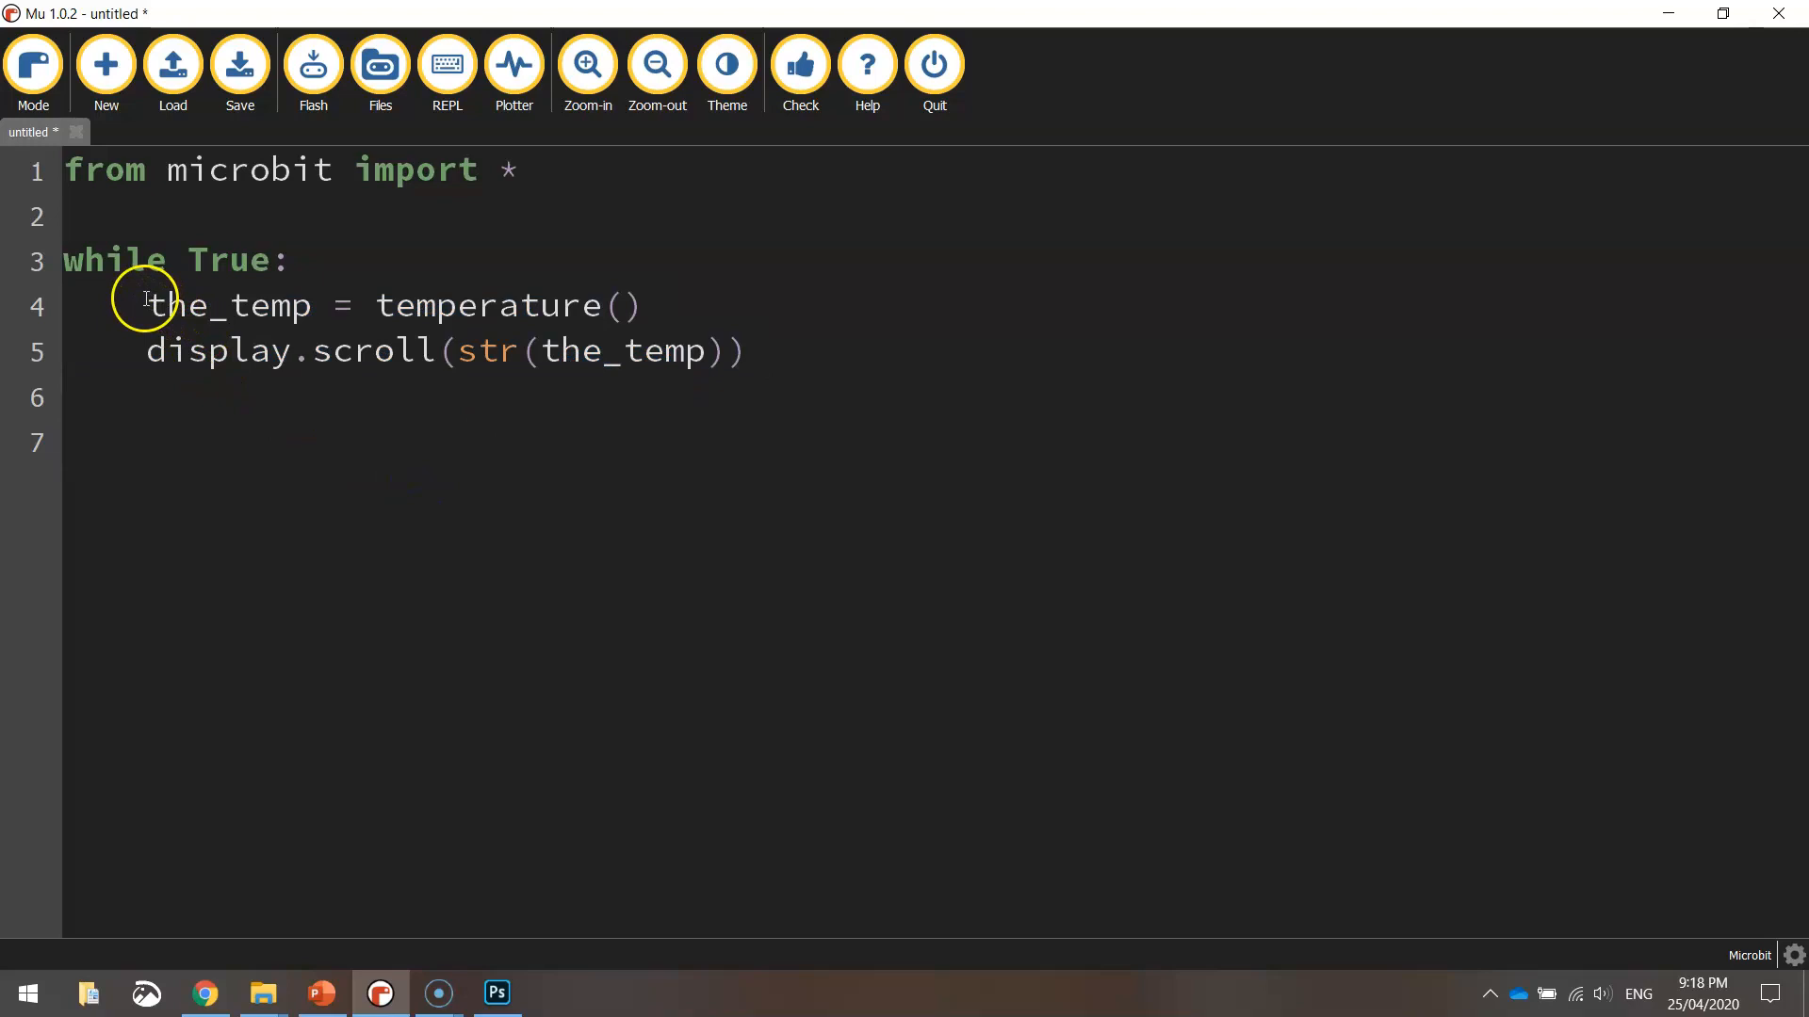
{"action": "left_click_drag", "start_coordinate": [145, 305], "coordinate": [756, 353]}
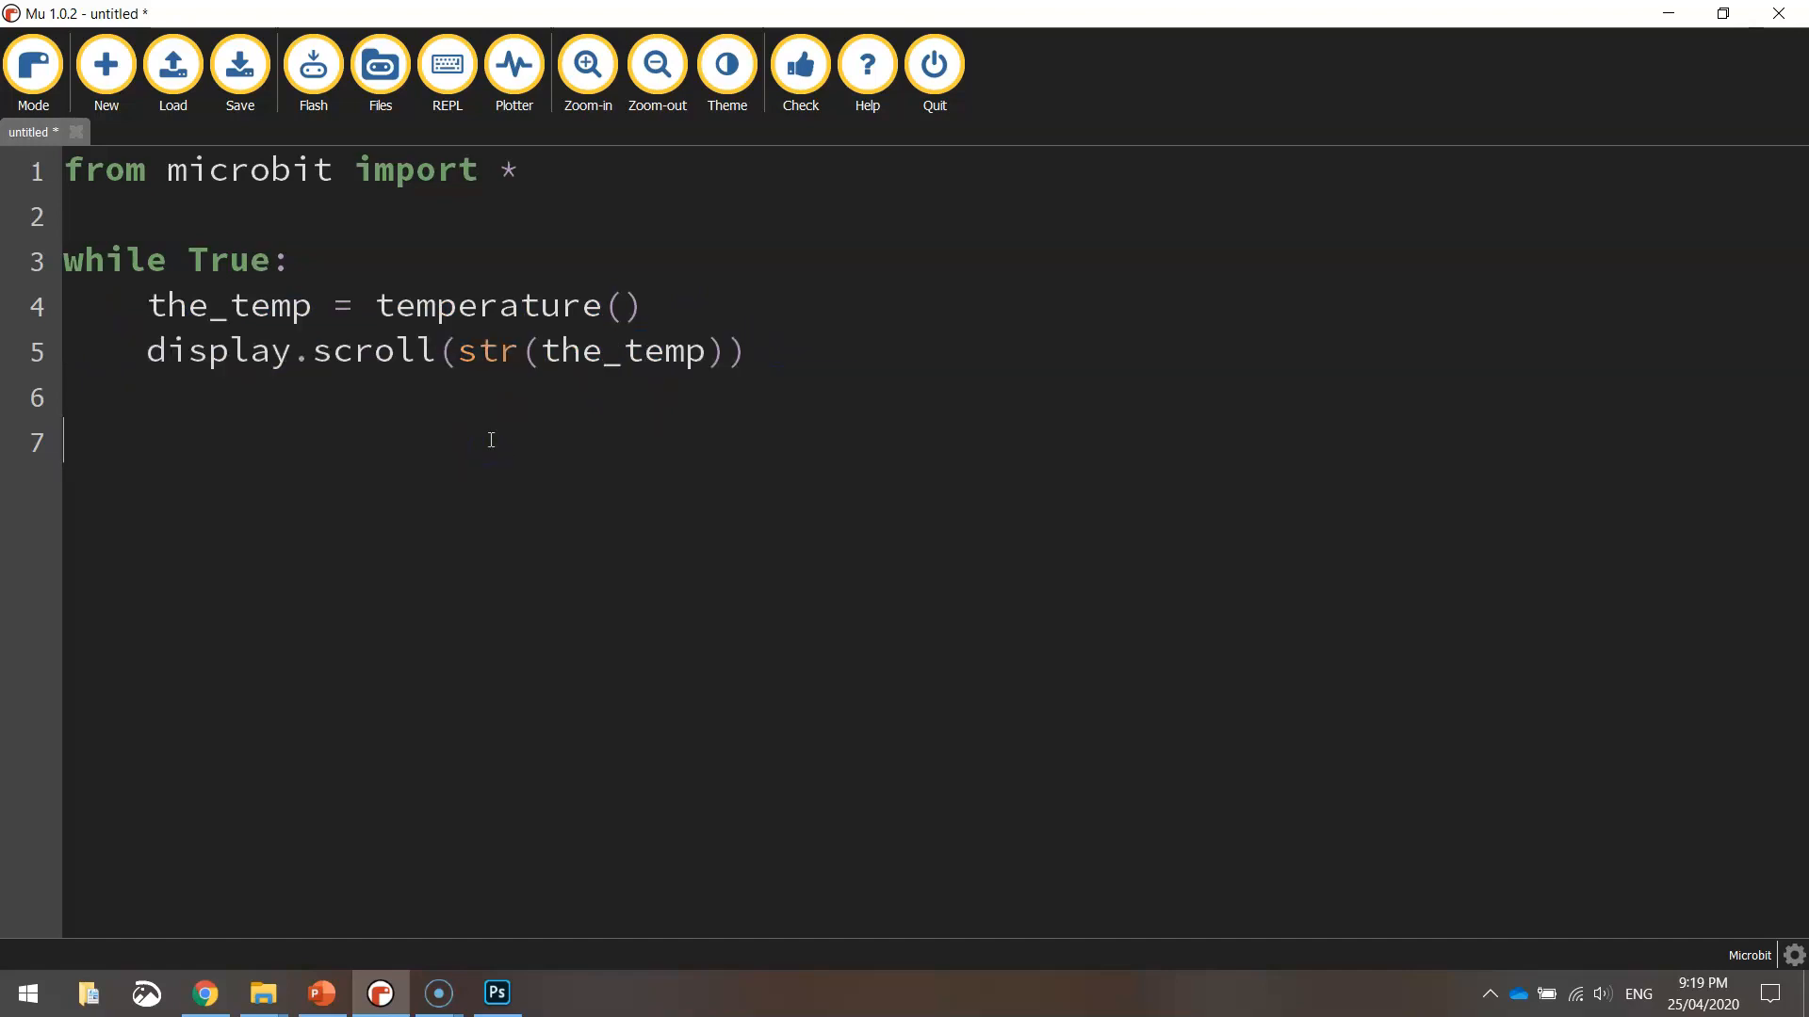
{"action": "mouse_move", "coordinate": [778, 352]}
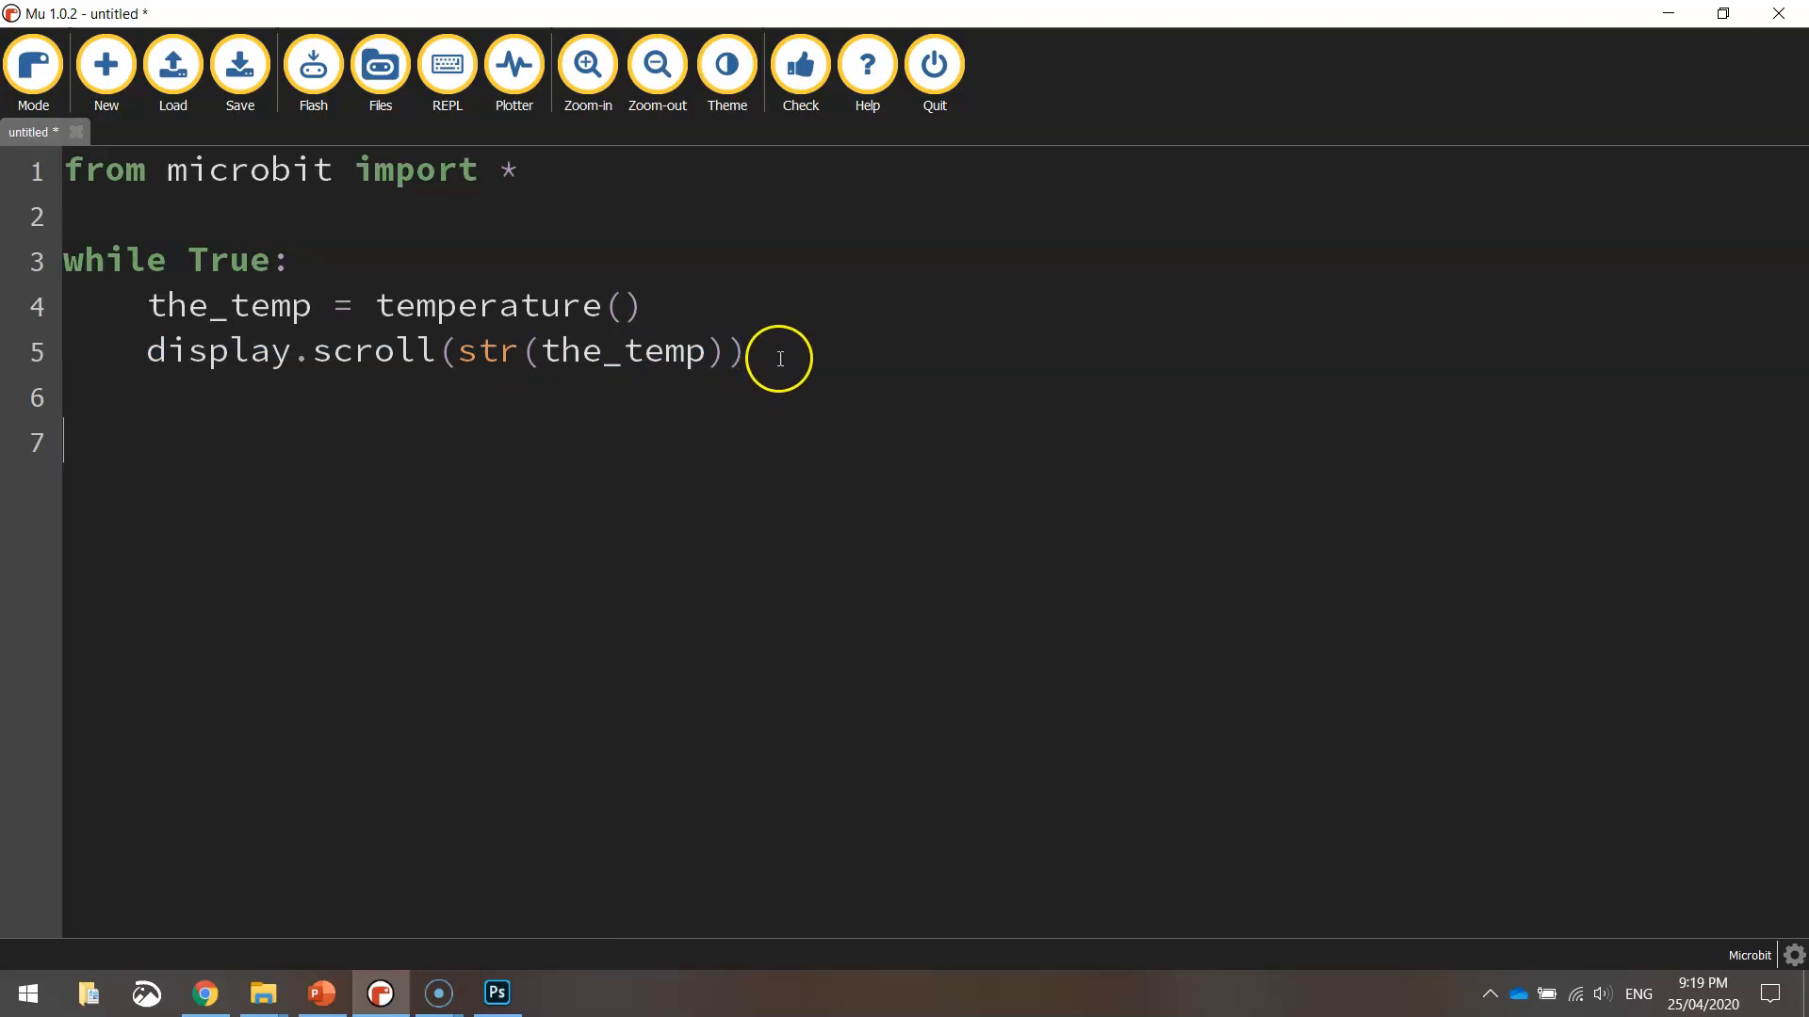
Step: Select and copy the whole script, then bring the Chrome browser to the front
{"action": "key", "text": "ctrl+a"}
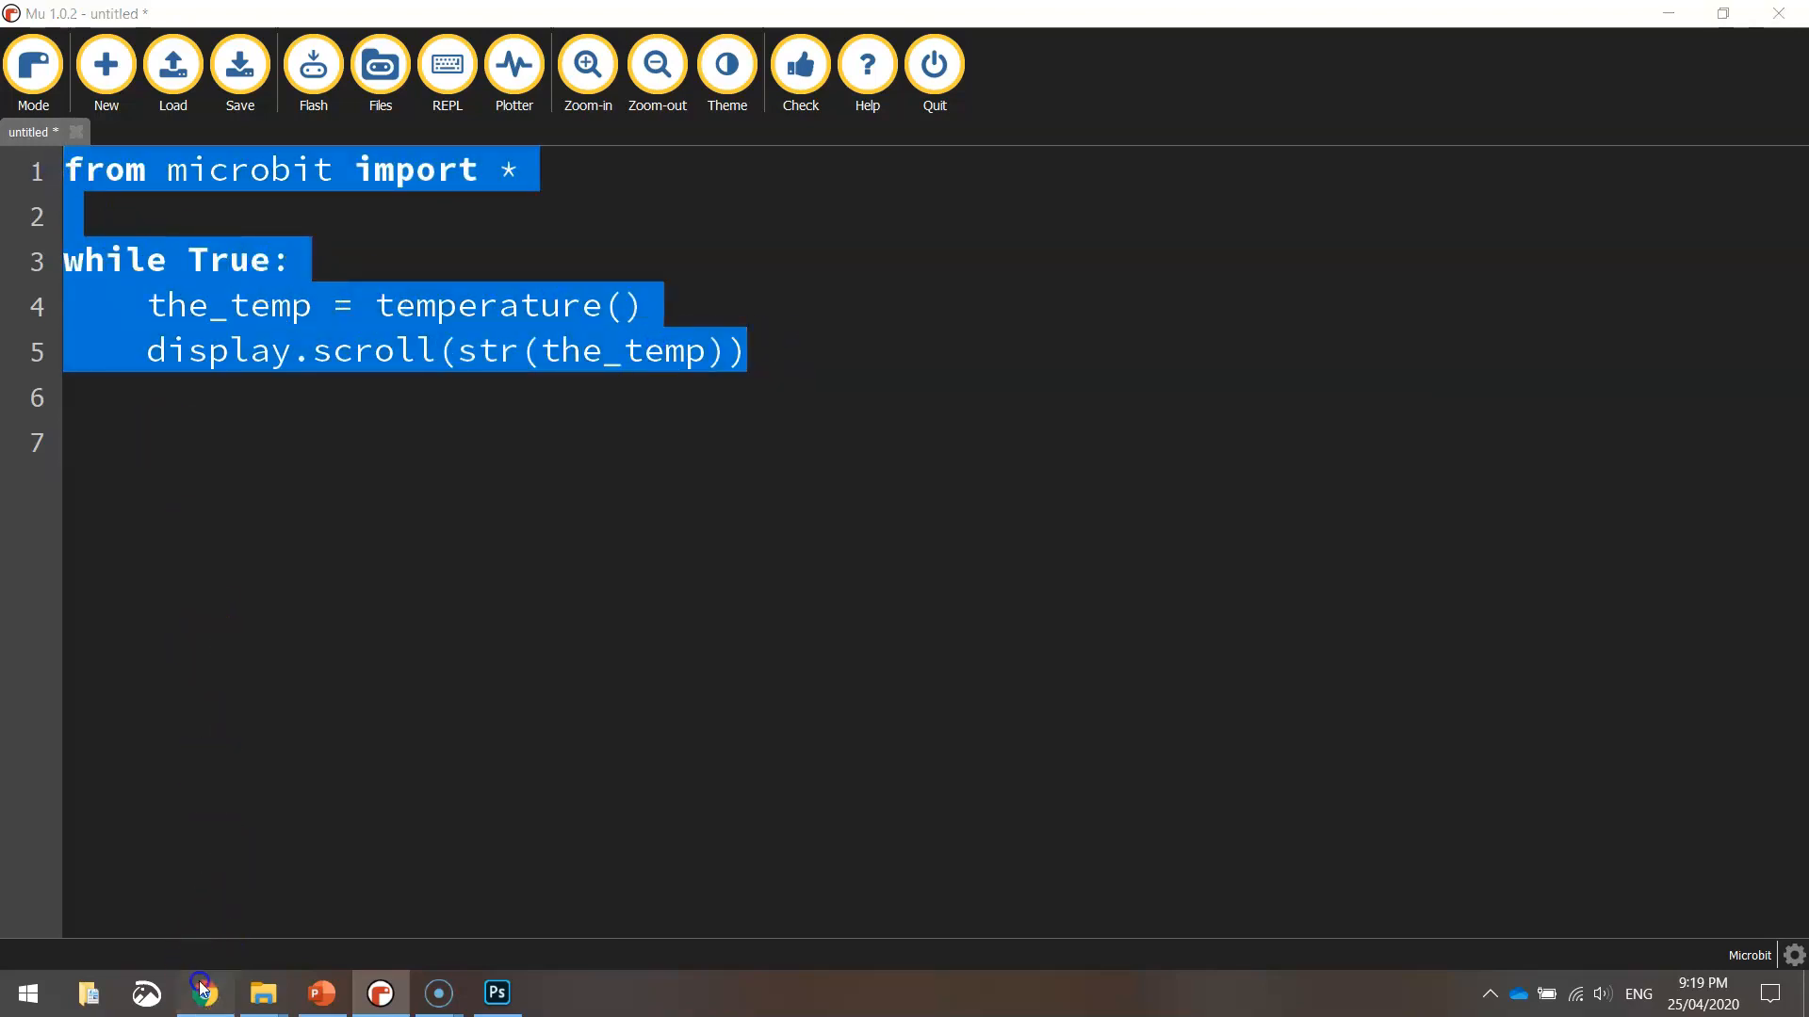
{"action": "left_click", "coordinate": [202, 993]}
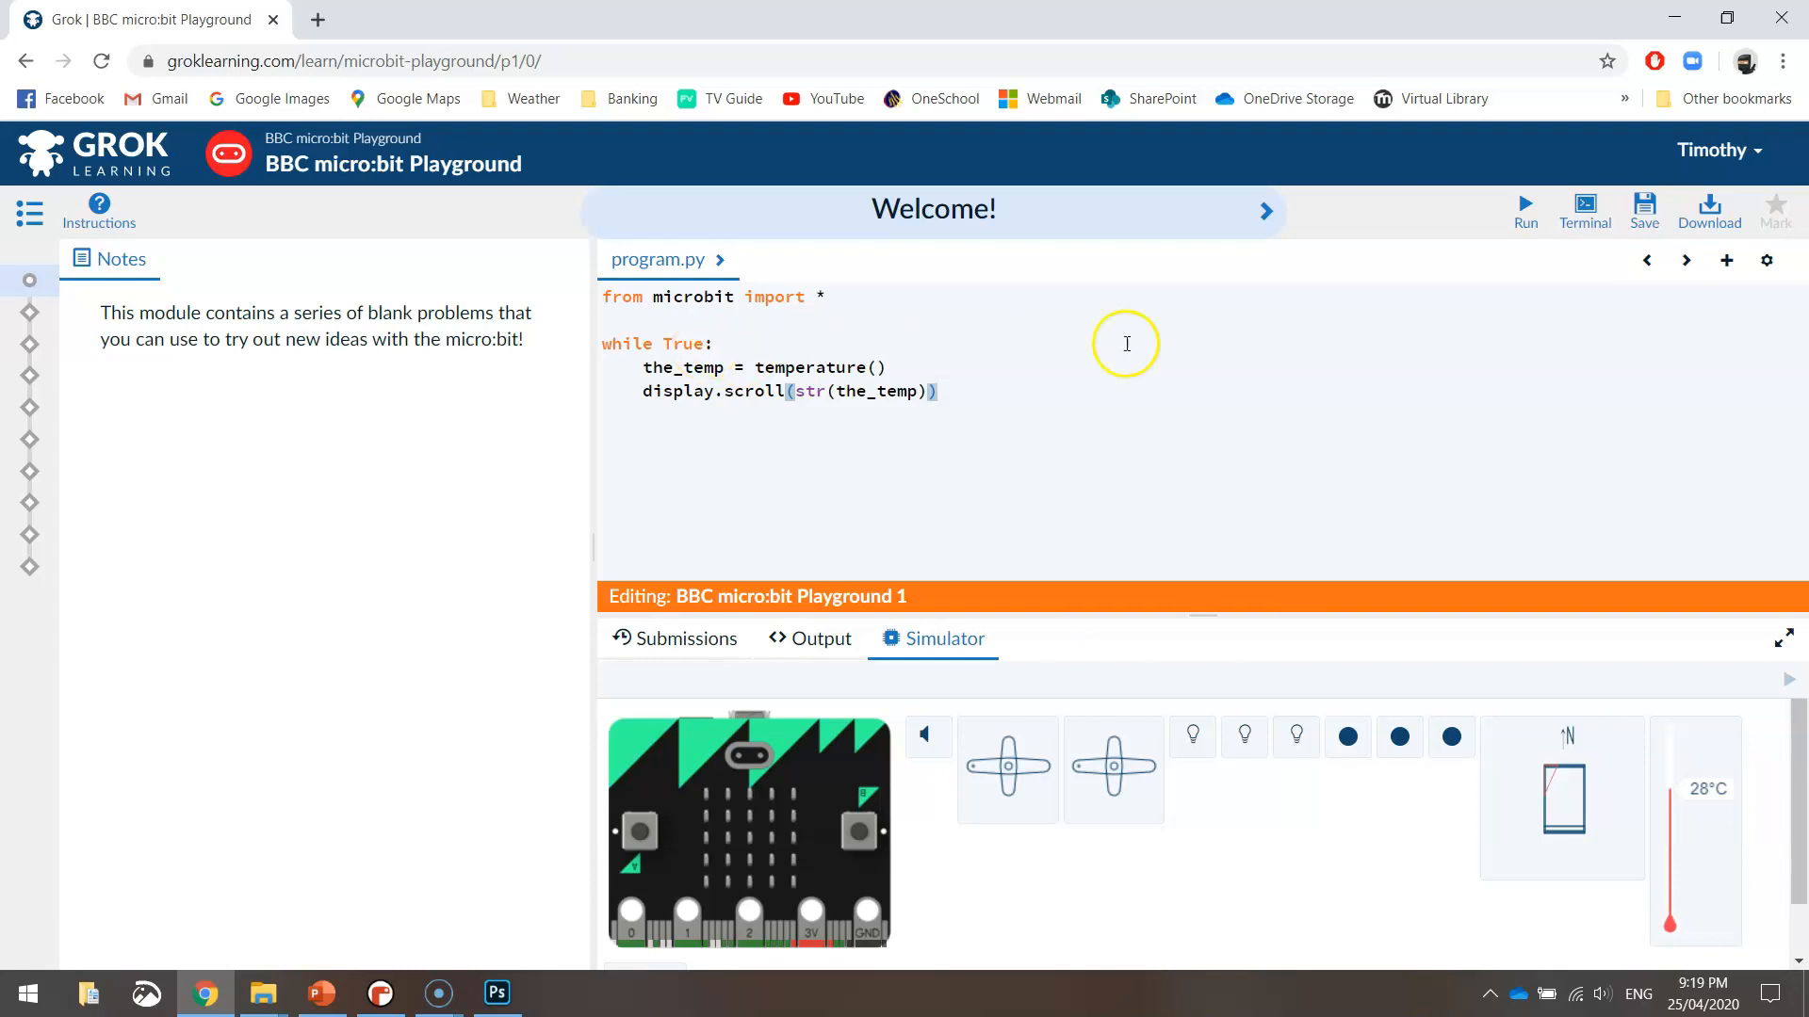
Step: Run the pasted script in the micro:bit simulator and raise its temperature from 28°C to 45°C
{"action": "left_click", "coordinate": [1524, 203]}
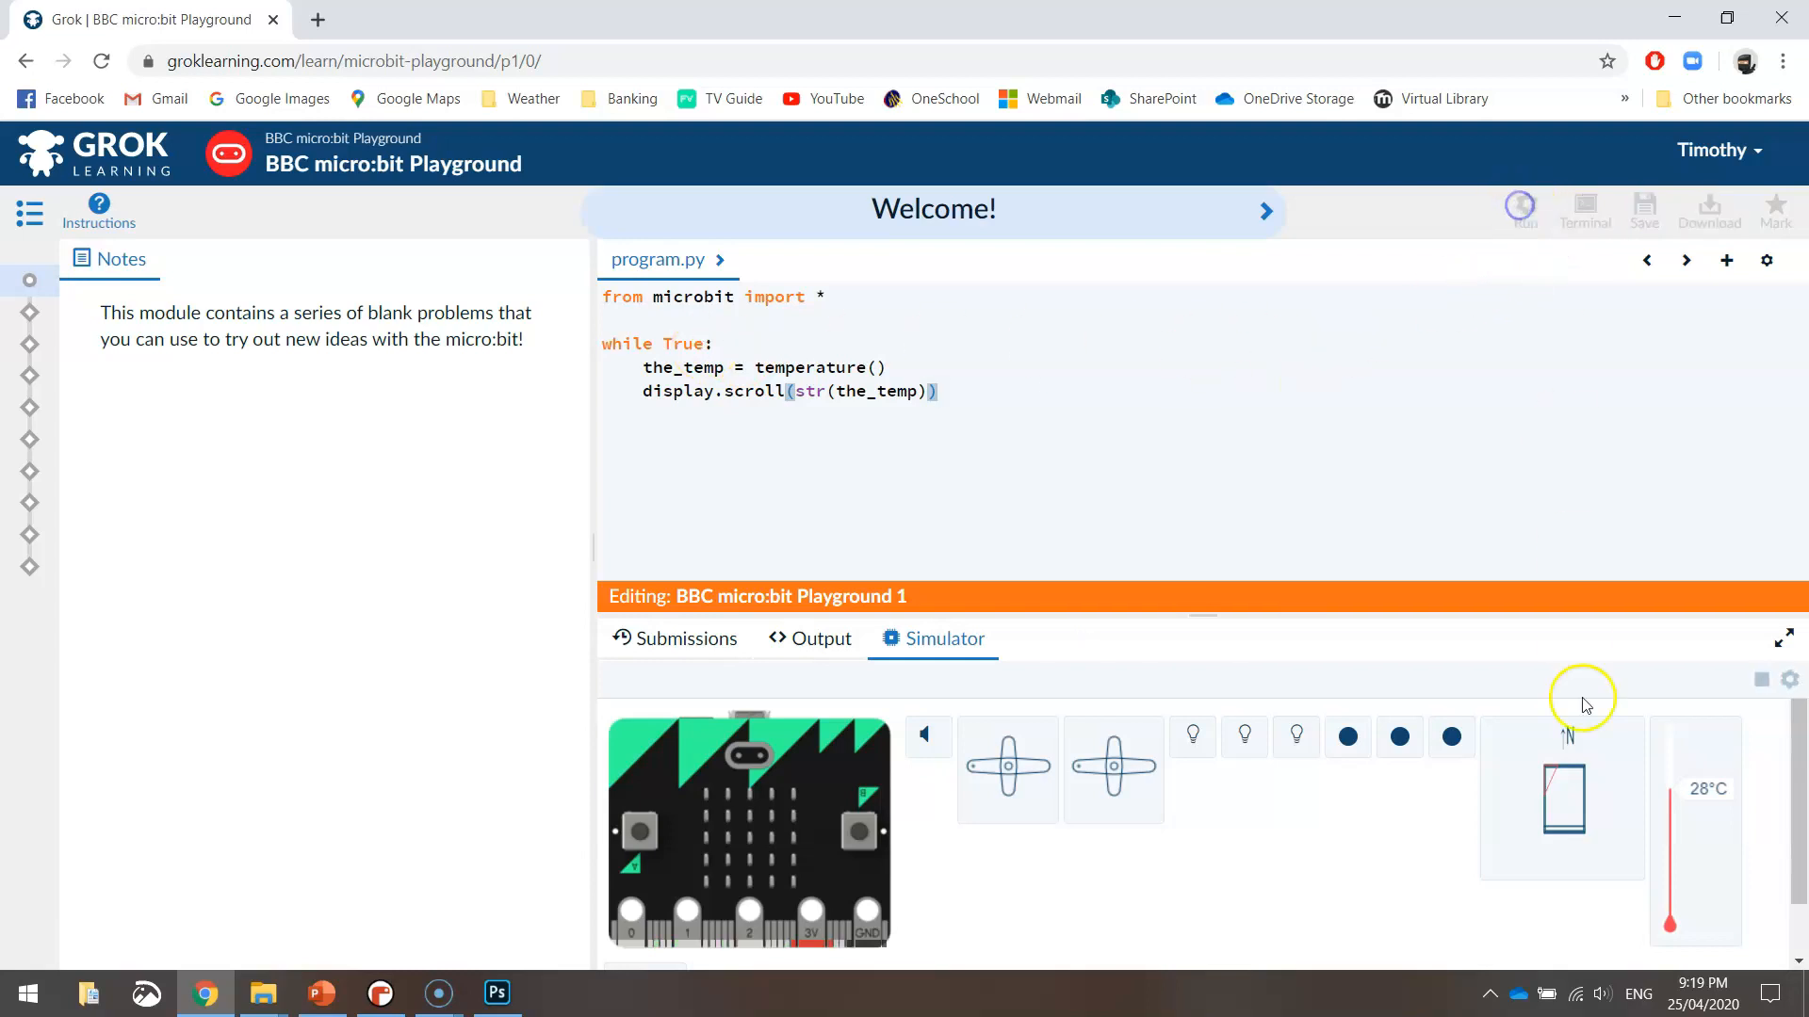
{"action": "left_click", "coordinate": [1520, 209]}
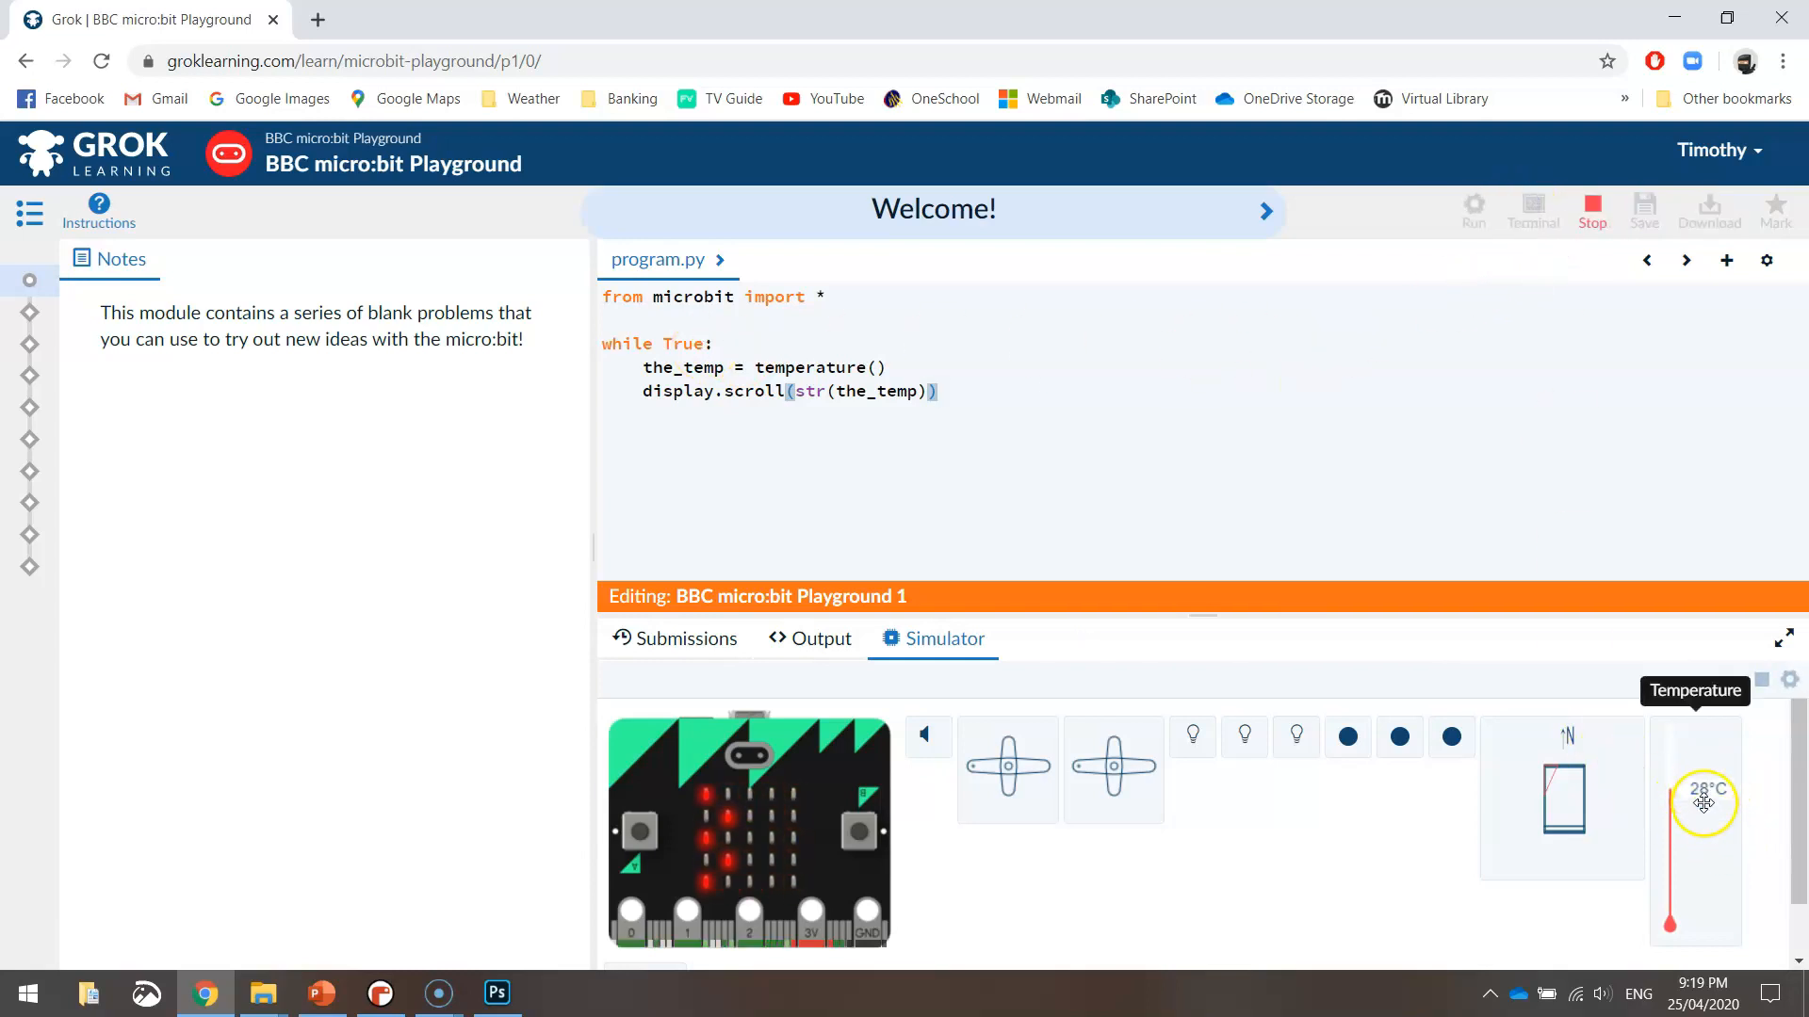
{"action": "mouse_move", "coordinate": [1092, 932]}
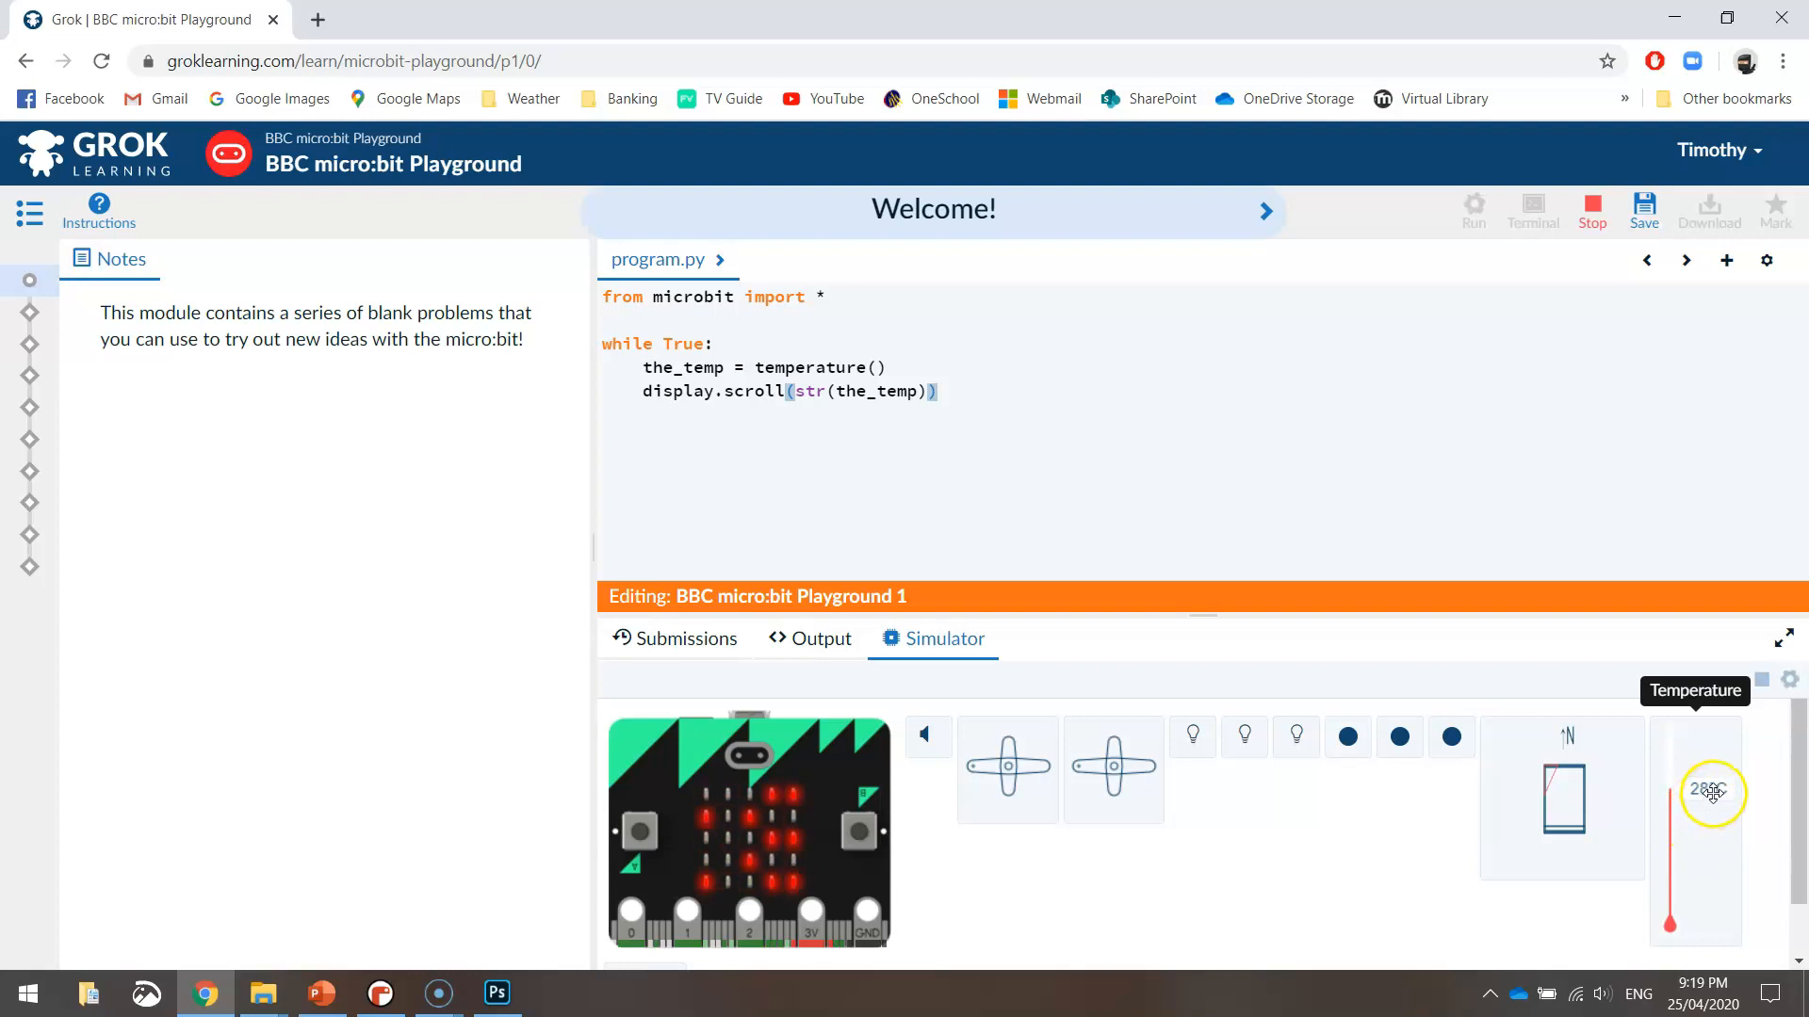
{"action": "left_click_drag", "start_coordinate": [1712, 793], "coordinate": [1670, 923]}
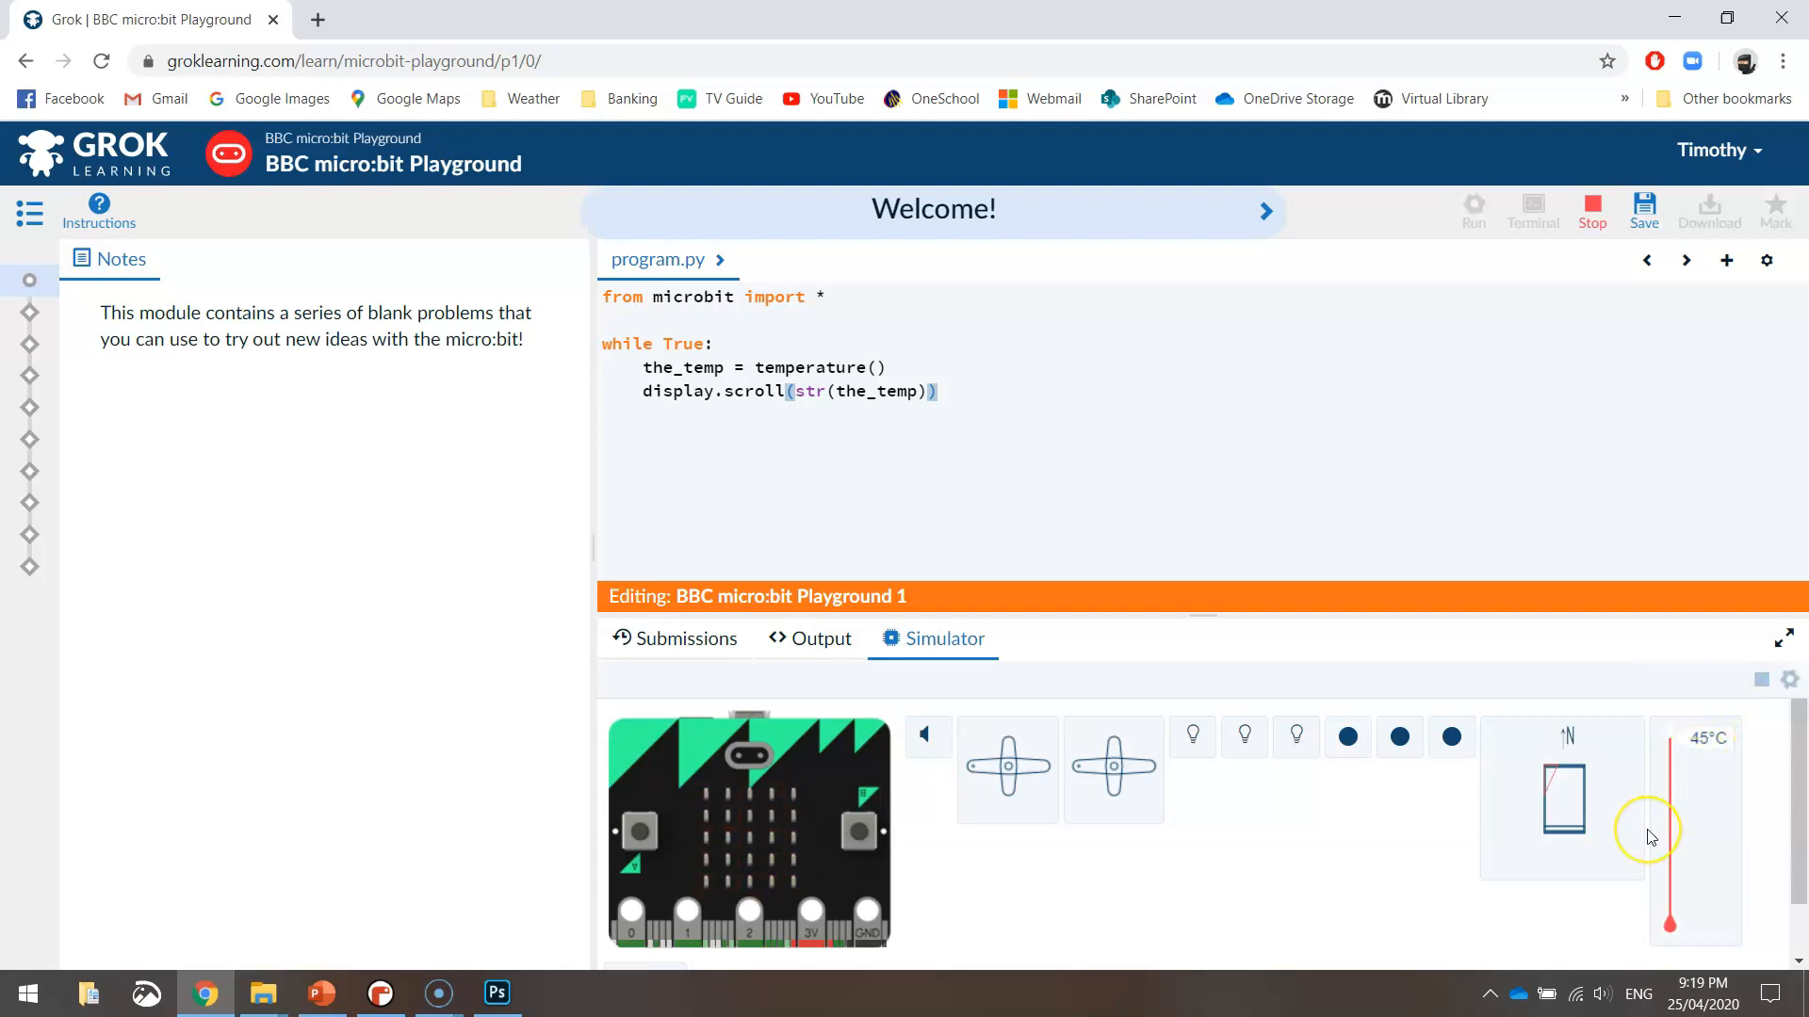
{"action": "mouse_move", "coordinate": [1711, 748]}
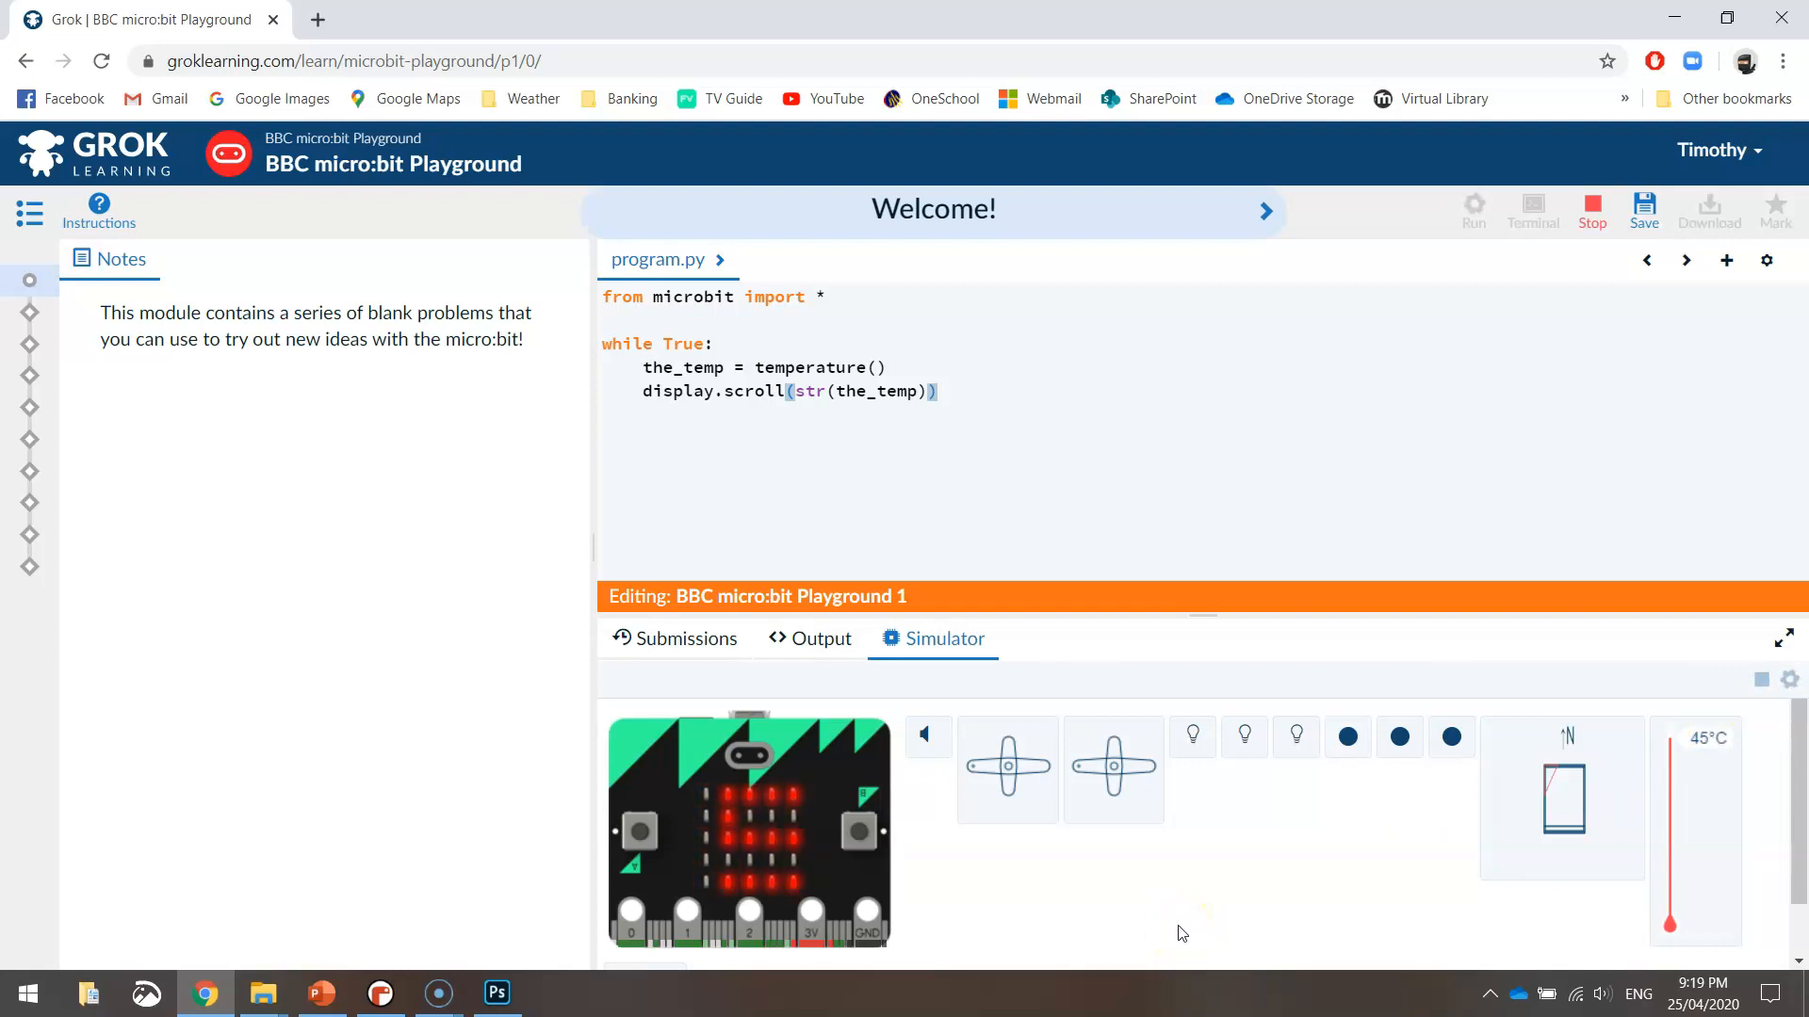
{"action": "mouse_move", "coordinate": [1334, 905]}
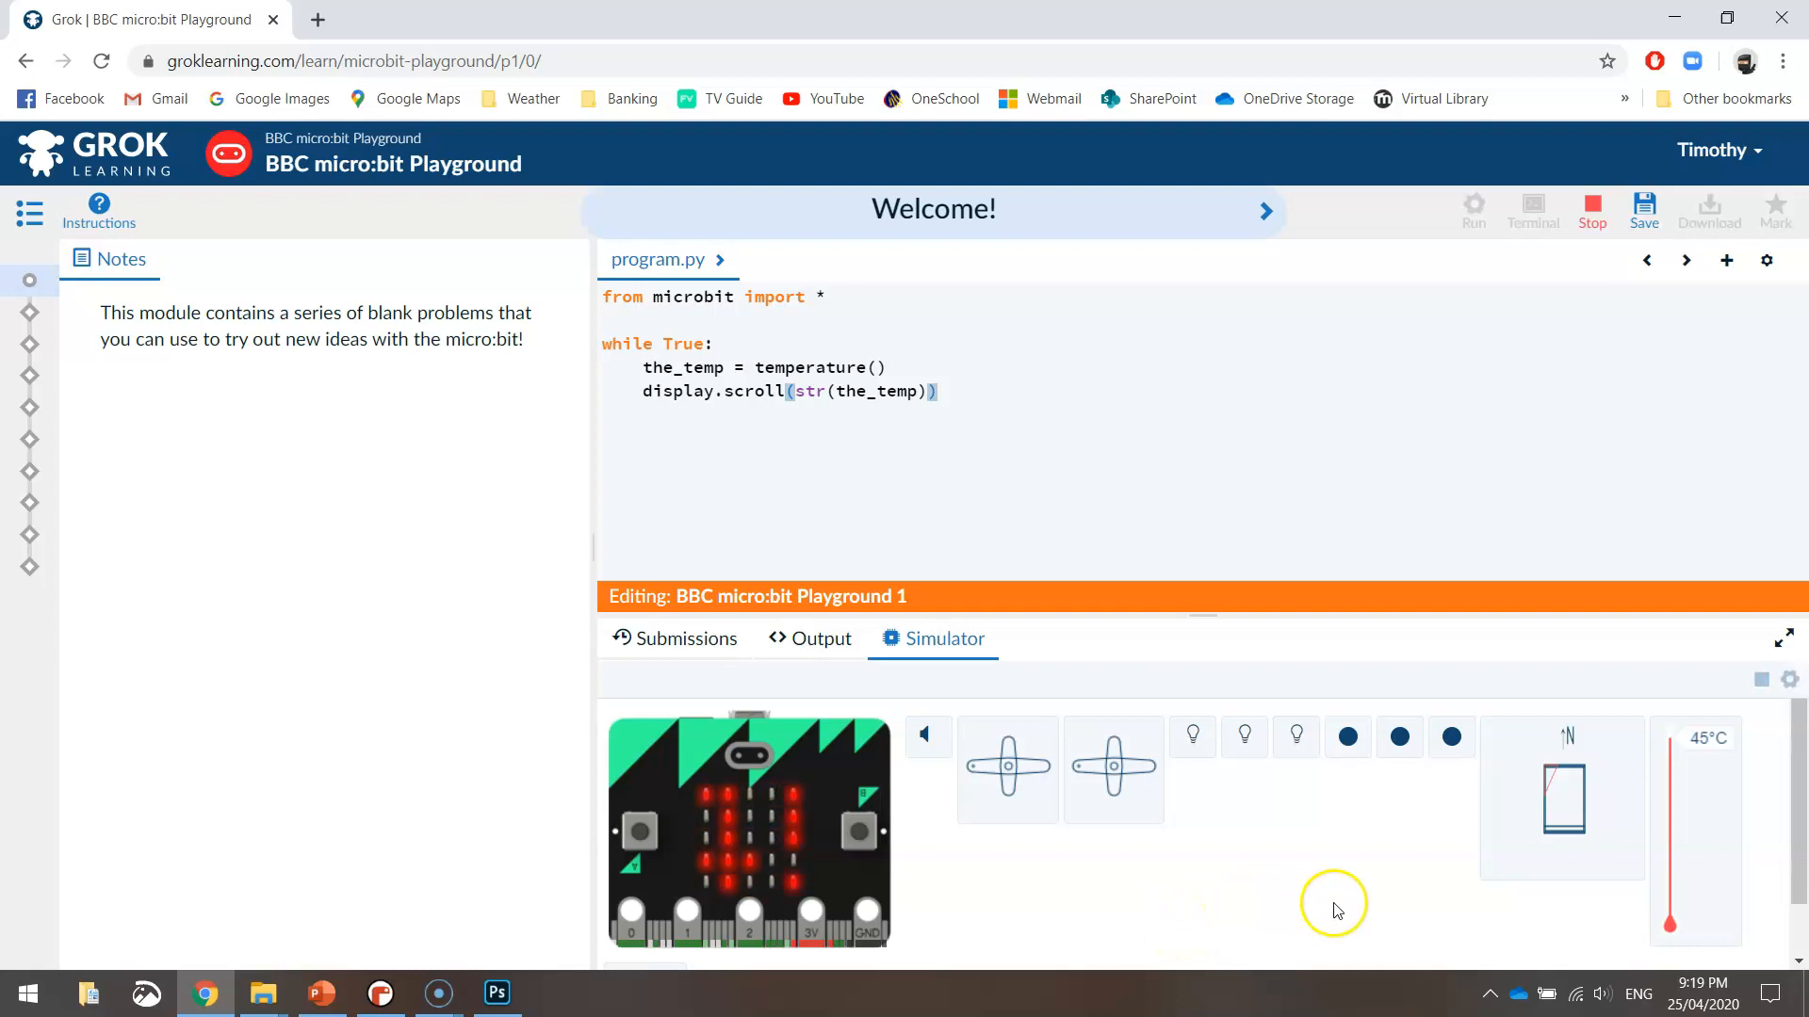
{"action": "mouse_move", "coordinate": [1251, 897]}
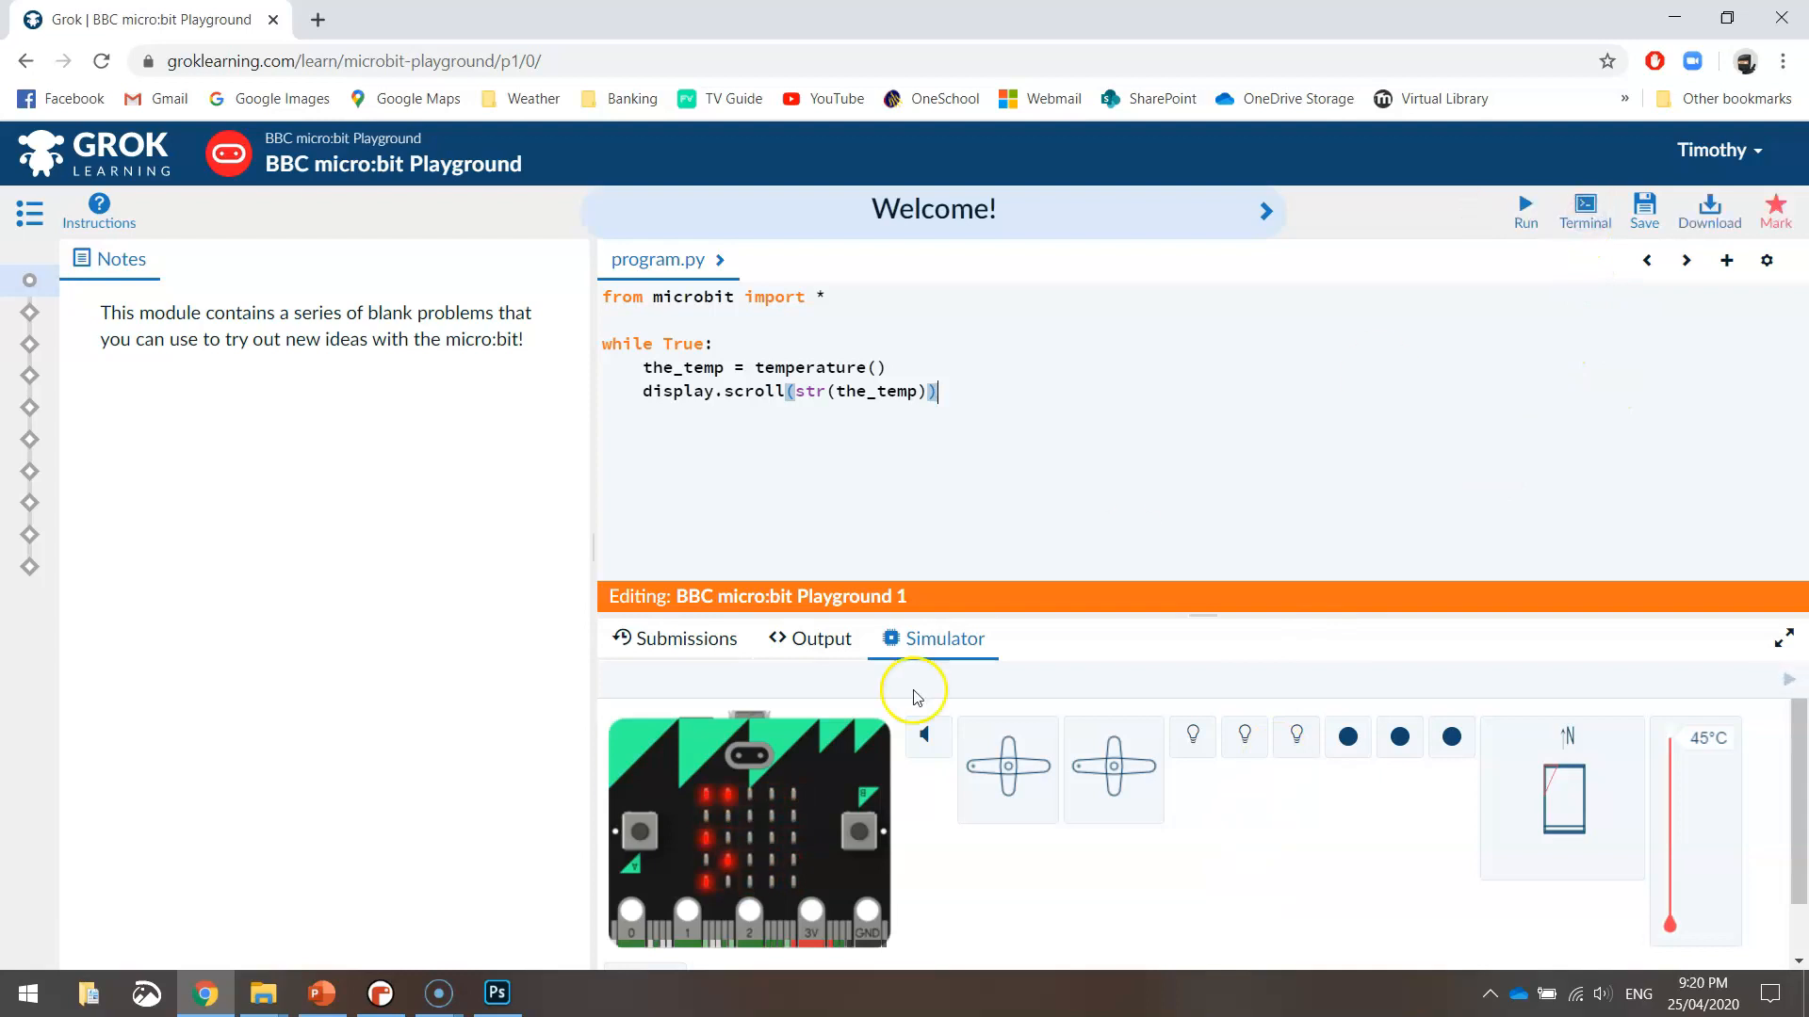
Step: Return to Mu and flash the looping temperature script onto the micro:bit
{"action": "left_click", "coordinate": [379, 993]}
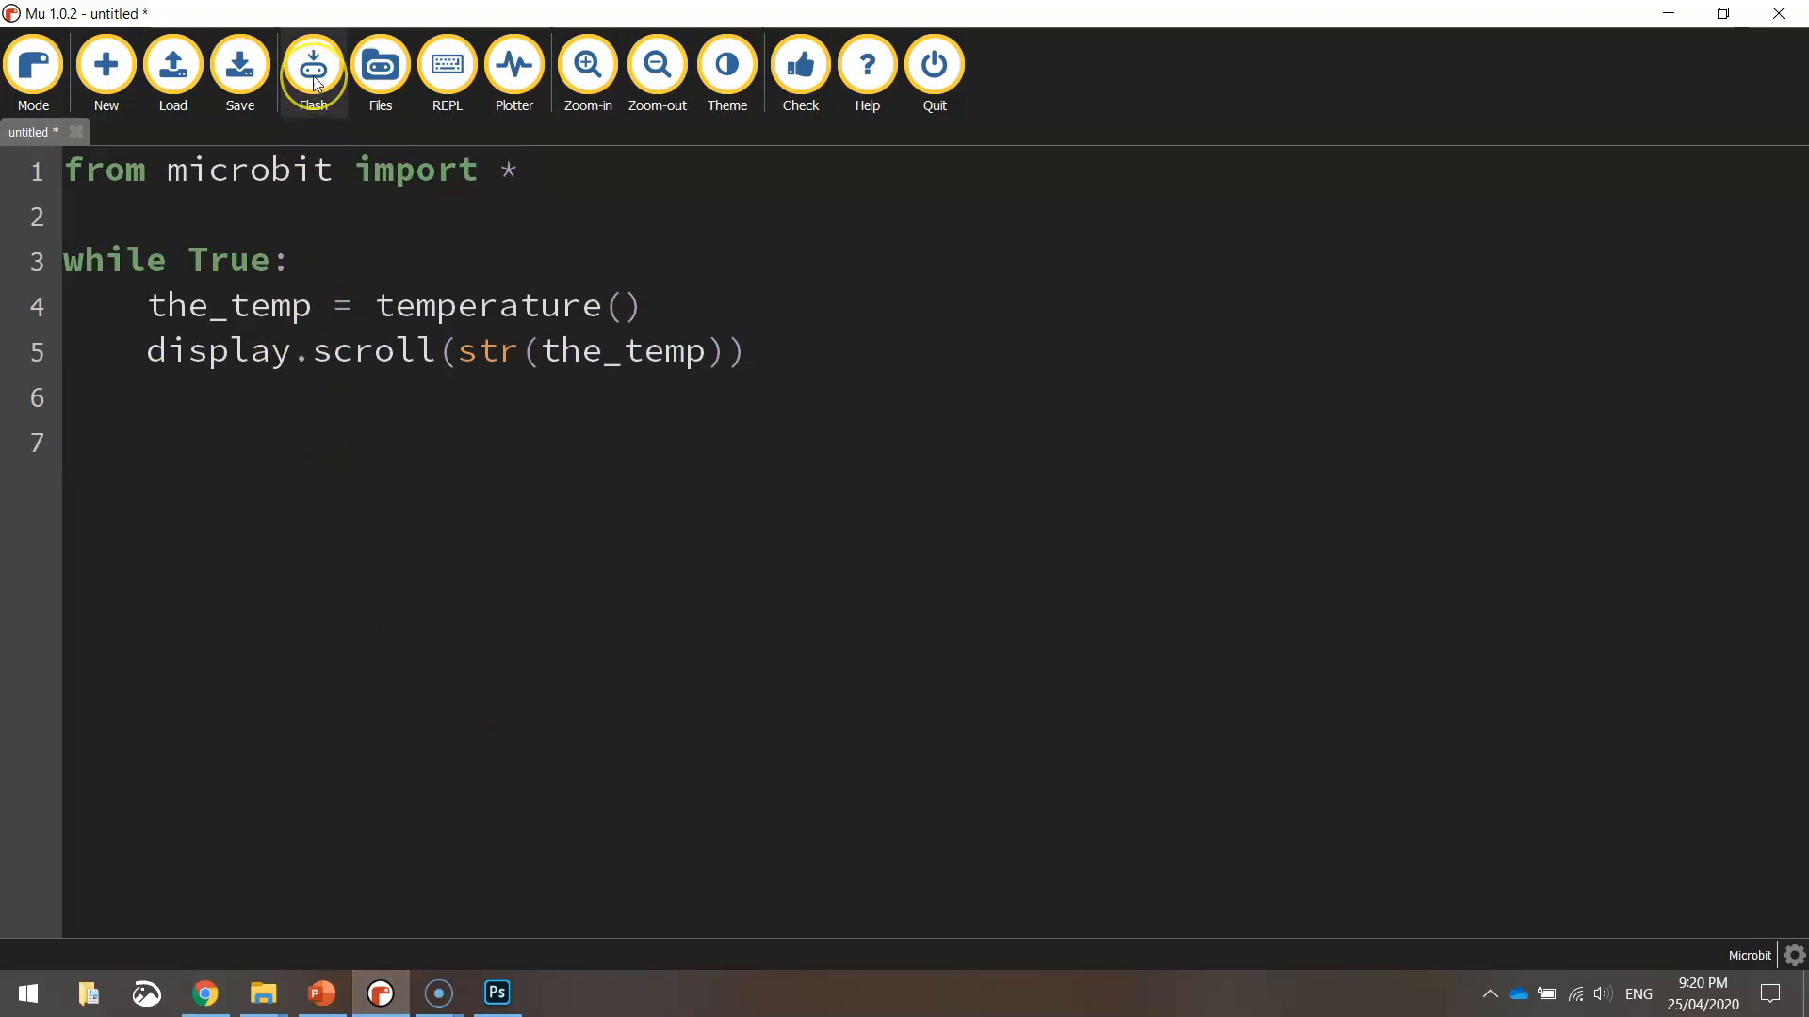
{"action": "left_click", "coordinate": [312, 64]}
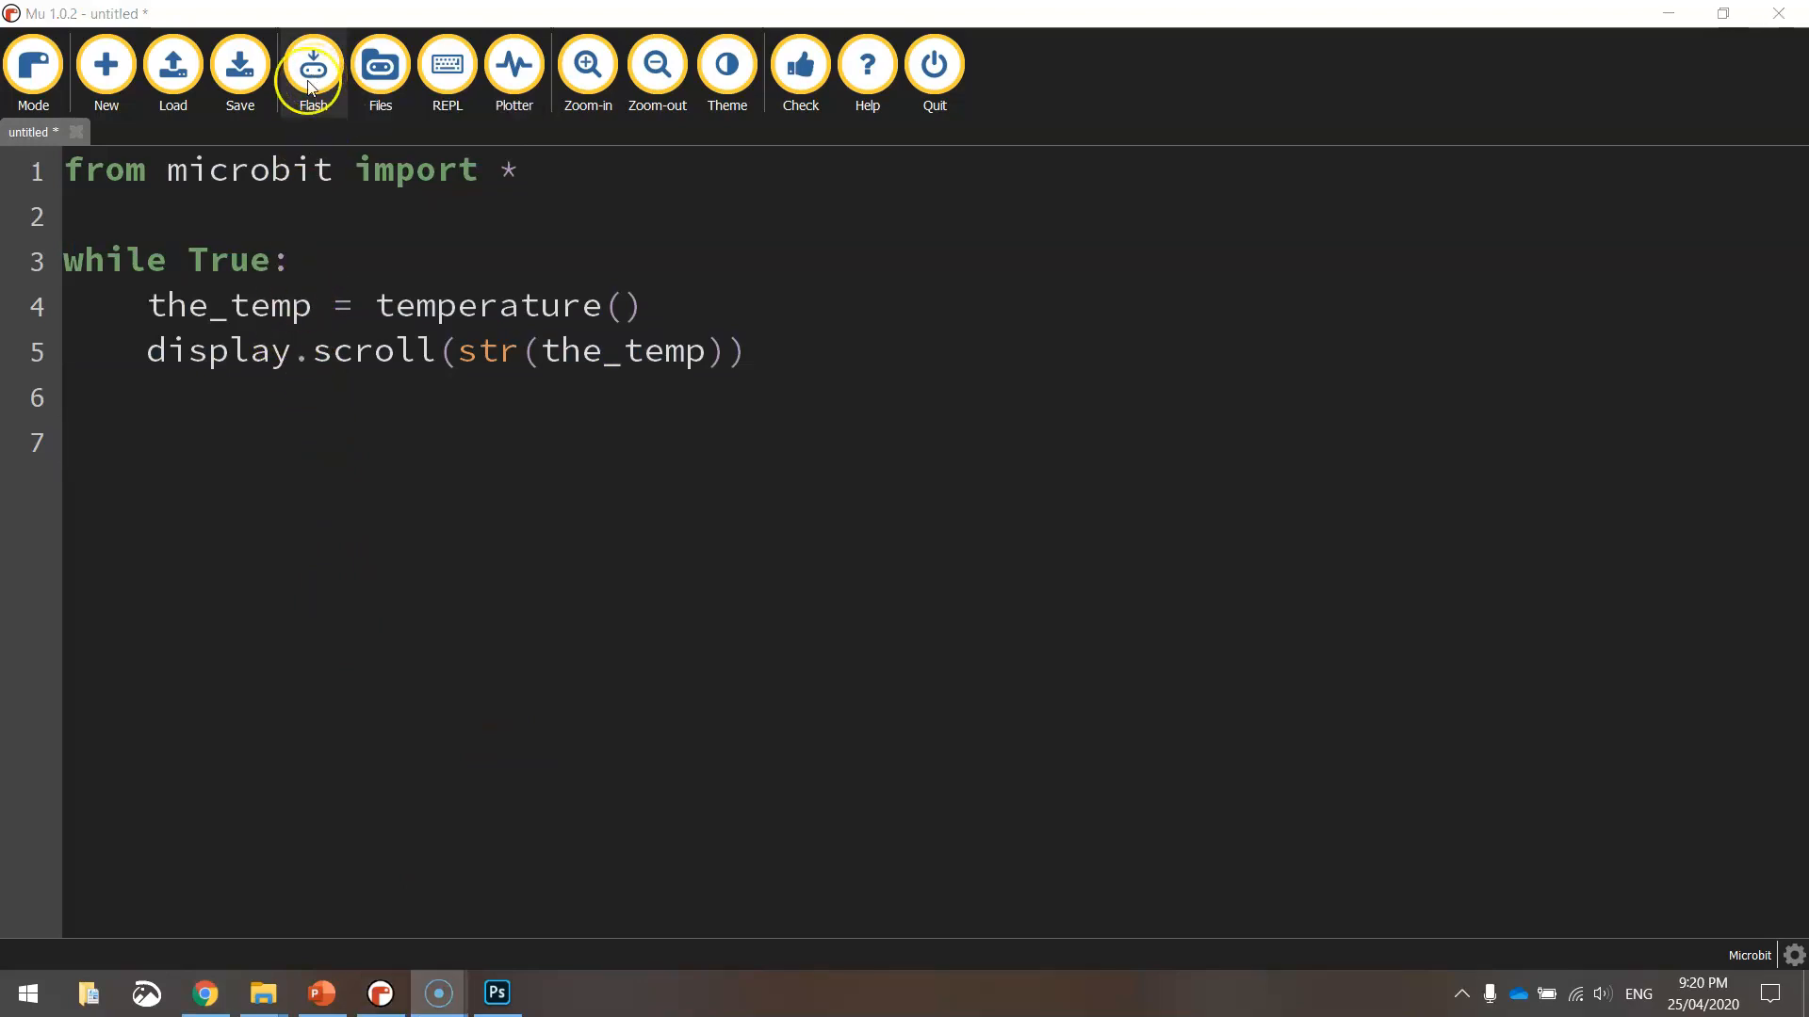
{"action": "mouse_move", "coordinate": [337, 196]}
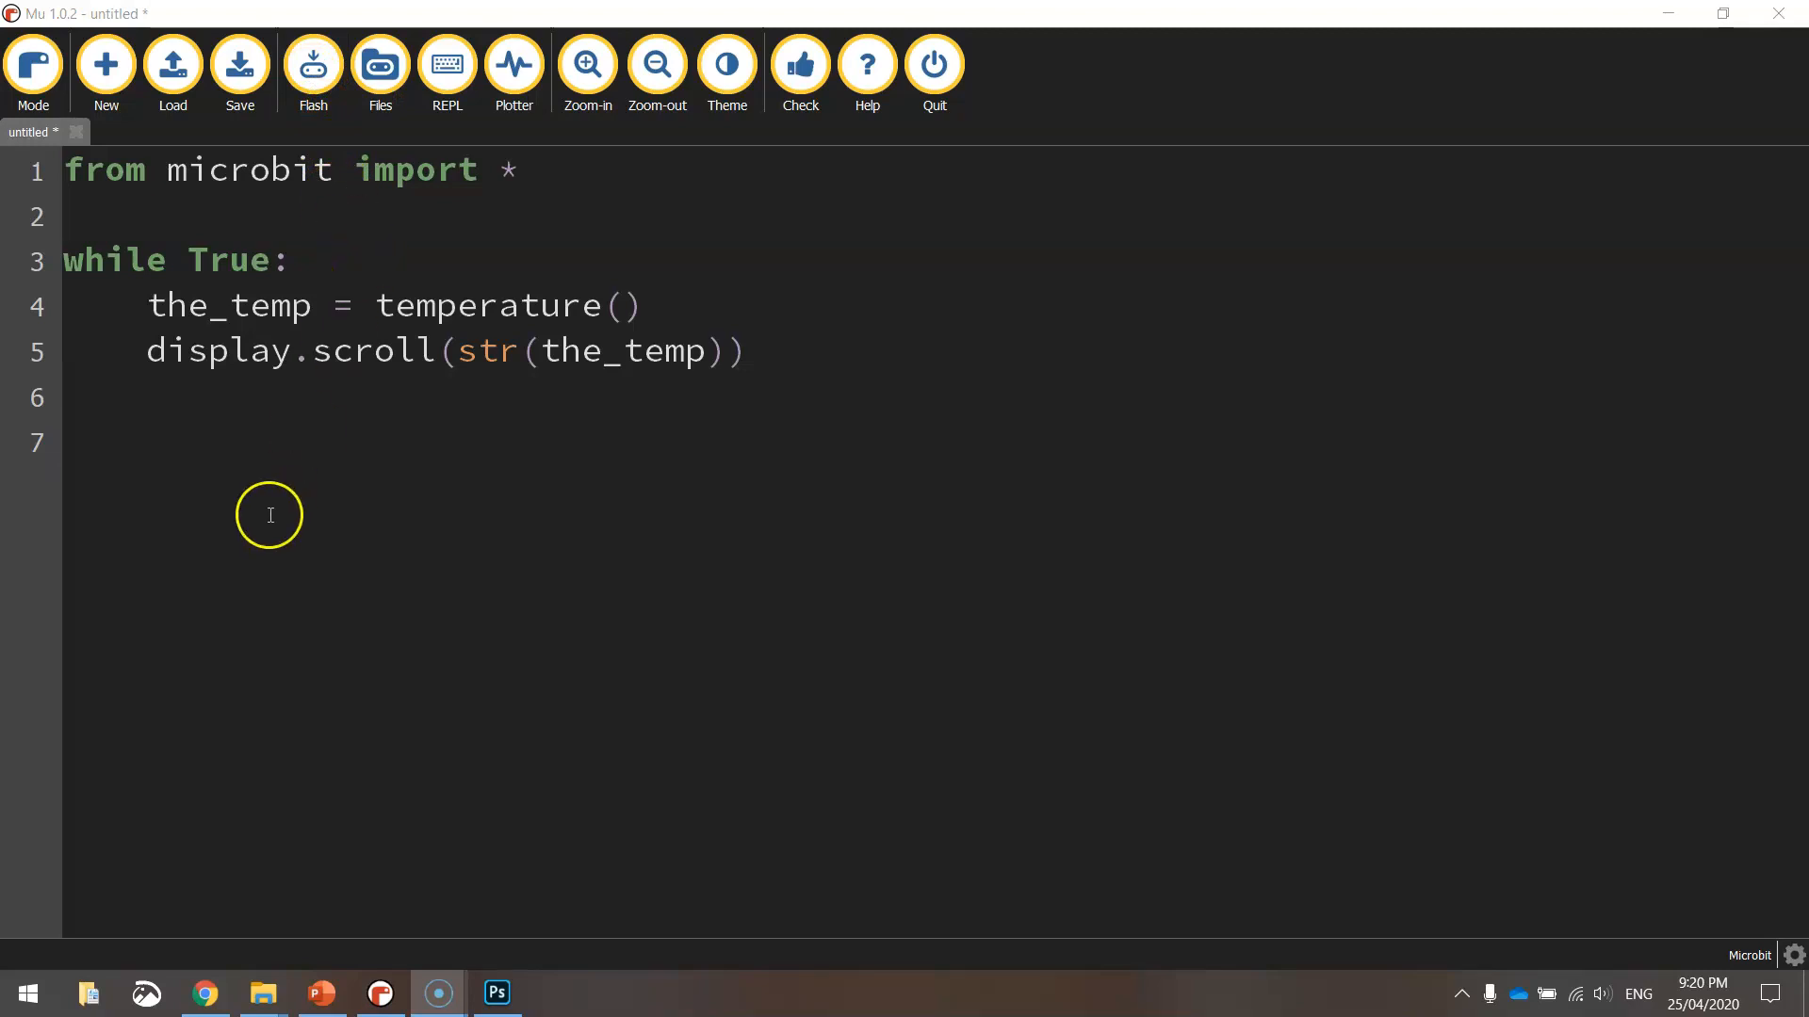
{"action": "mouse_move", "coordinate": [154, 793]}
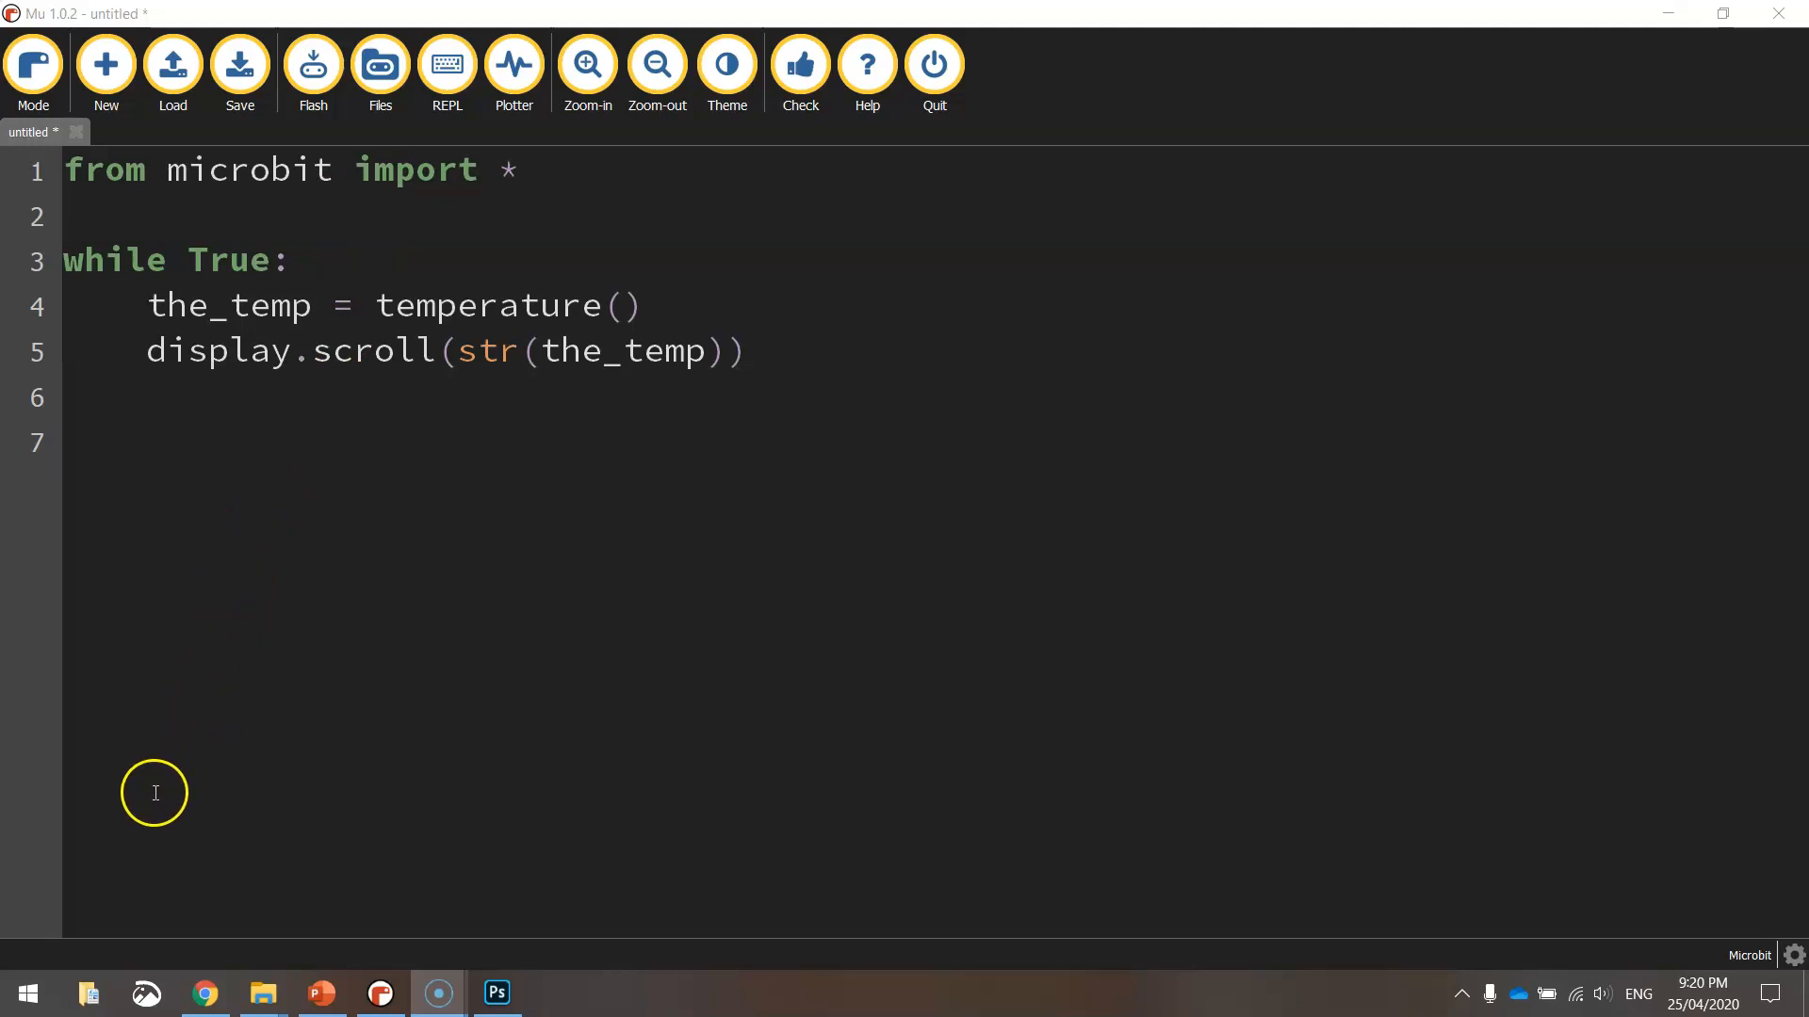